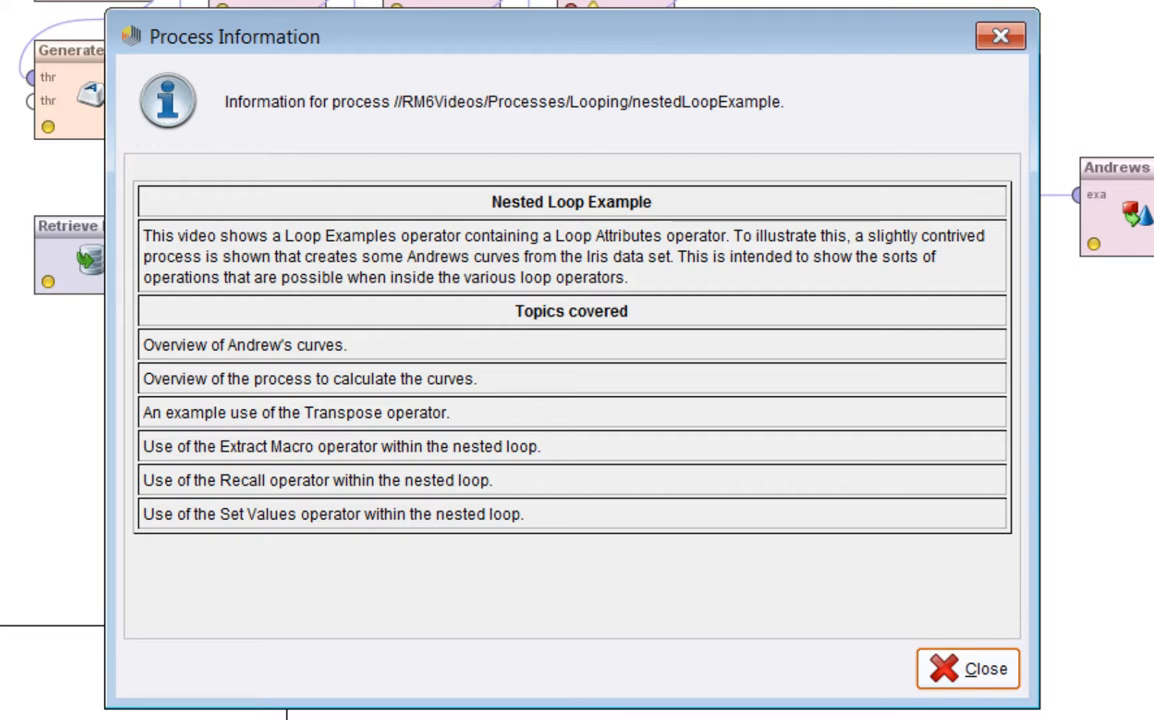
mouse_move(652, 640)
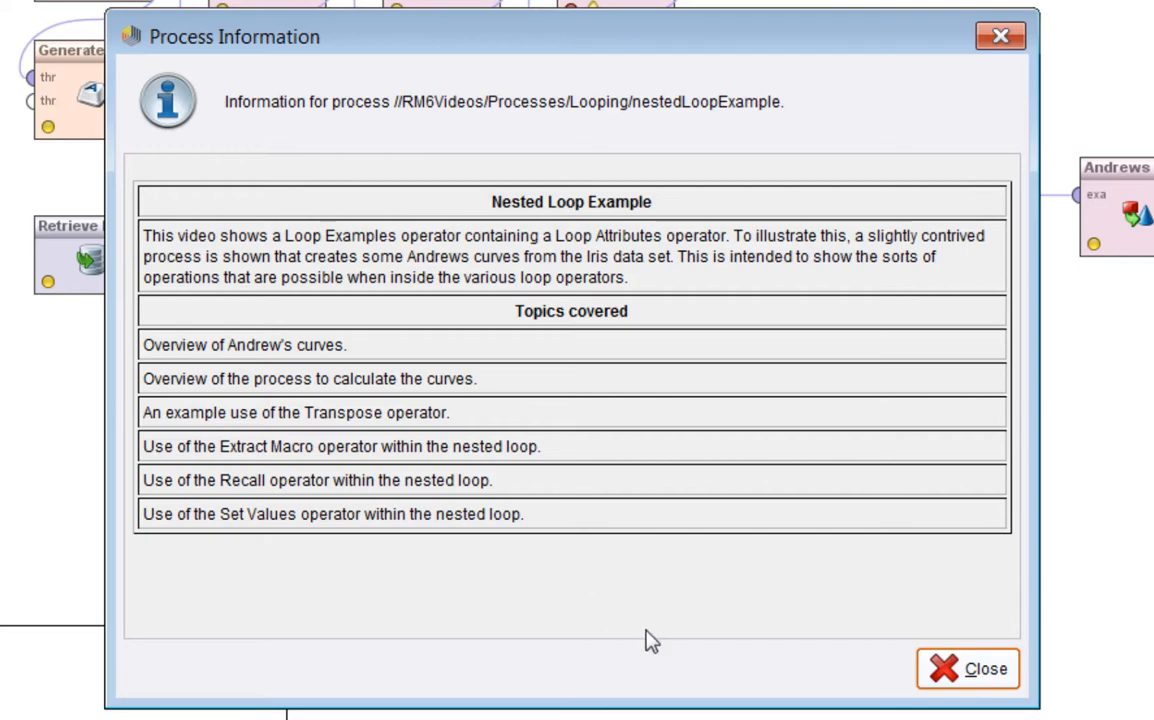
Step: Dismiss the Process Information dialog and inspect the Retrieve Iris operator's parameters
left_click(968, 668)
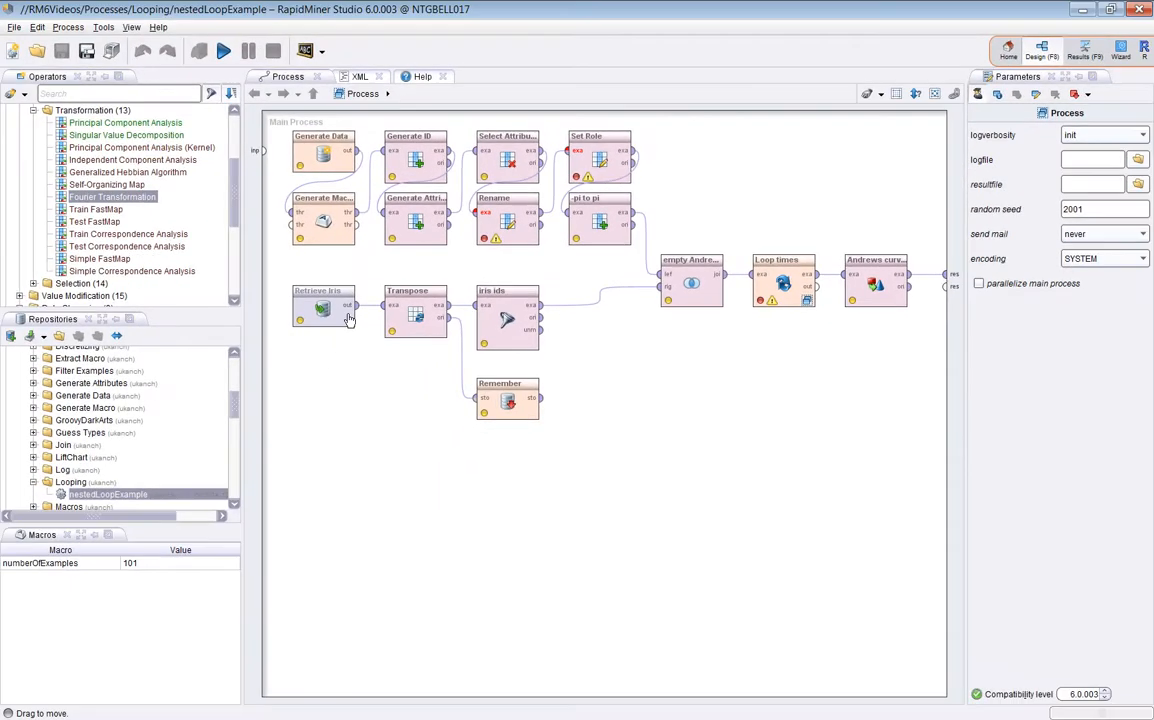
left_click(324, 308)
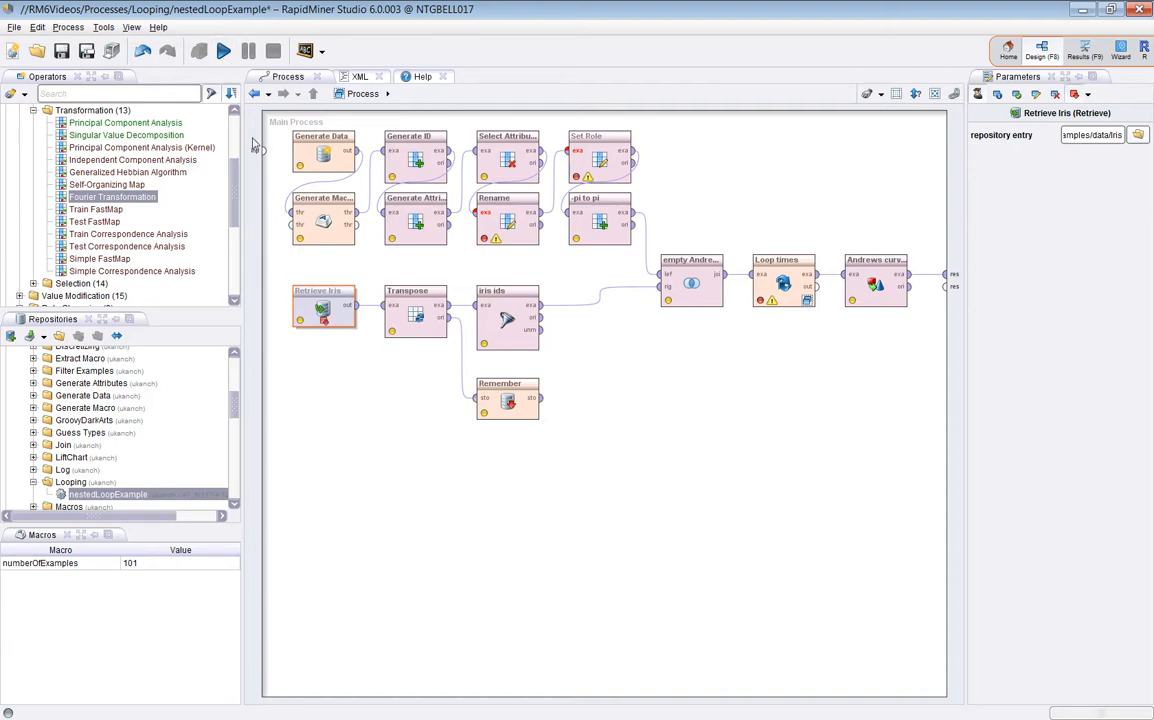
mouse_move(320, 318)
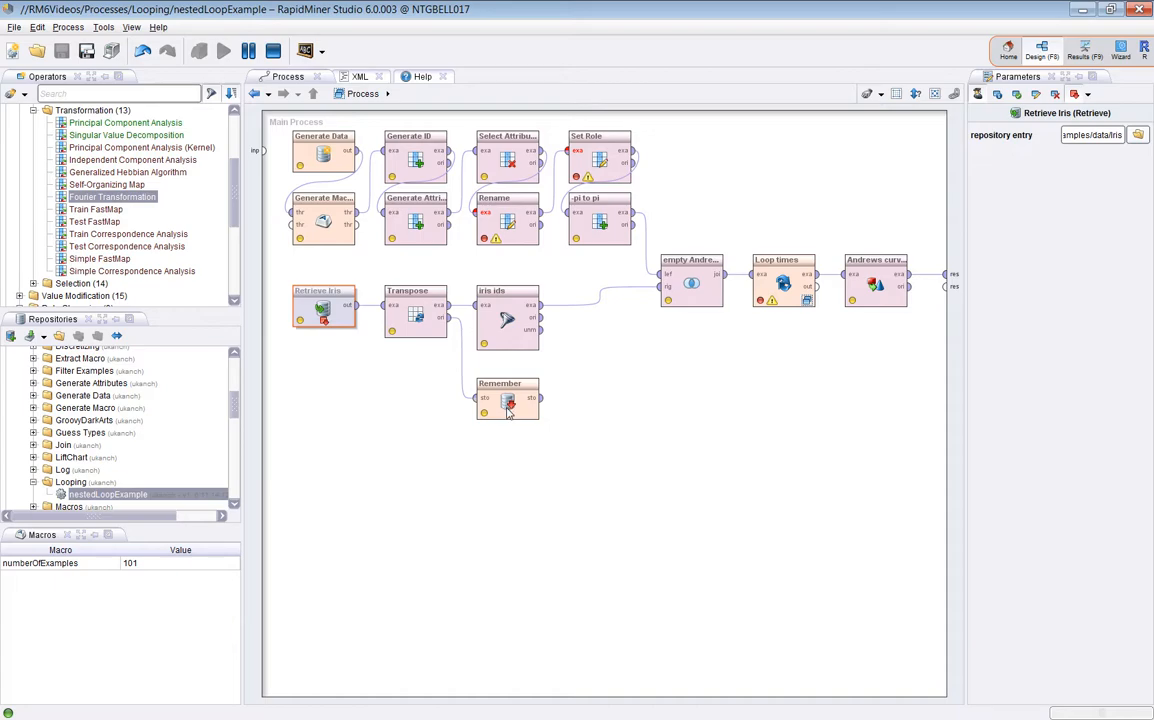
Step: Show the Iris example set and chart it as Andrews Curves from the chart gallery
left_click(224, 52)
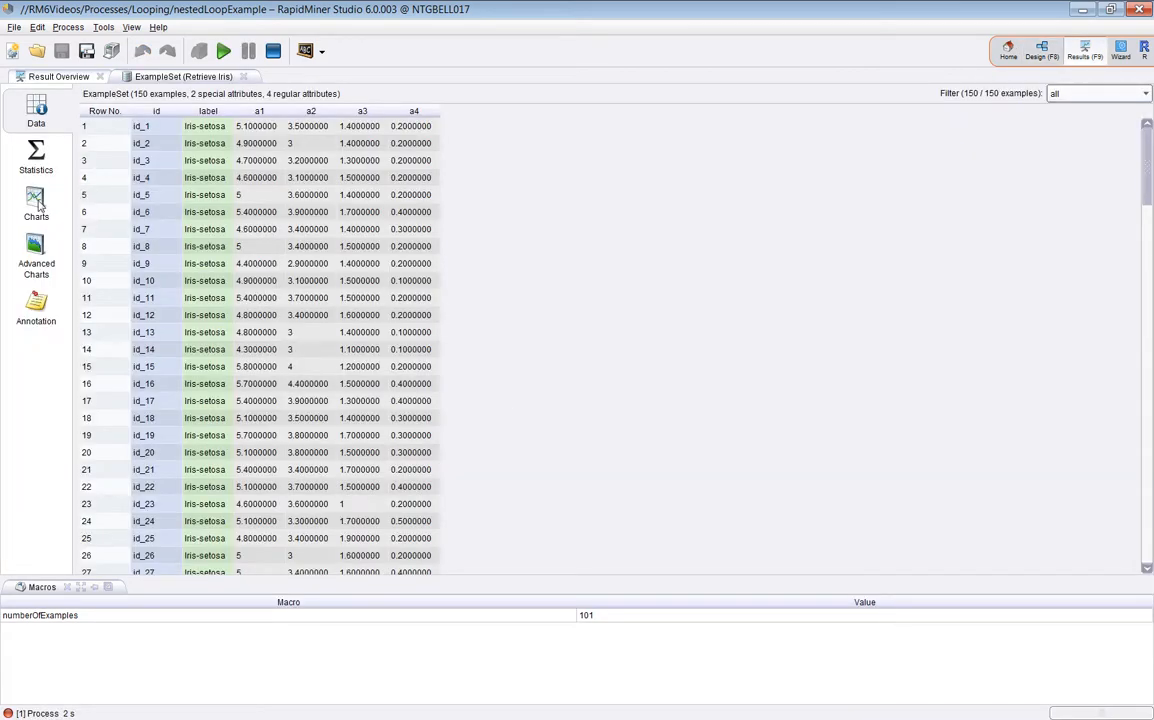
left_click(36, 204)
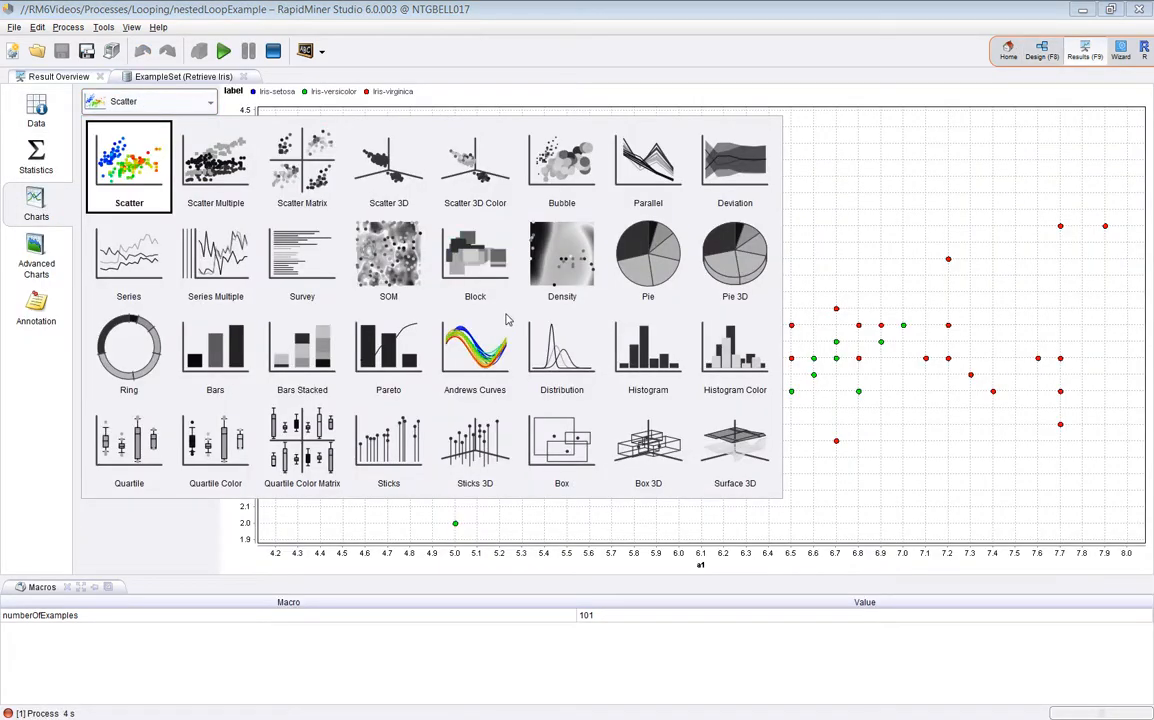
left_click(474, 350)
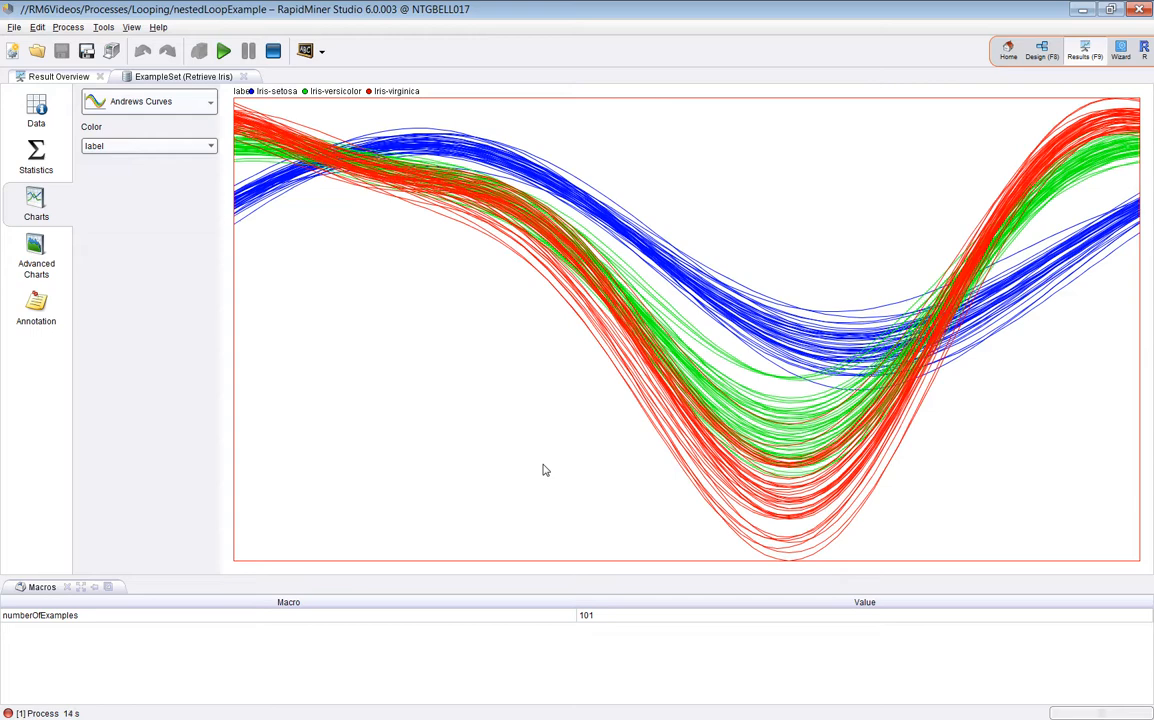
mouse_move(536, 420)
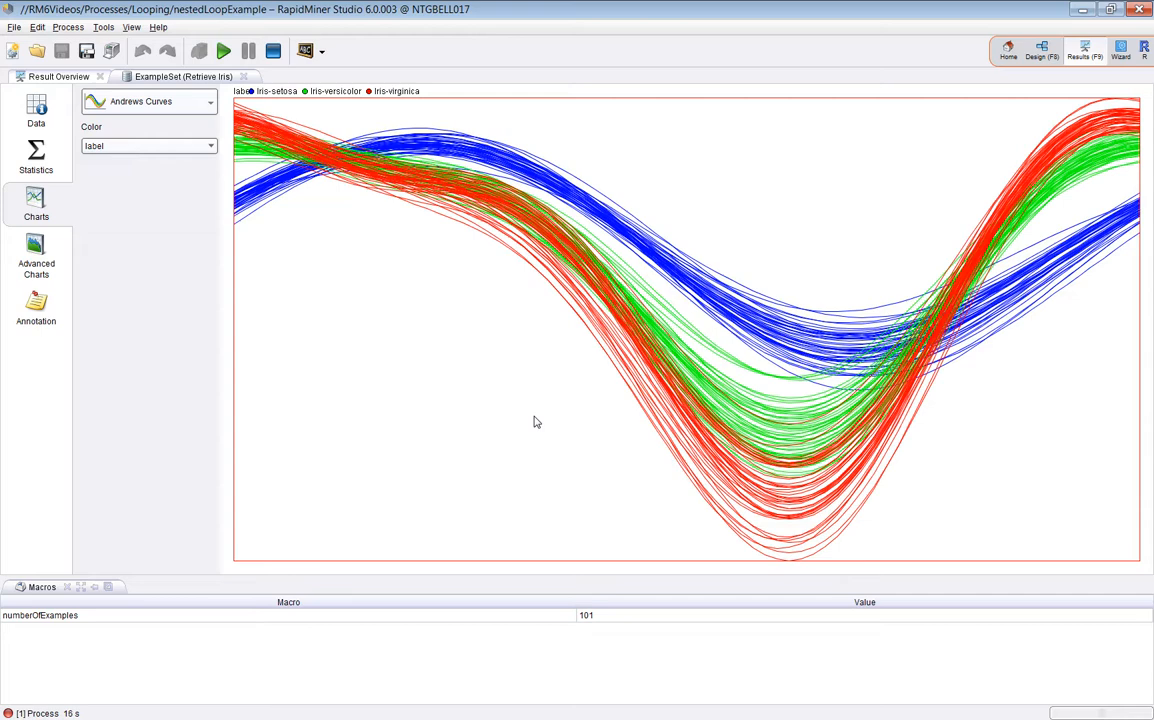
mouse_move(532, 408)
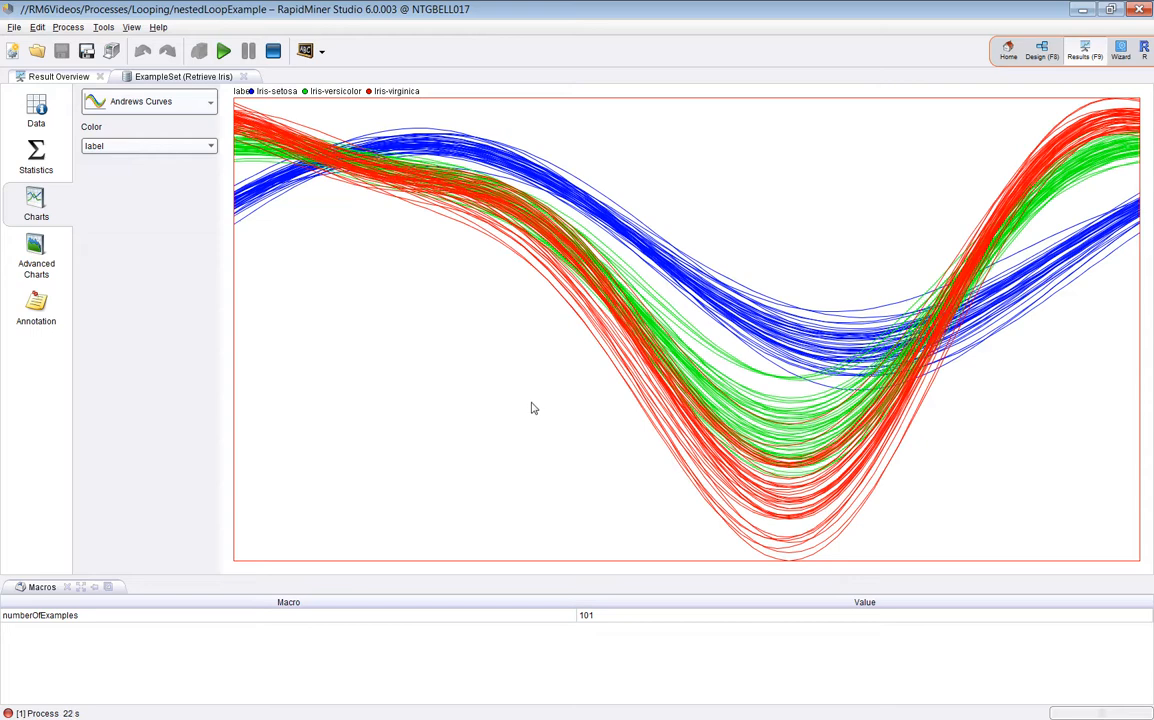
mouse_move(528, 414)
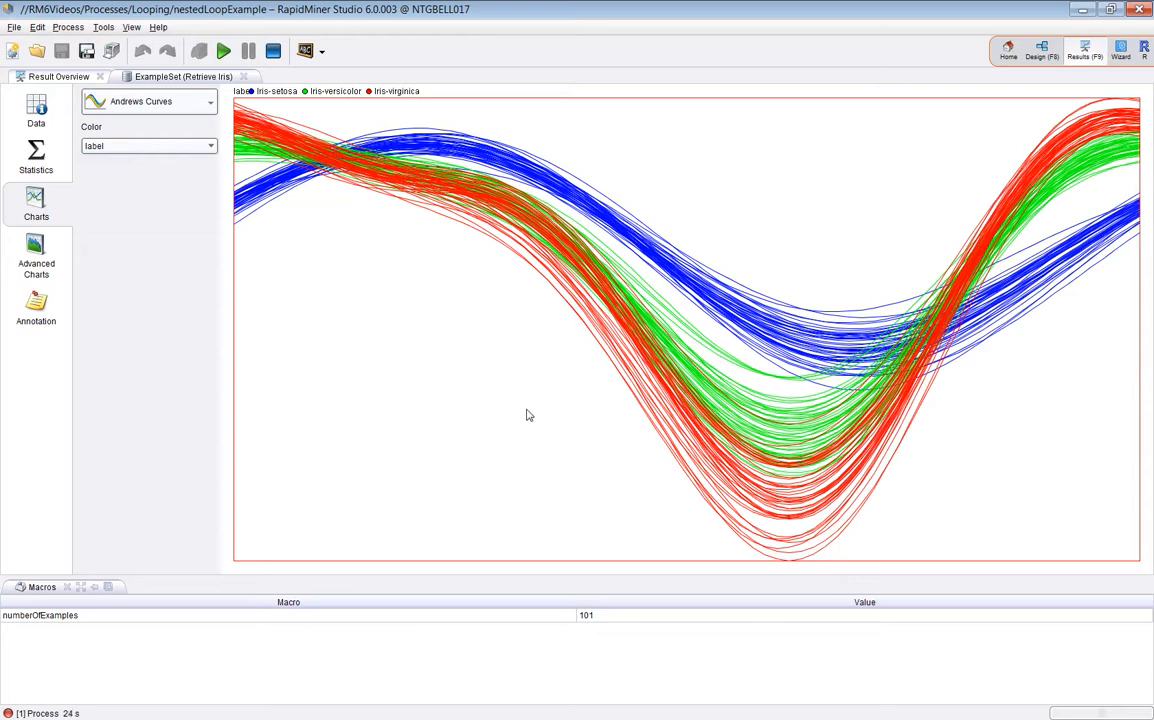
mouse_move(564, 304)
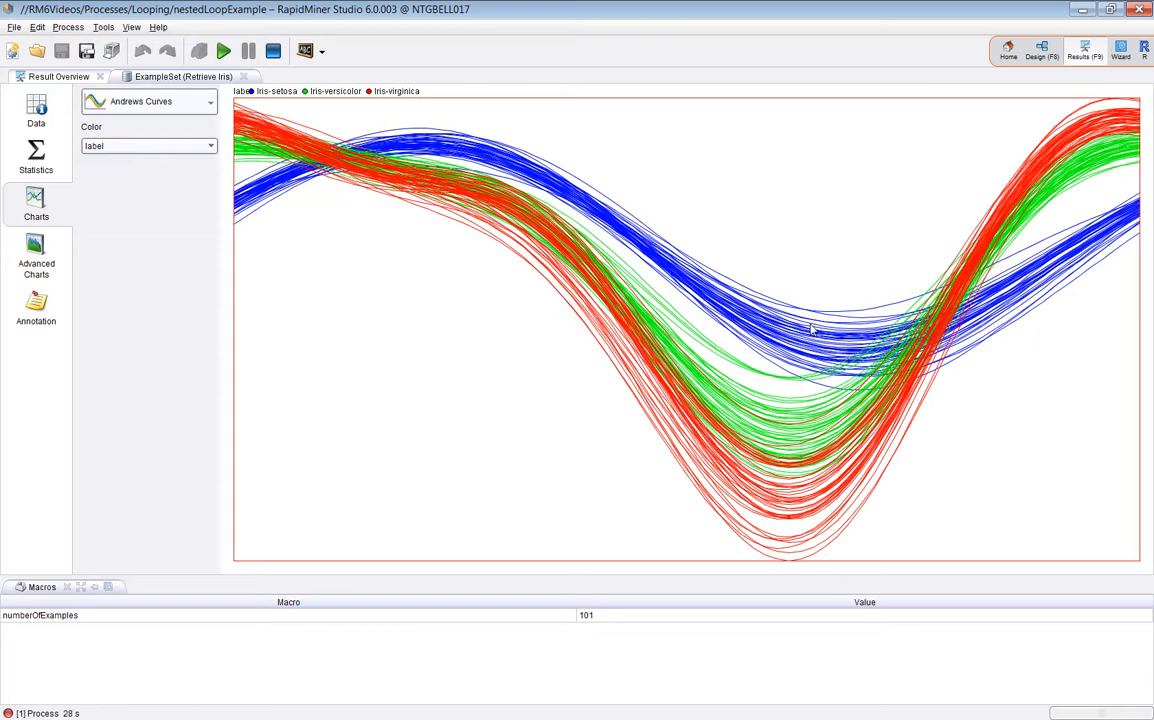
mouse_move(704, 544)
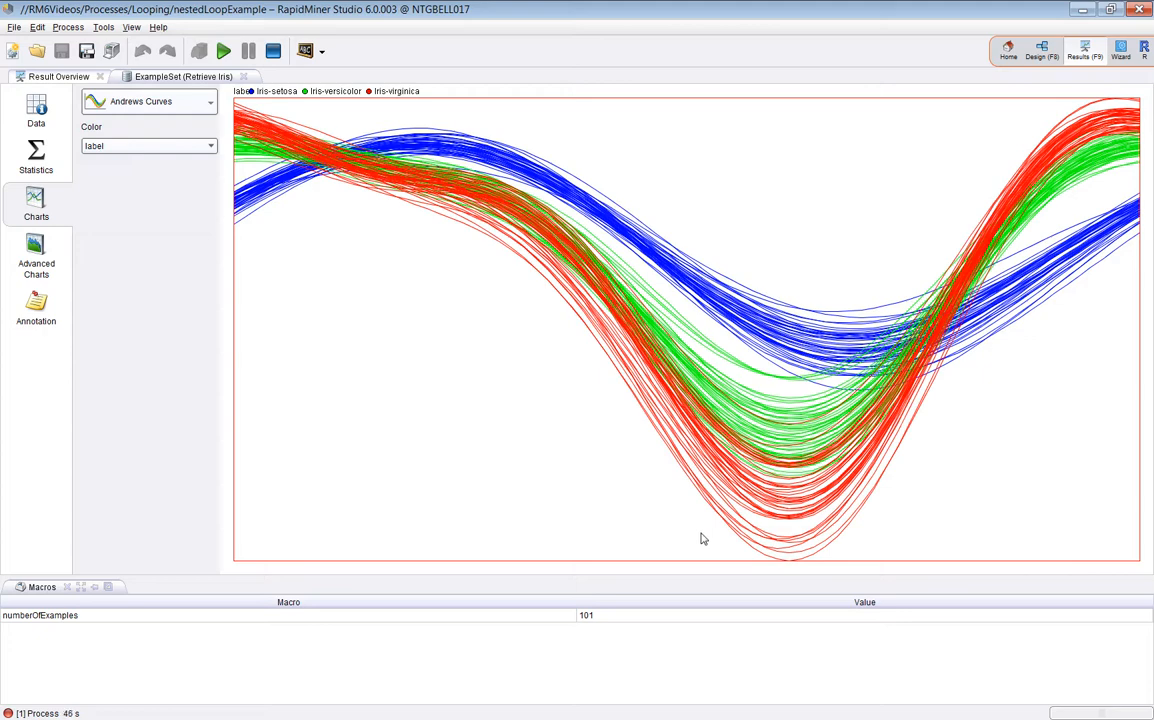
mouse_move(584, 476)
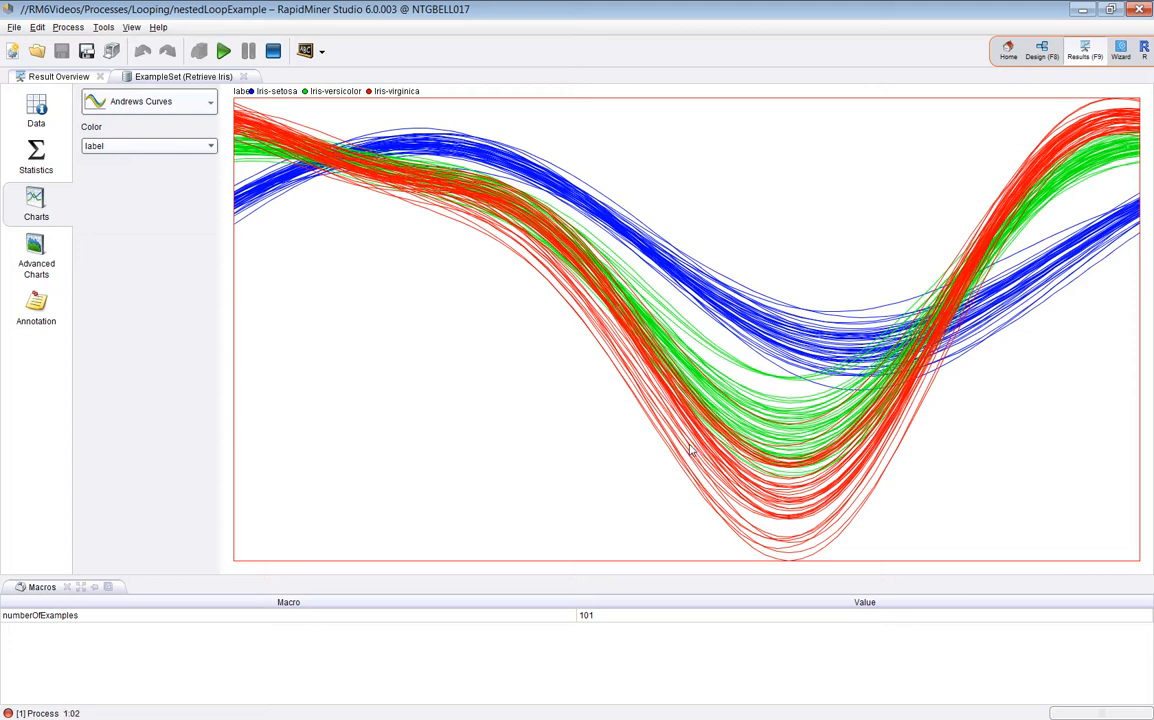
mouse_move(604, 456)
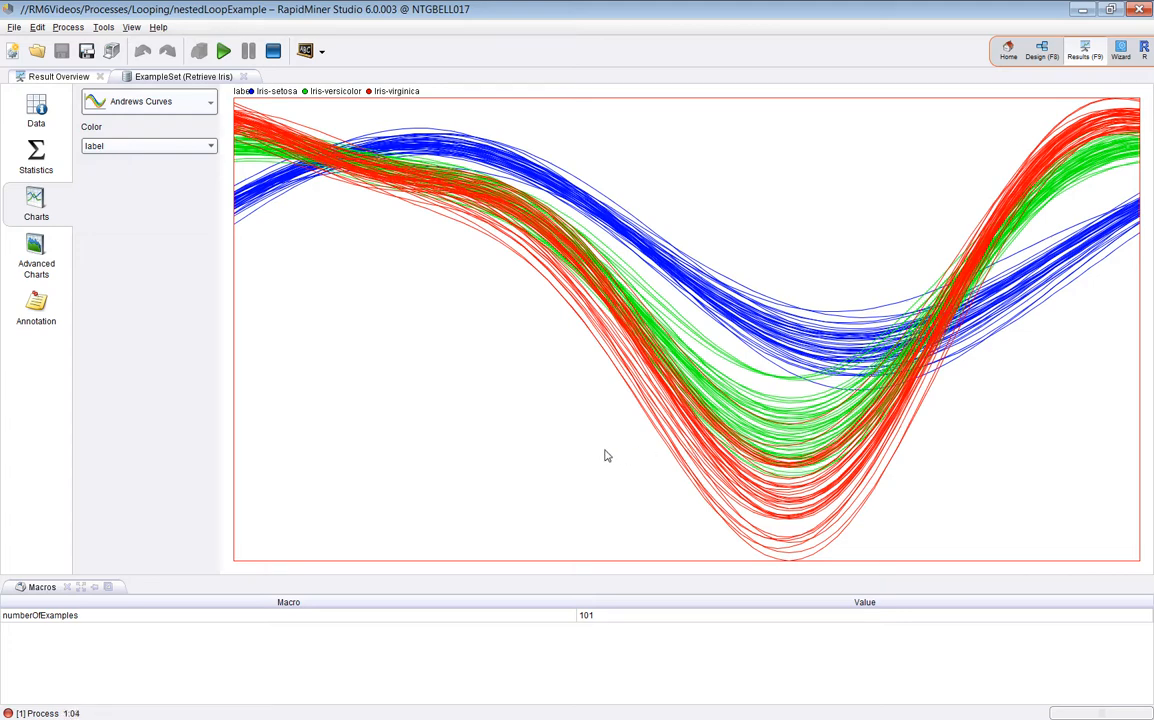
mouse_move(308, 198)
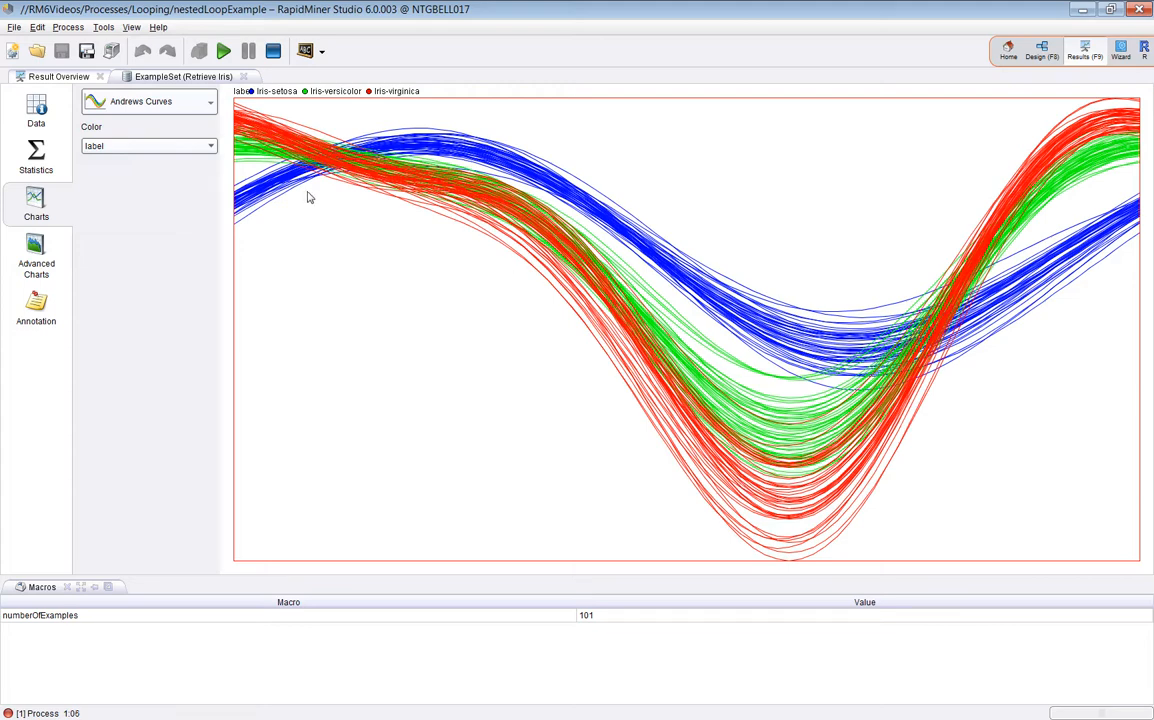
mouse_move(470, 156)
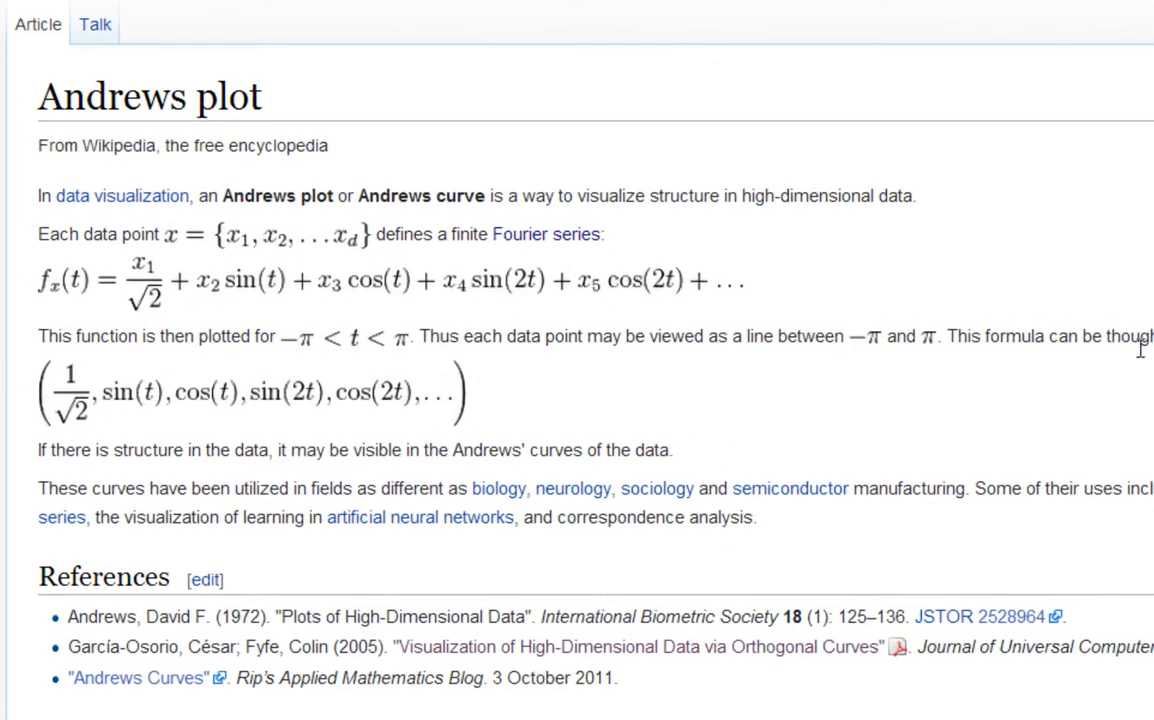
mouse_move(246, 440)
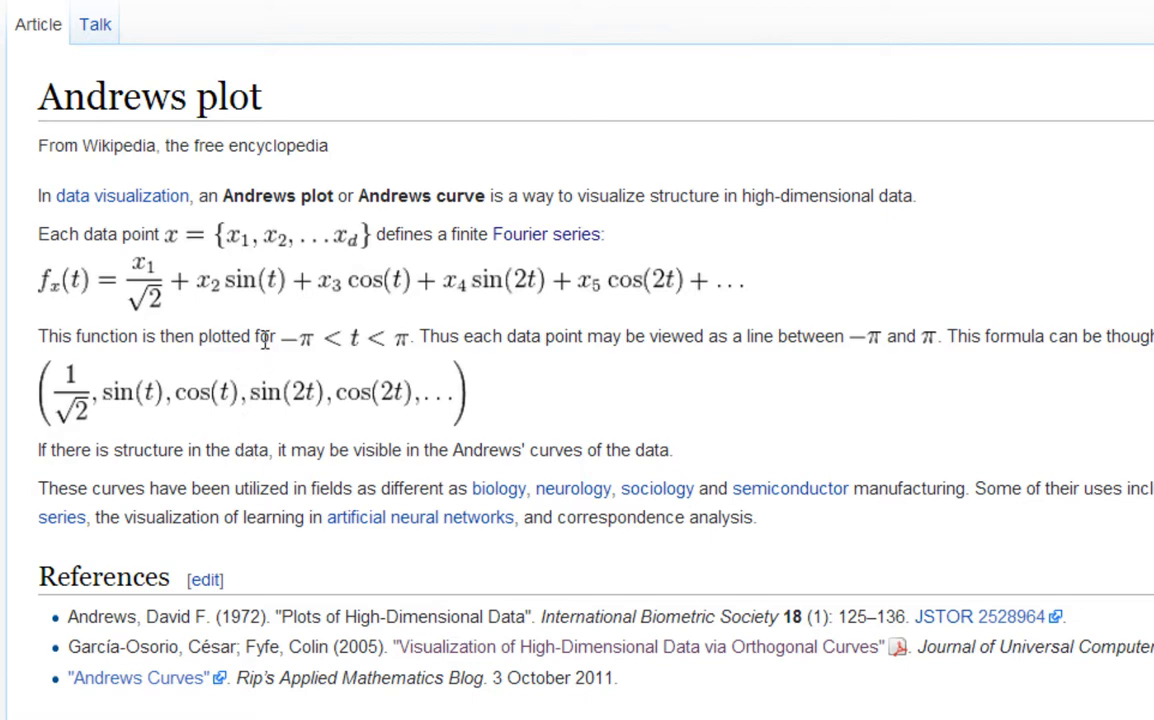
mouse_move(130, 290)
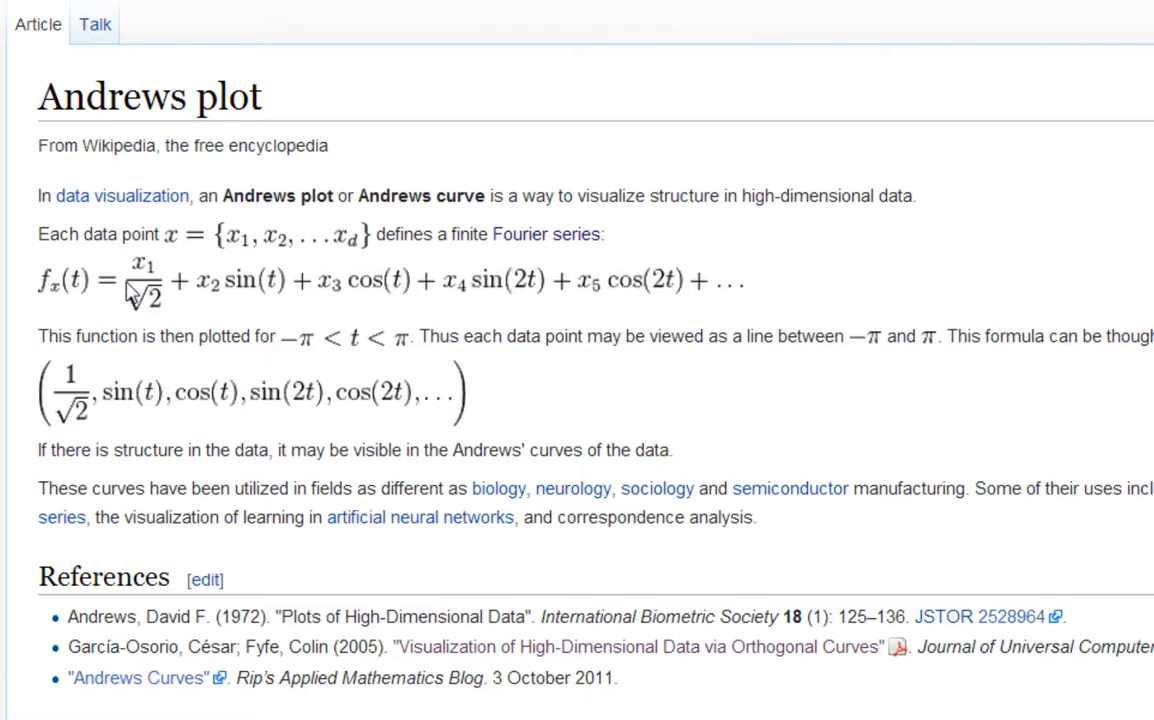
mouse_move(136, 292)
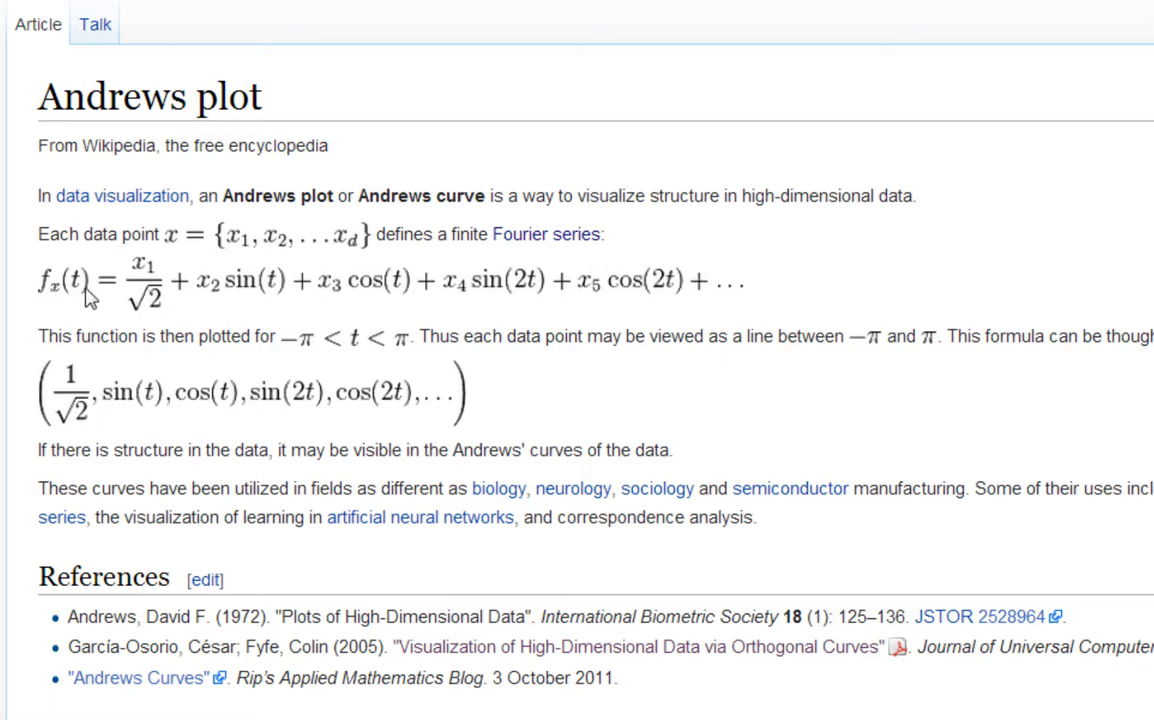
mouse_move(96, 296)
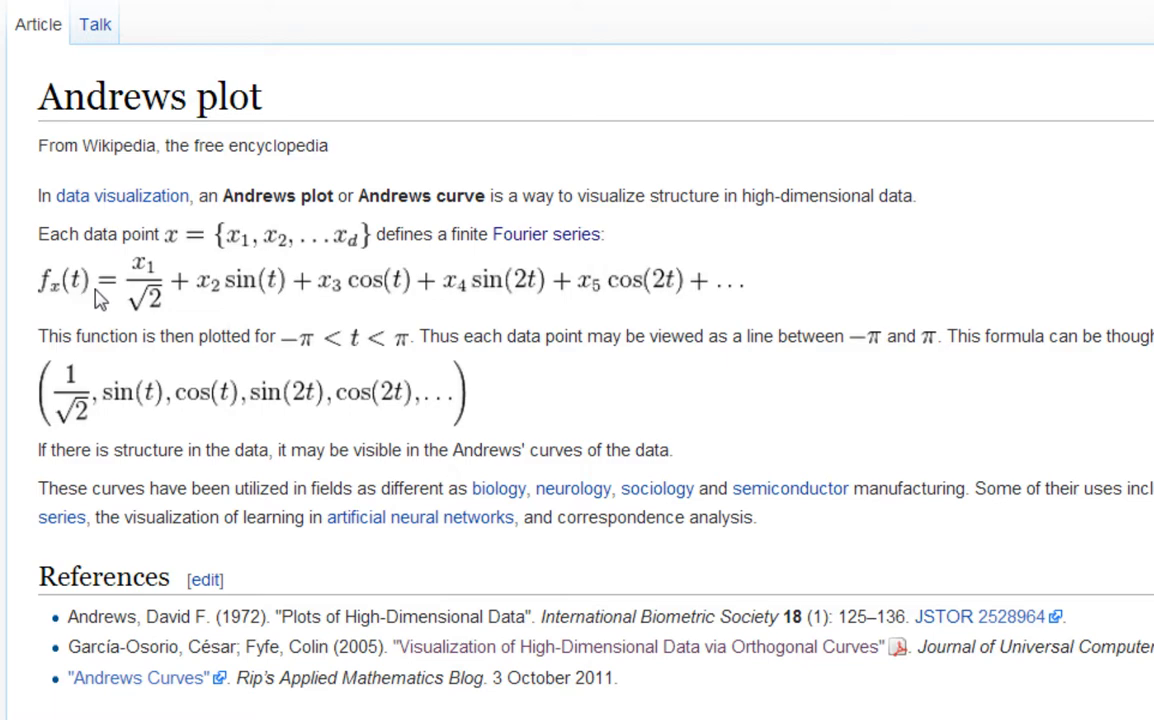
mouse_move(136, 286)
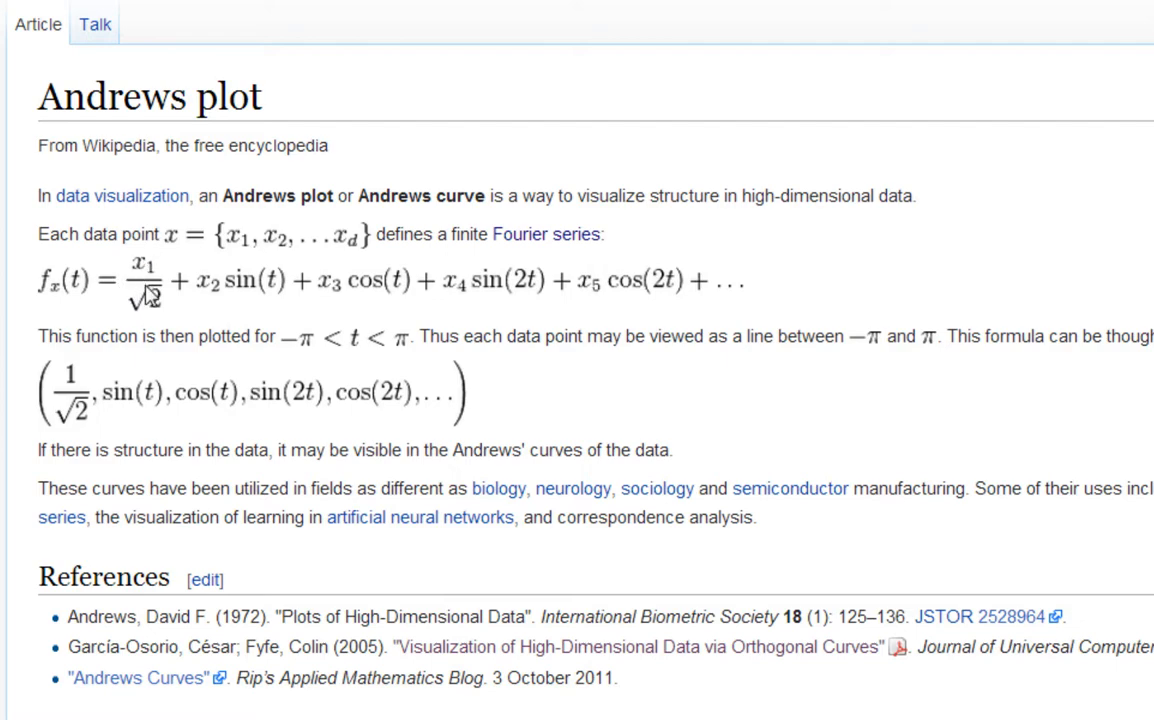
mouse_move(152, 298)
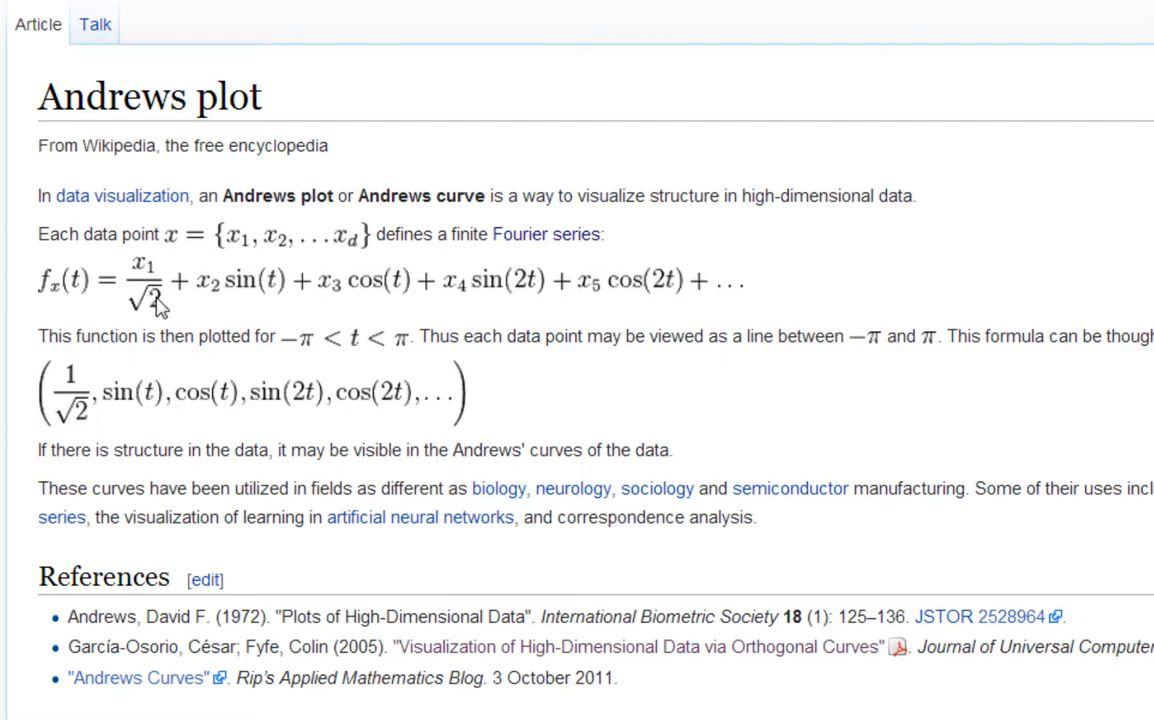
mouse_move(160, 310)
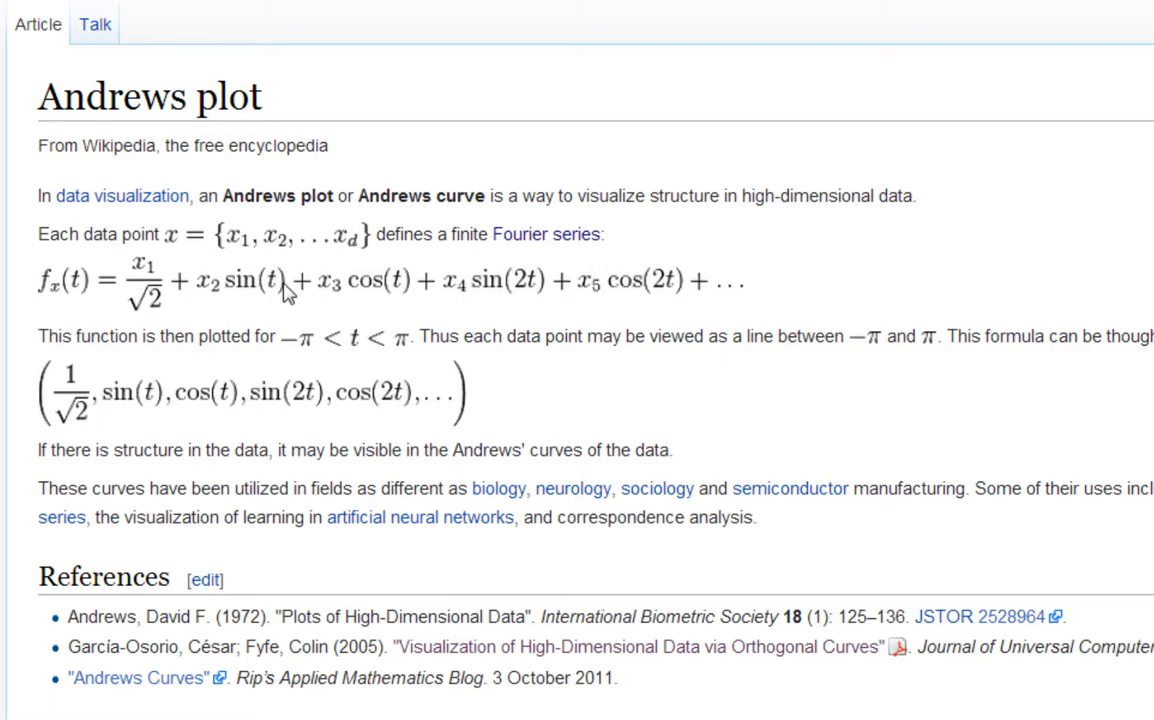
mouse_move(140, 318)
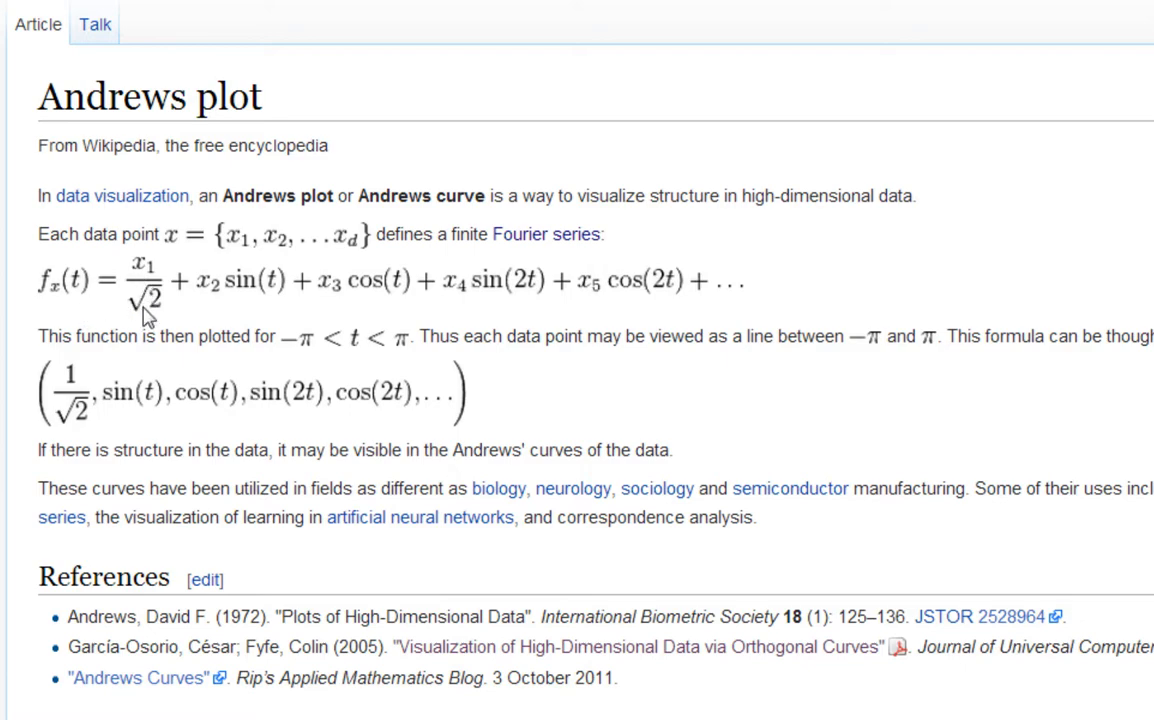
mouse_move(218, 300)
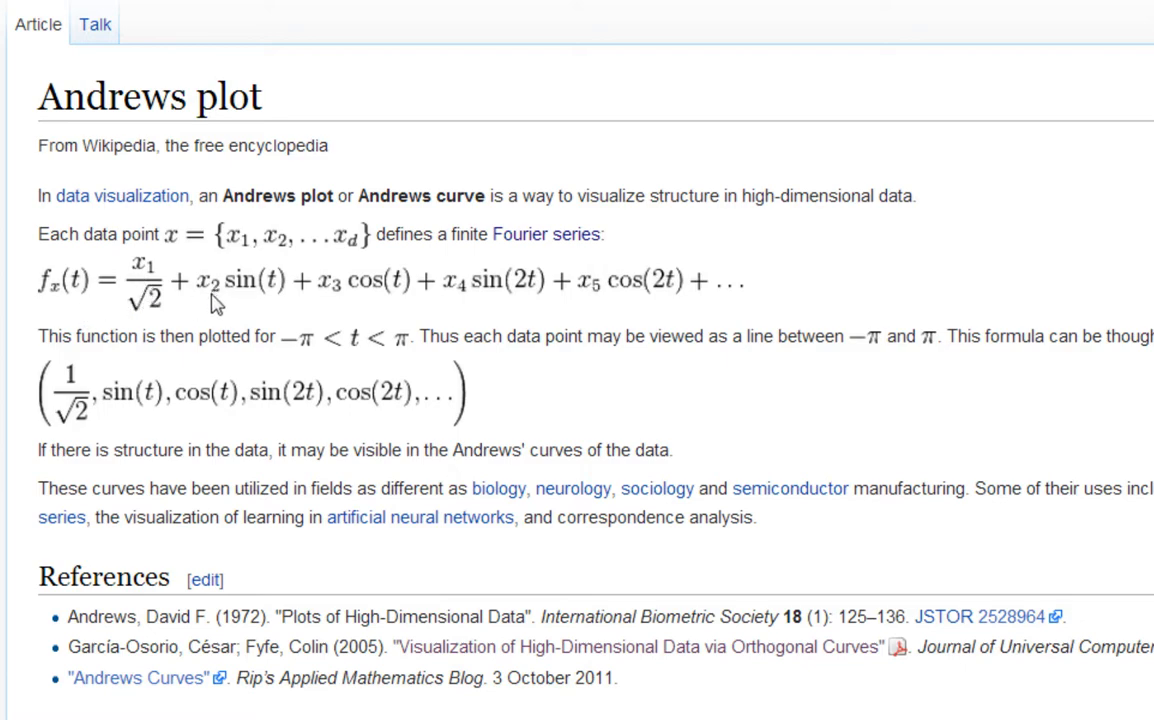
mouse_move(332, 298)
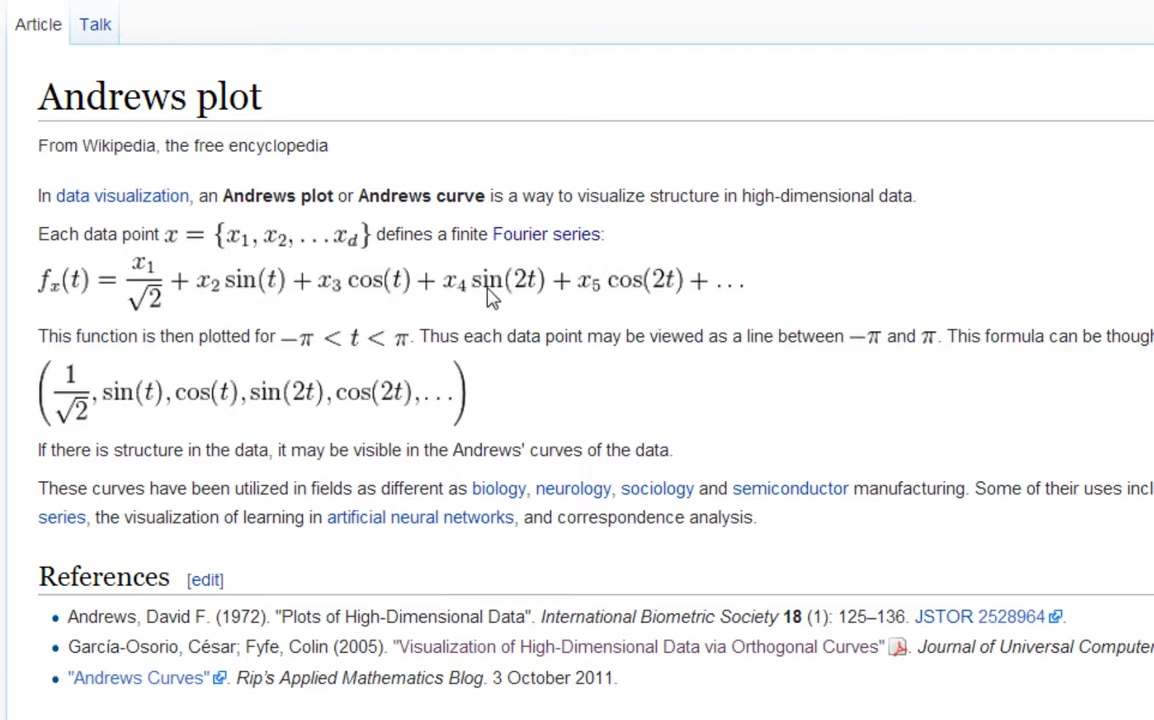
mouse_move(536, 302)
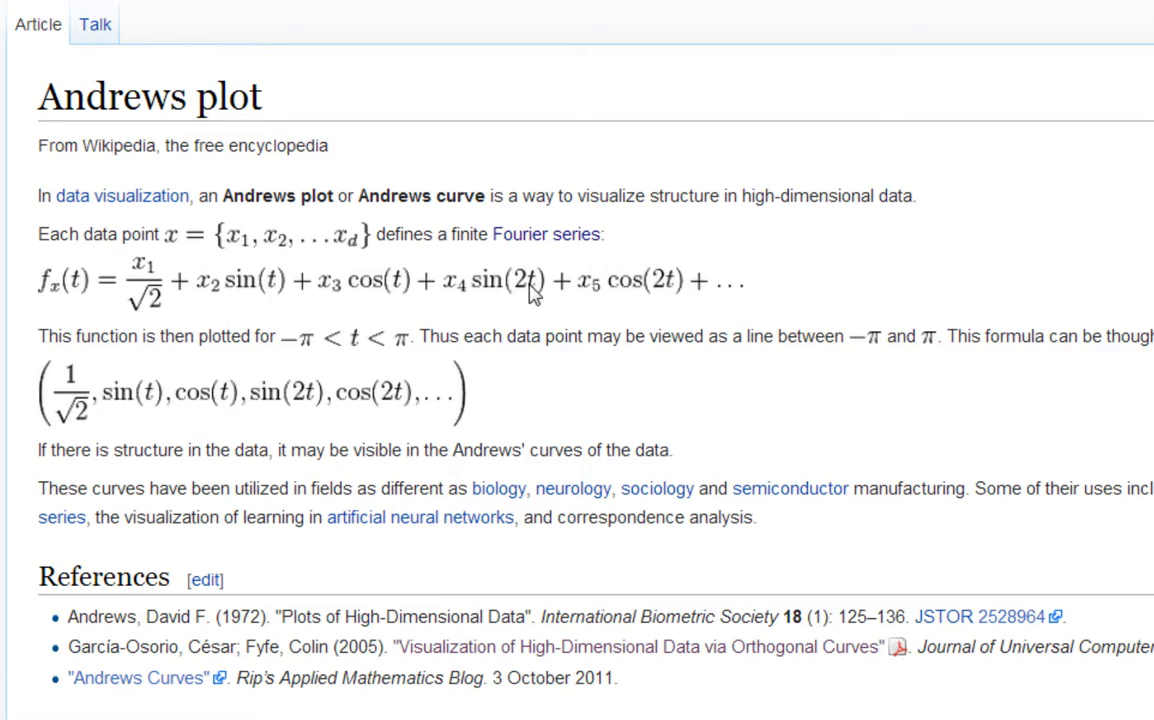
mouse_move(348, 360)
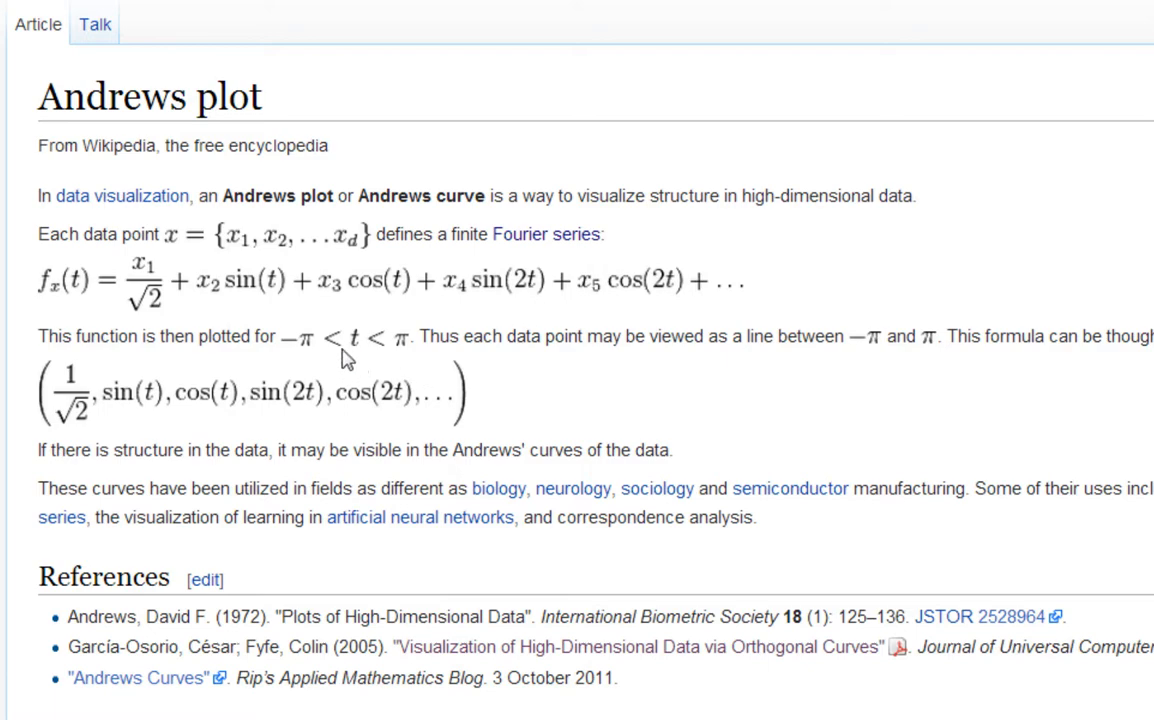
mouse_move(406, 354)
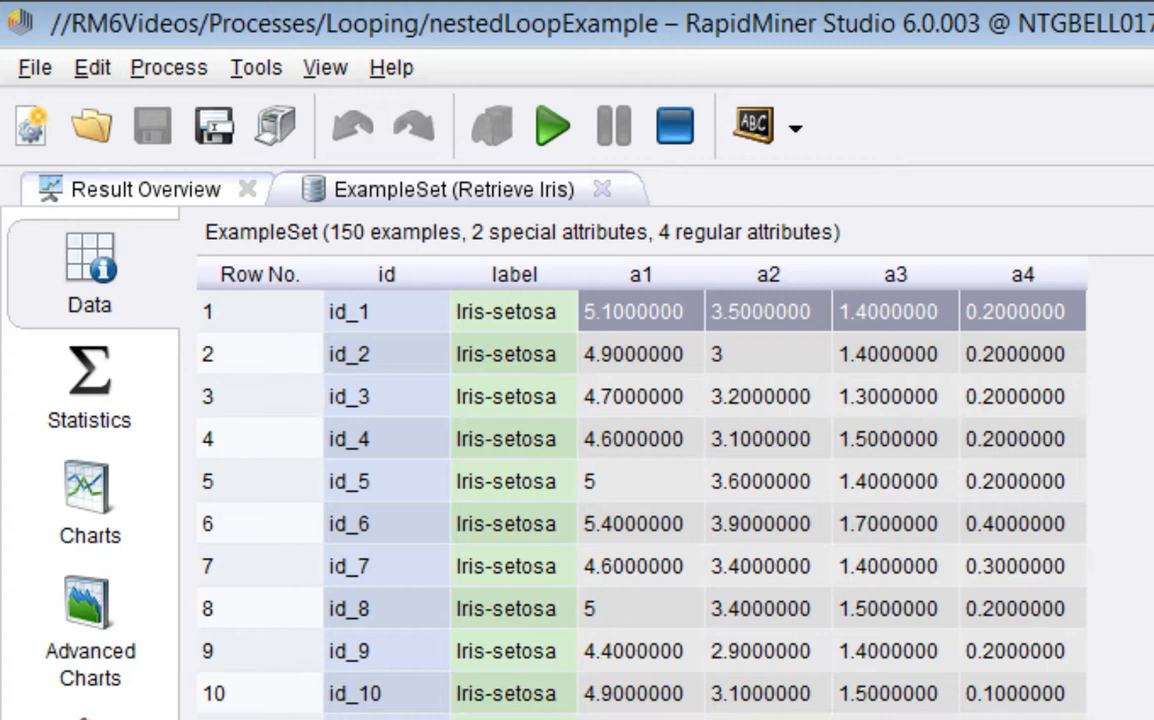
mouse_move(624, 332)
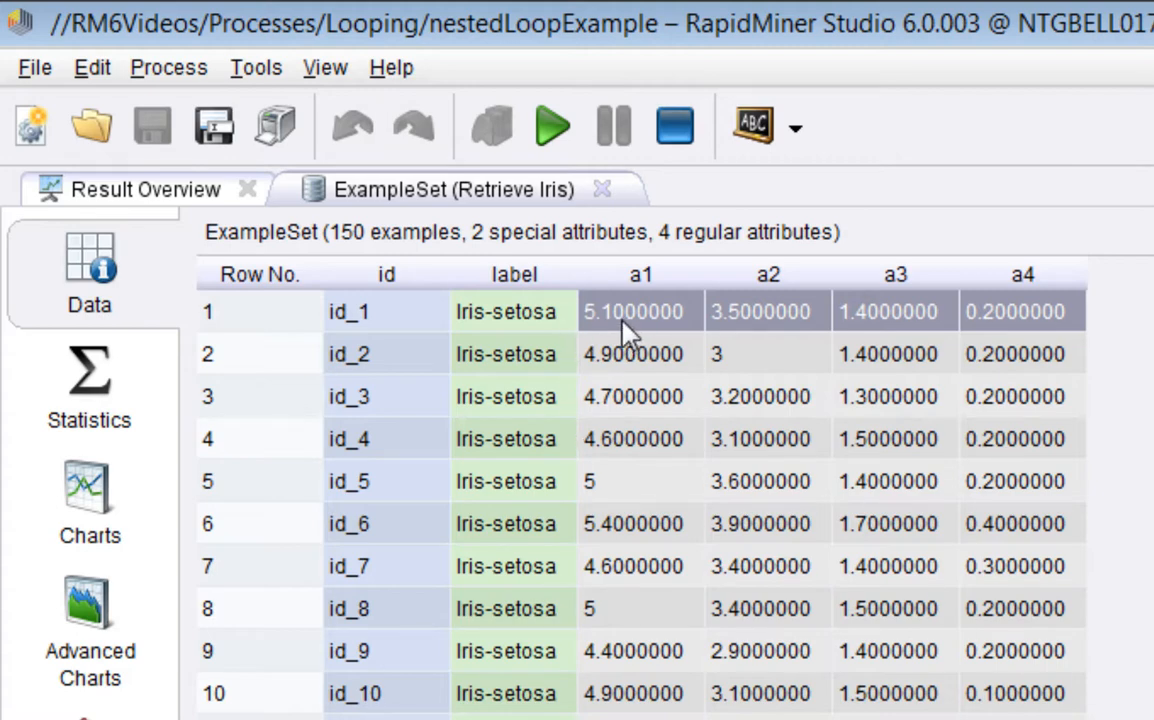
Step: Examine the a1 and a4 values of the first Iris example in the data table
left_click(640, 312)
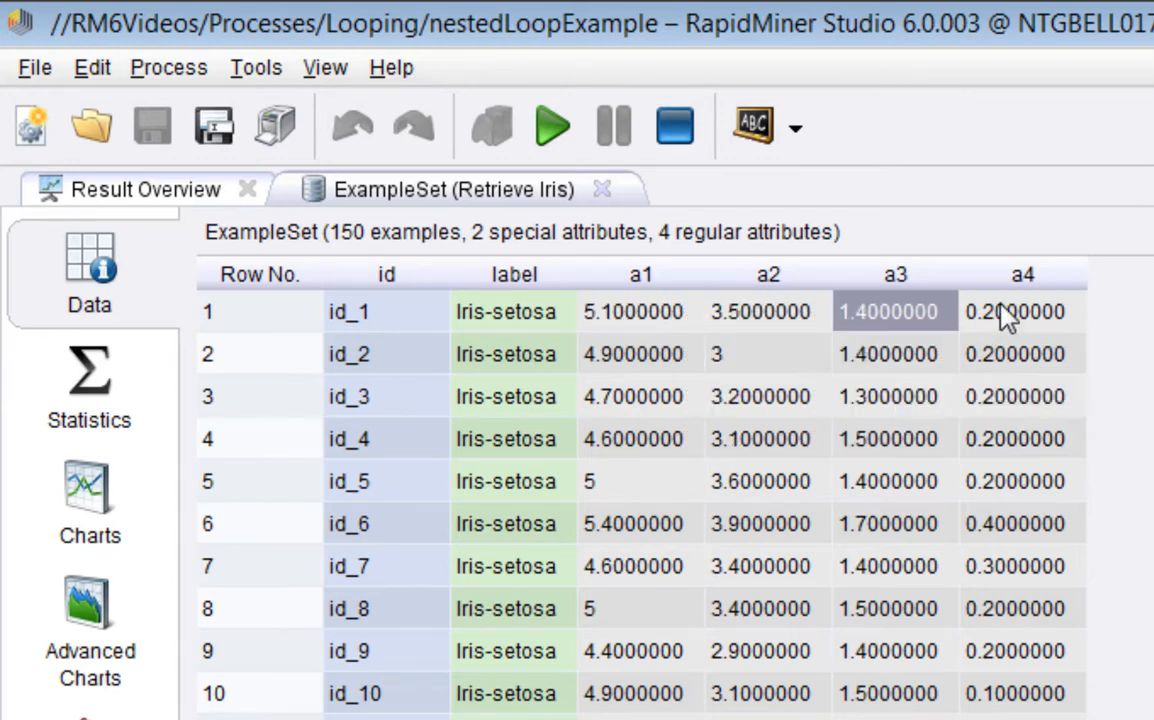
left_click(1020, 312)
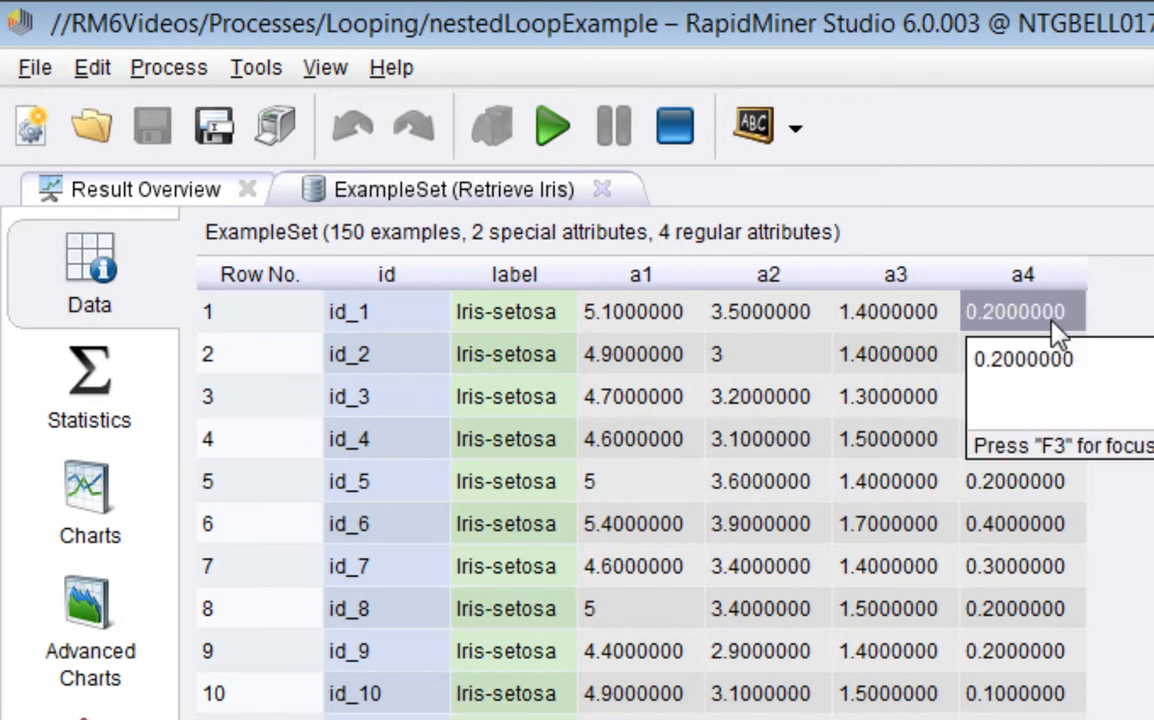
mouse_move(596, 330)
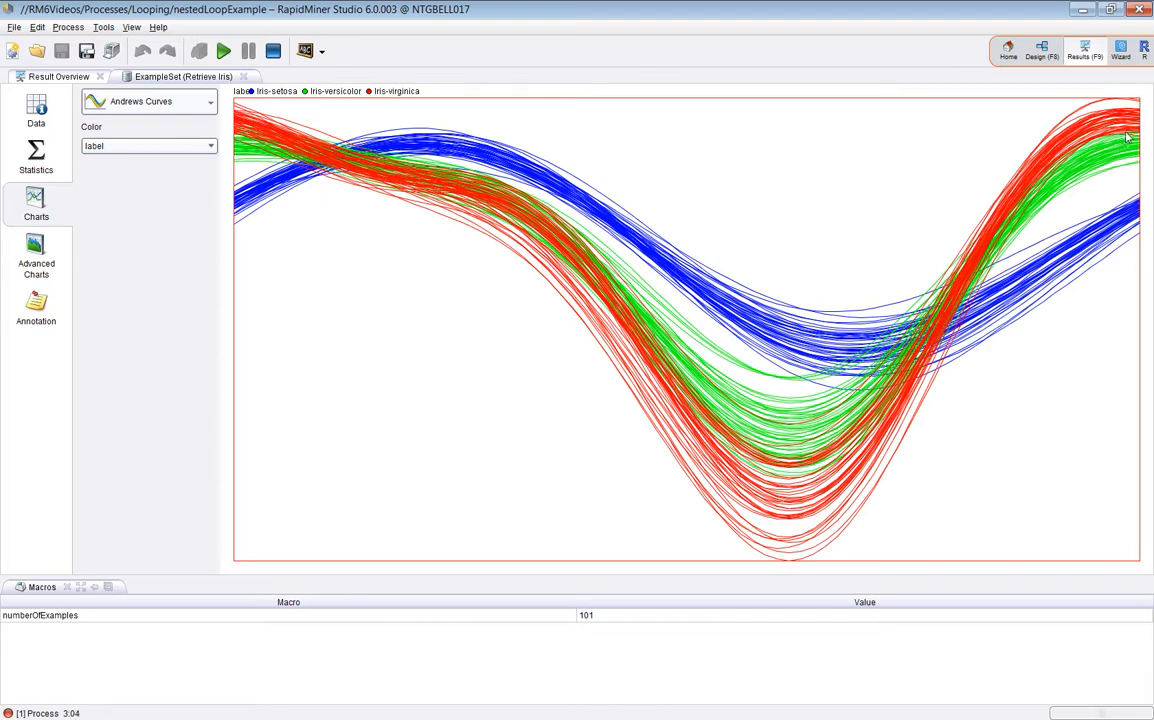
mouse_move(420, 278)
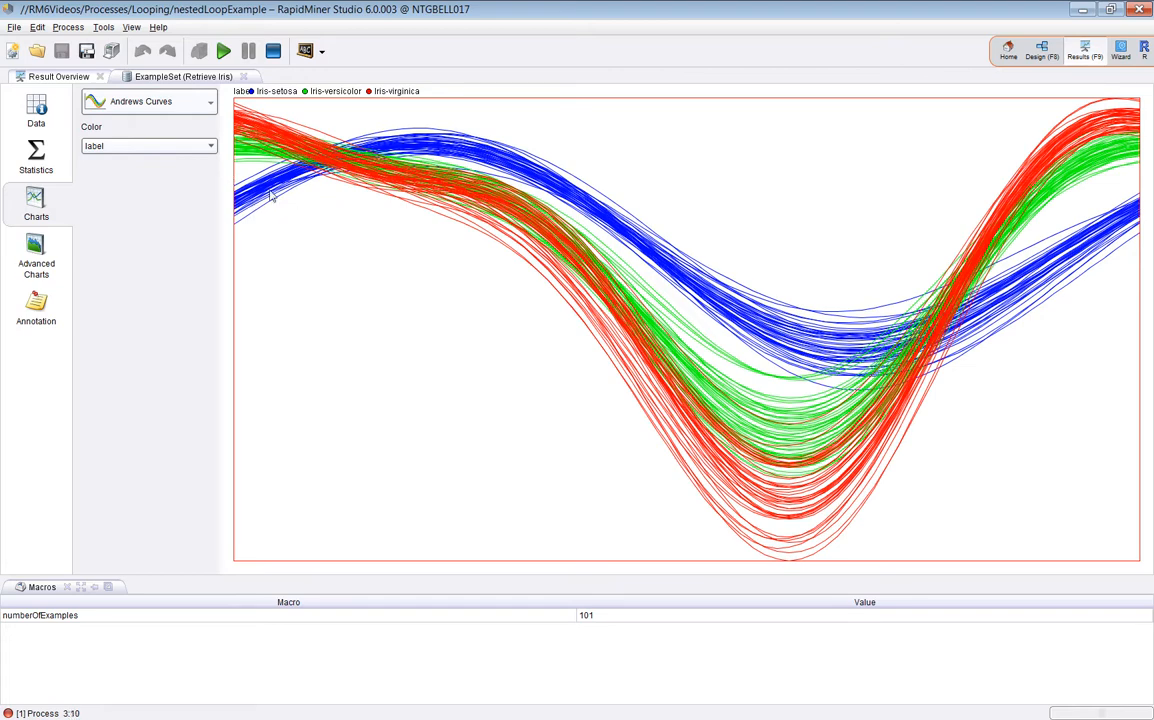
mouse_move(1112, 224)
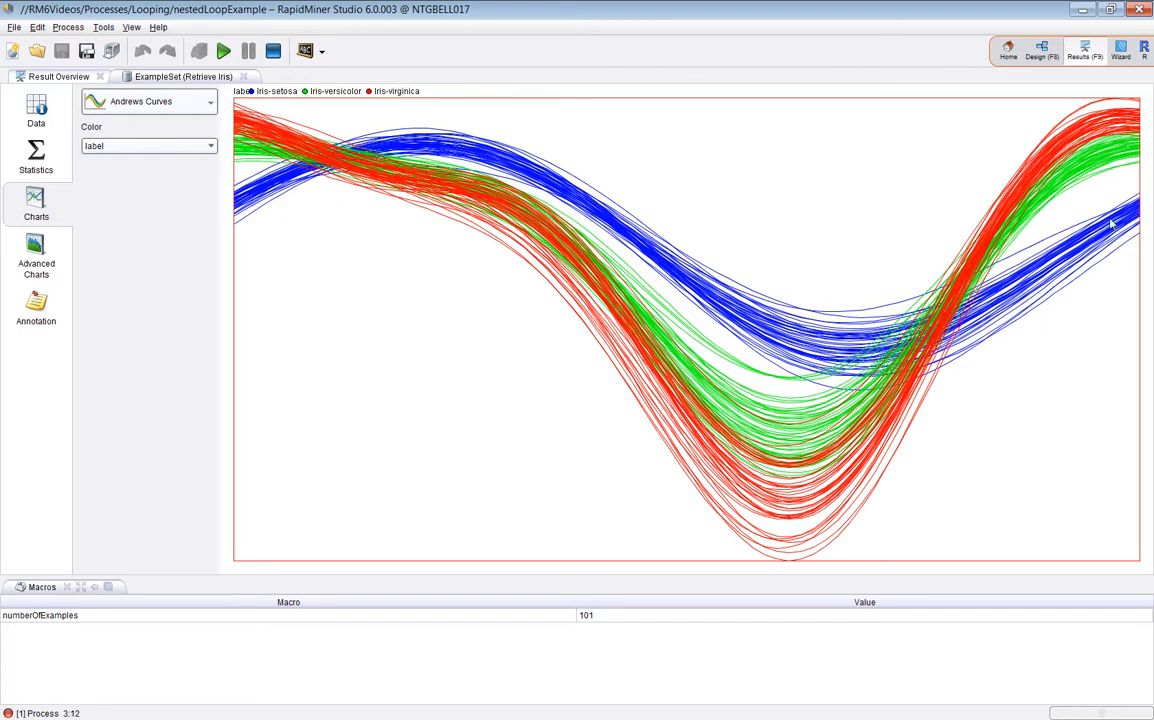
mouse_move(340, 144)
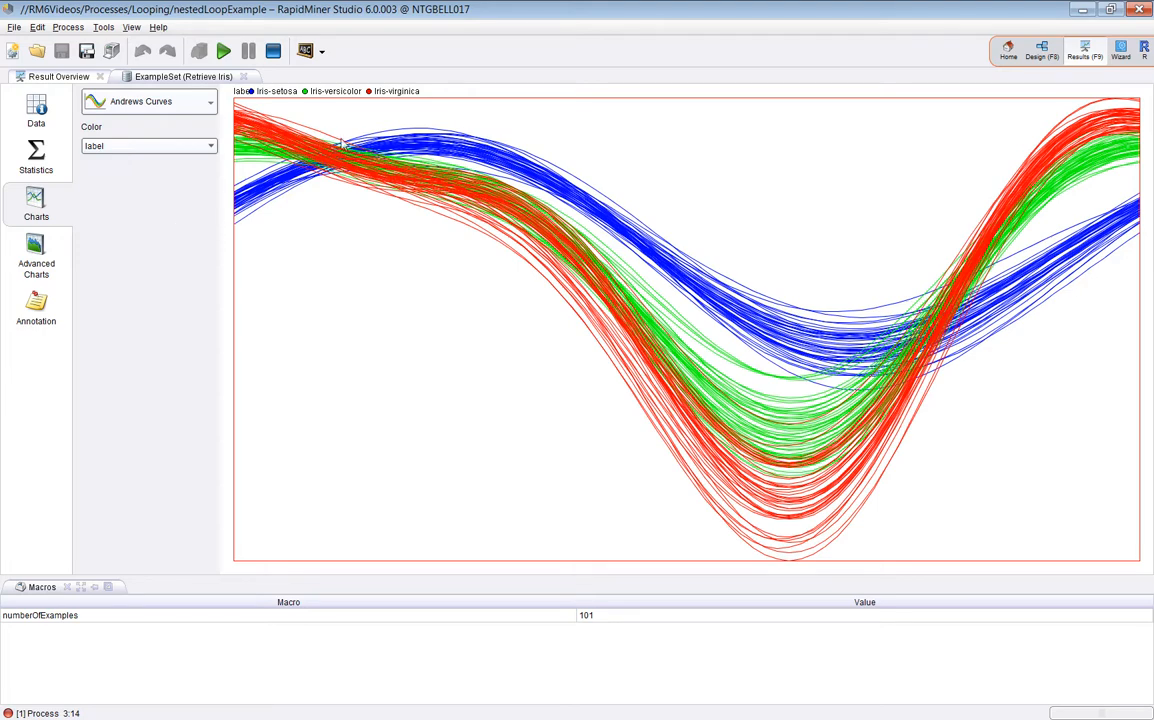
mouse_move(444, 164)
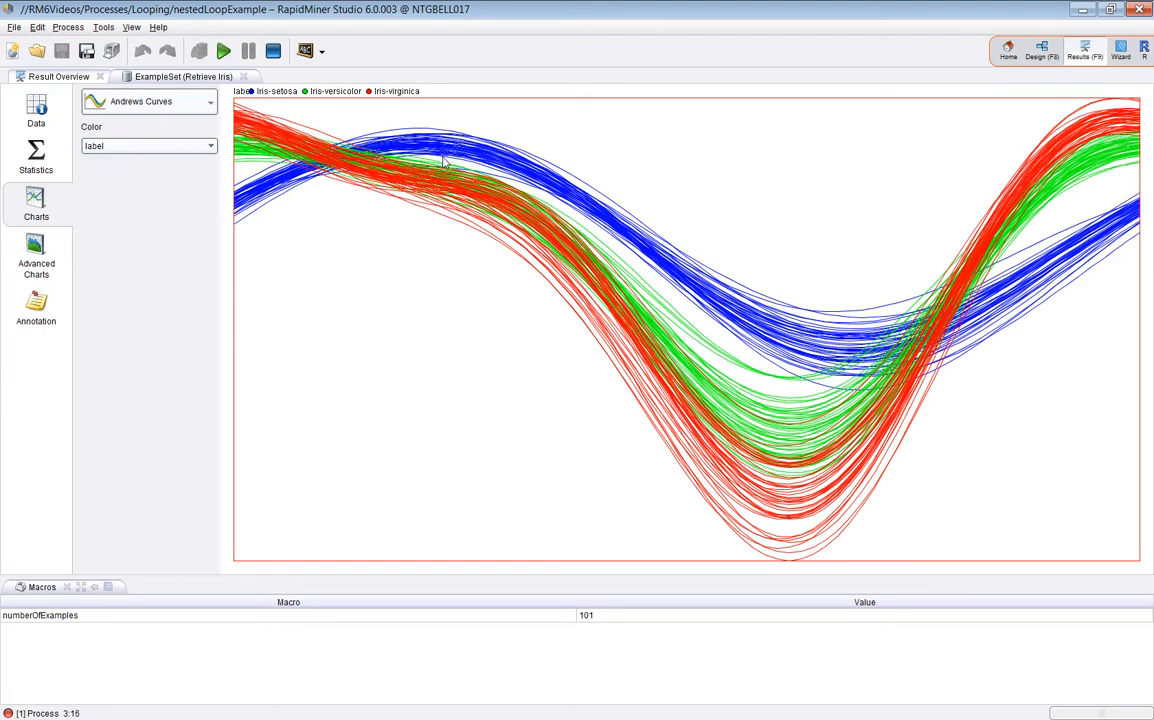
mouse_move(612, 236)
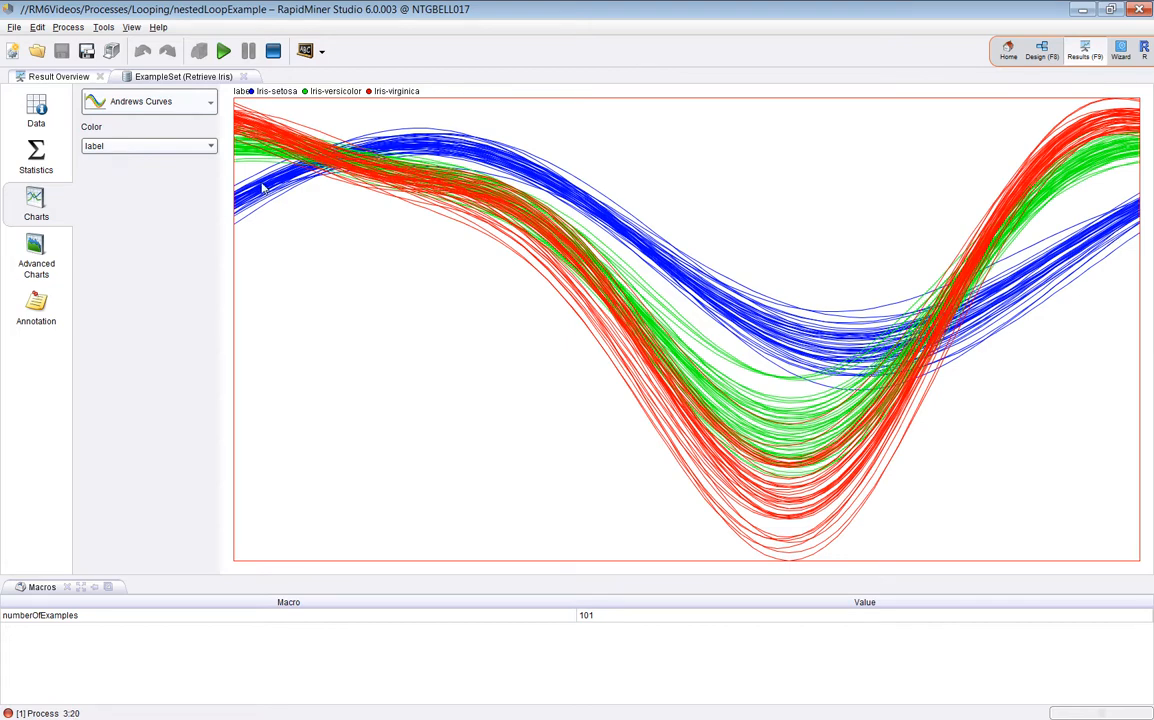
mouse_move(1148, 258)
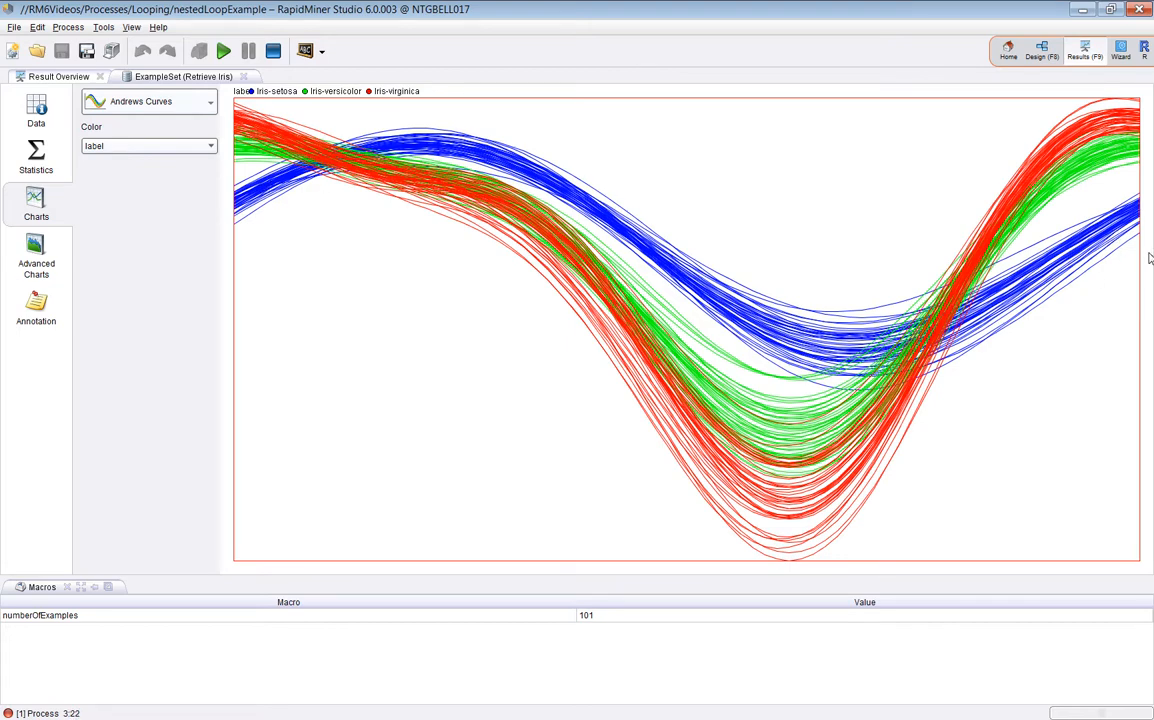
mouse_move(1122, 364)
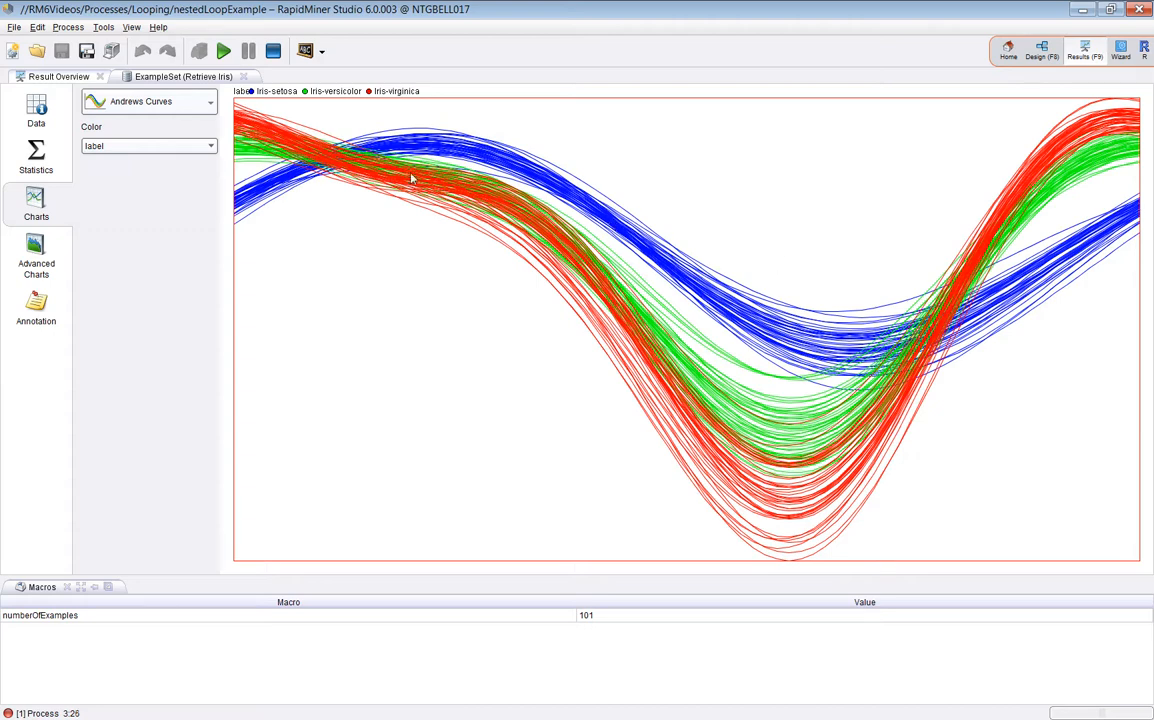
Step: Return from the Andrews Curves chart to the Iris data table
left_click(36, 110)
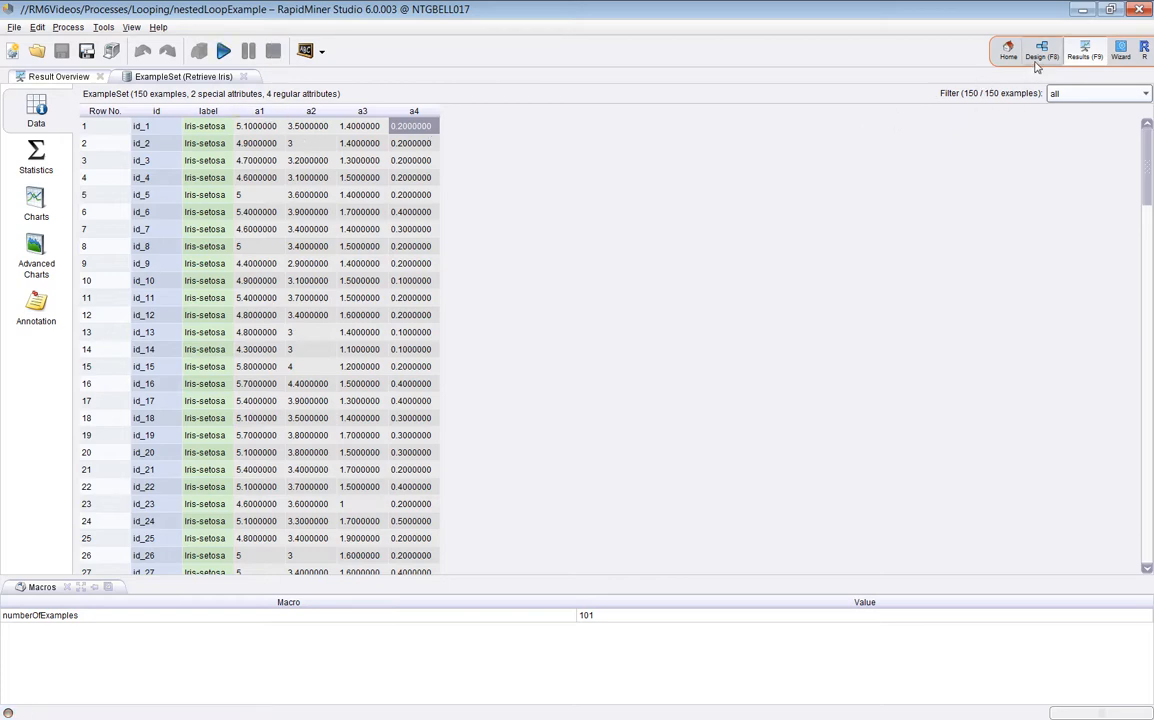
mouse_move(1040, 50)
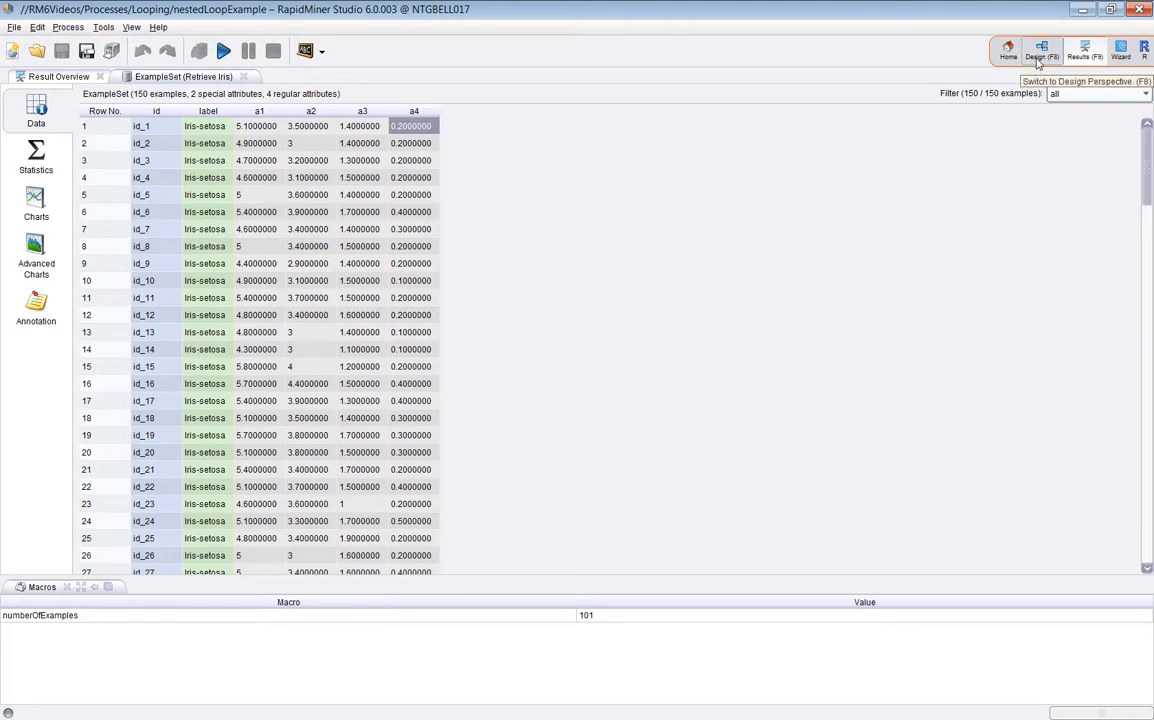
mouse_move(1036, 64)
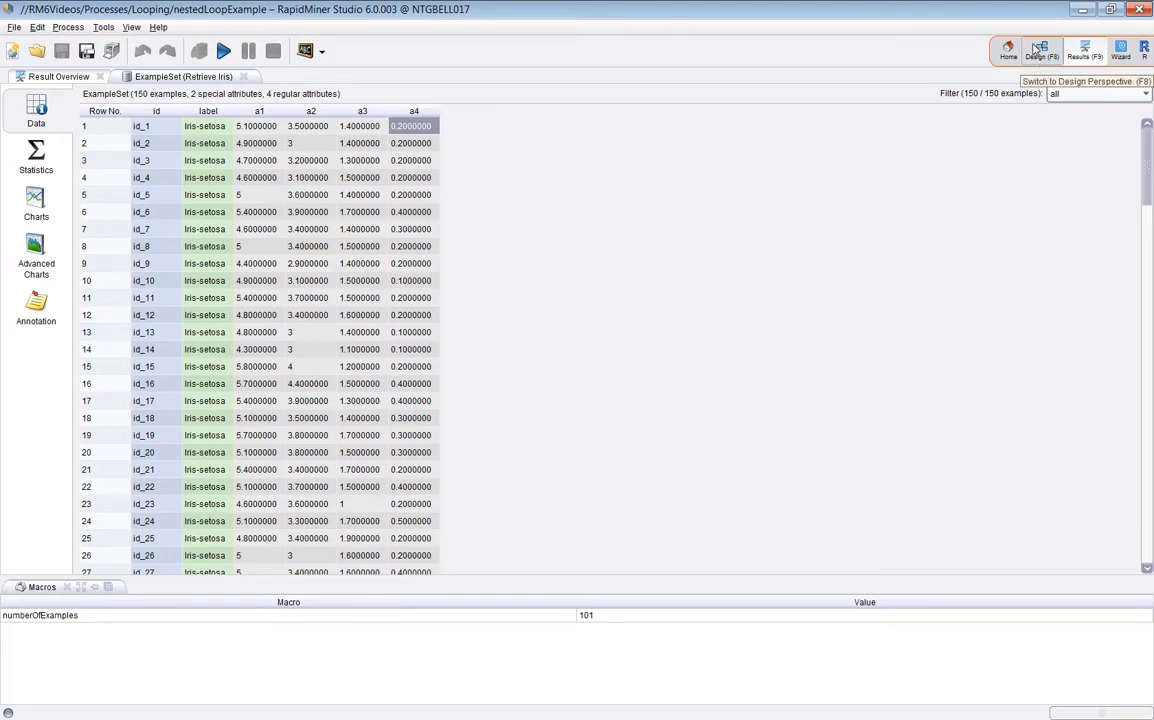
Step: Switch back to the Design perspective showing the nested-loop process
left_click(1040, 48)
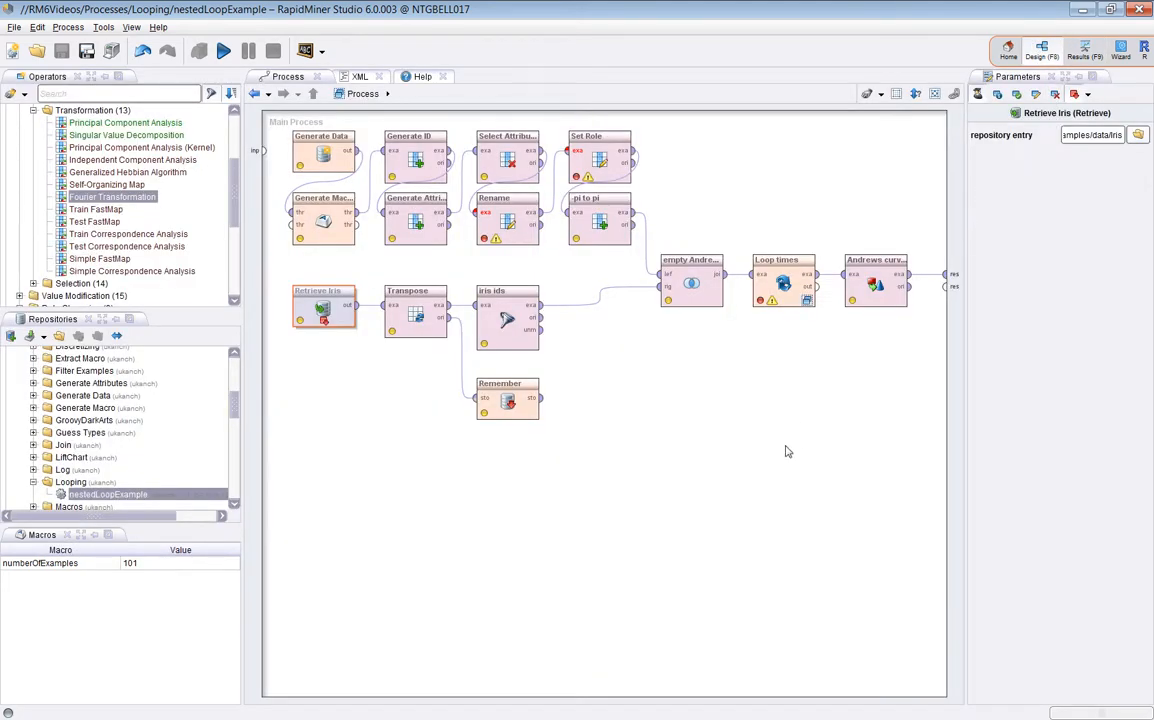
Step: View the empty Andrews curves example set, sort by time and back, and scan the missing-value id columns
left_click(690, 280)
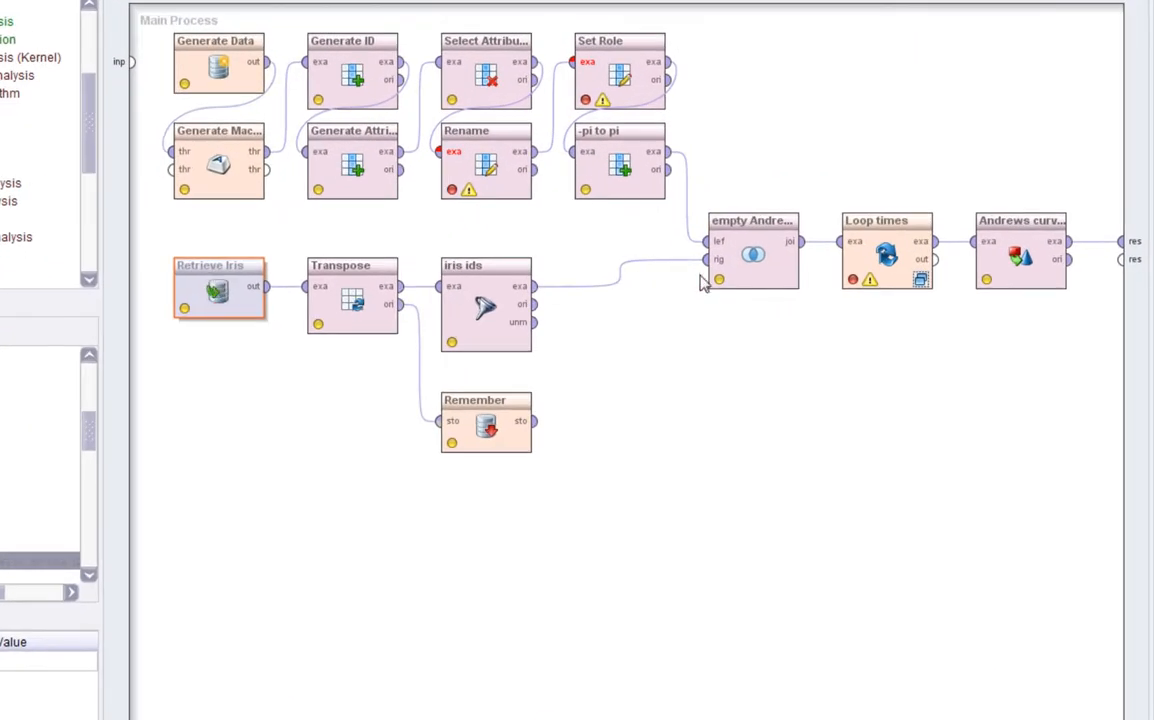
left_click(752, 256)
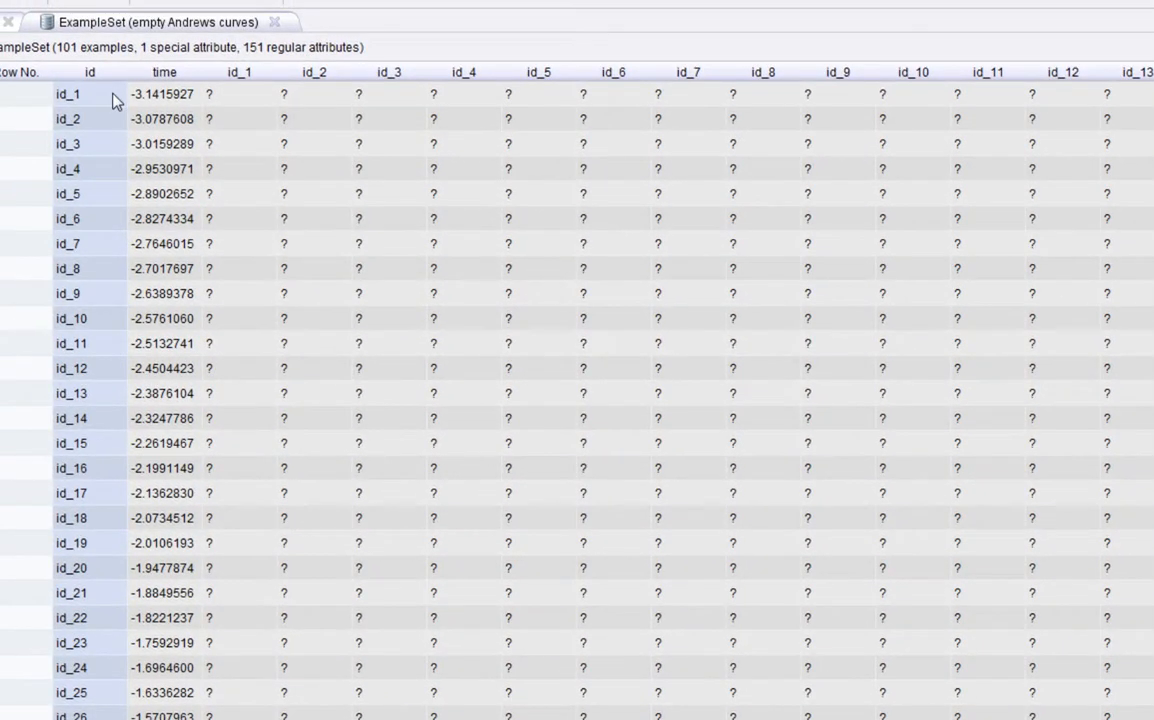
mouse_move(230, 108)
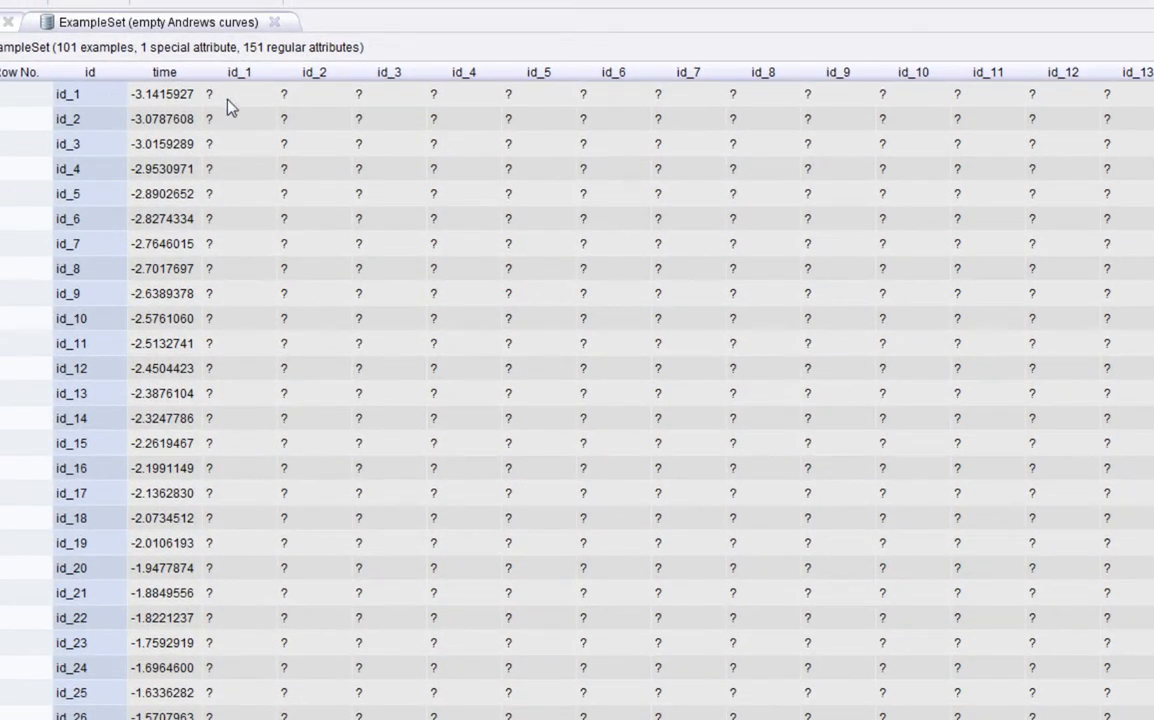
mouse_move(248, 114)
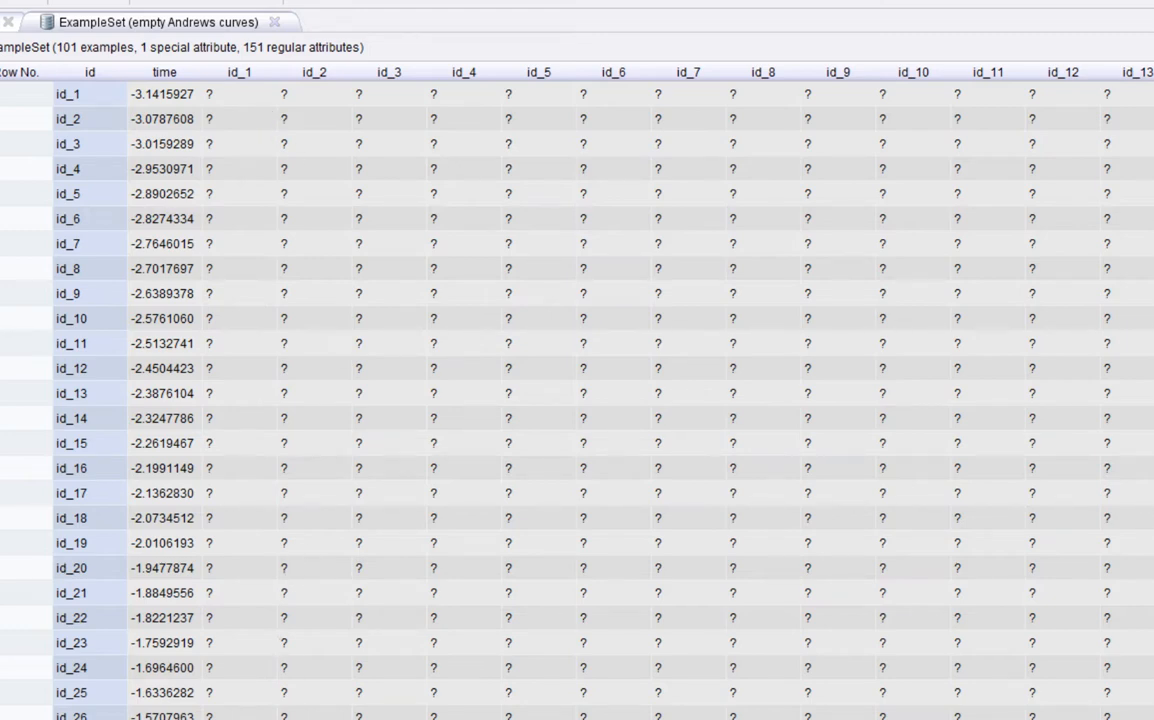
left_click(164, 94)
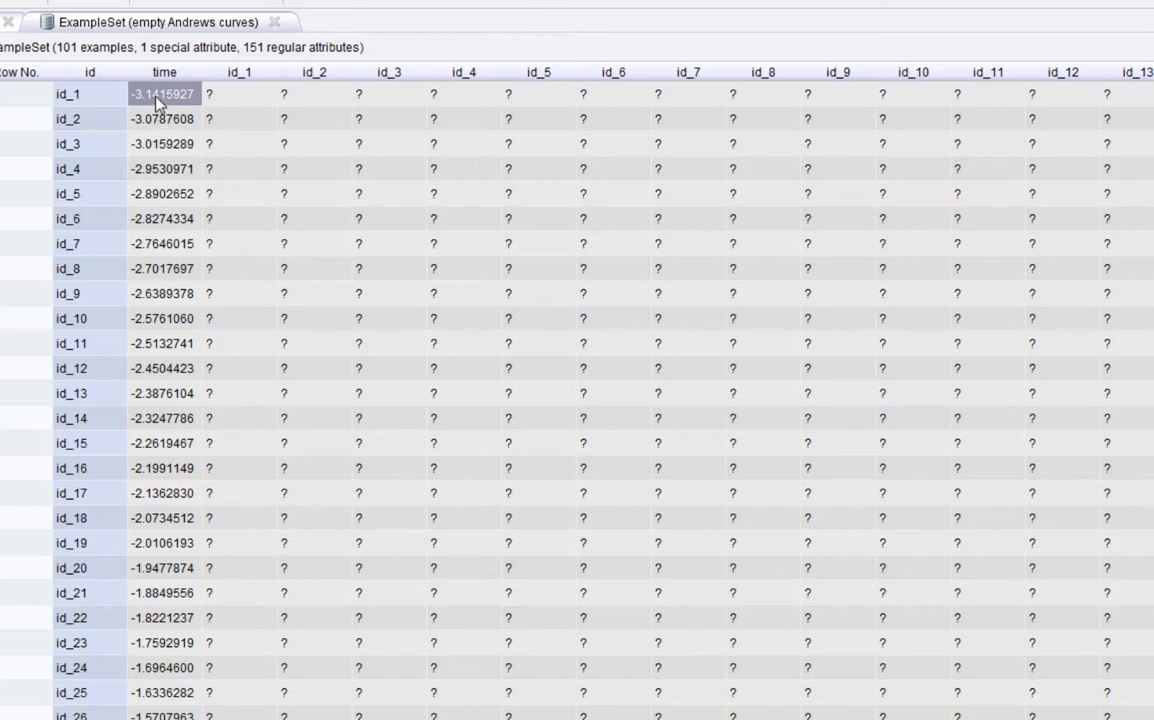
left_click(154, 72)
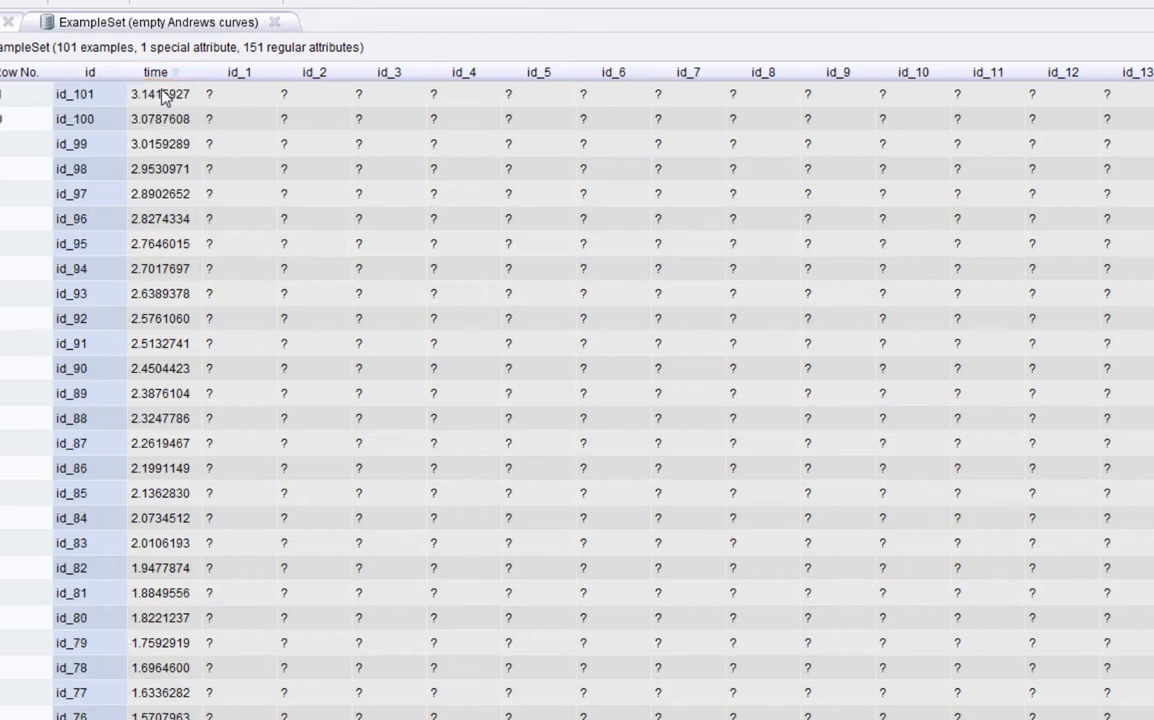
left_click(164, 72)
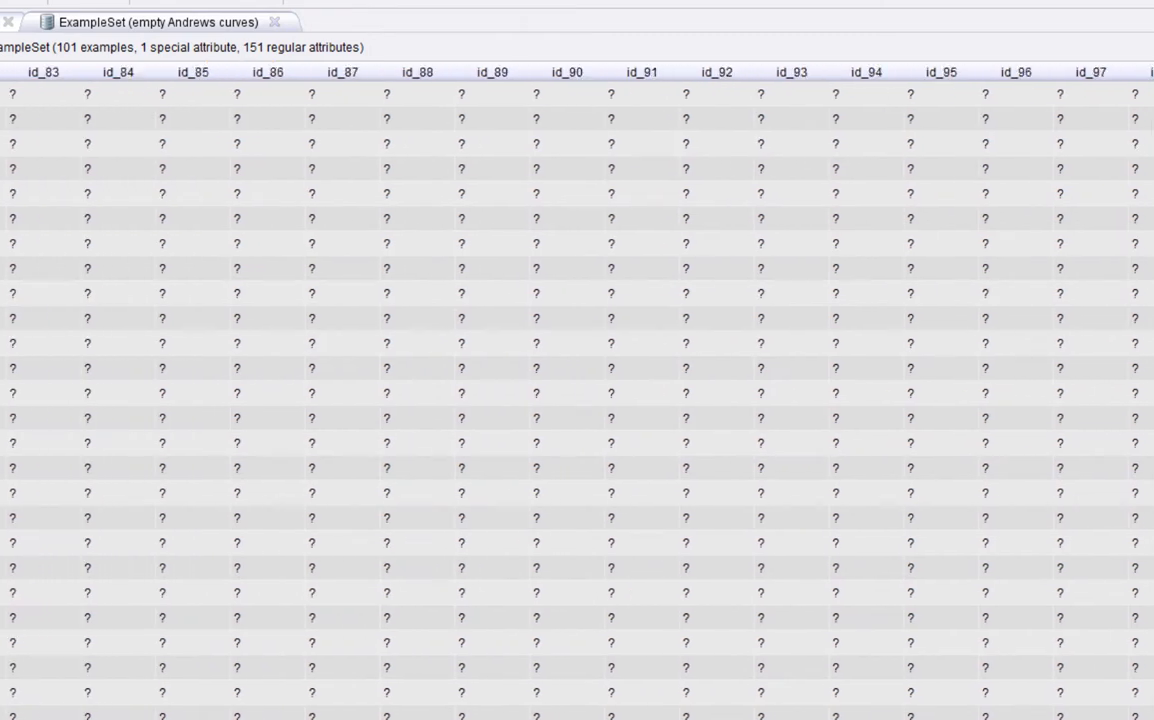
scroll("right", 3)
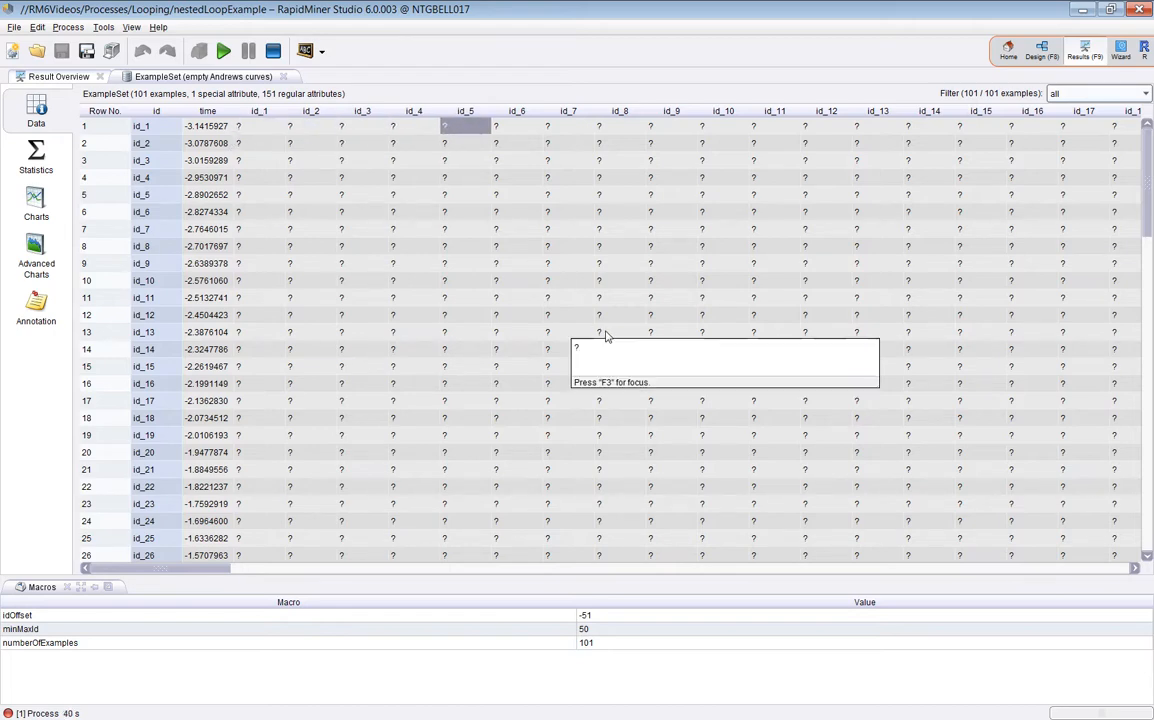
mouse_move(260, 120)
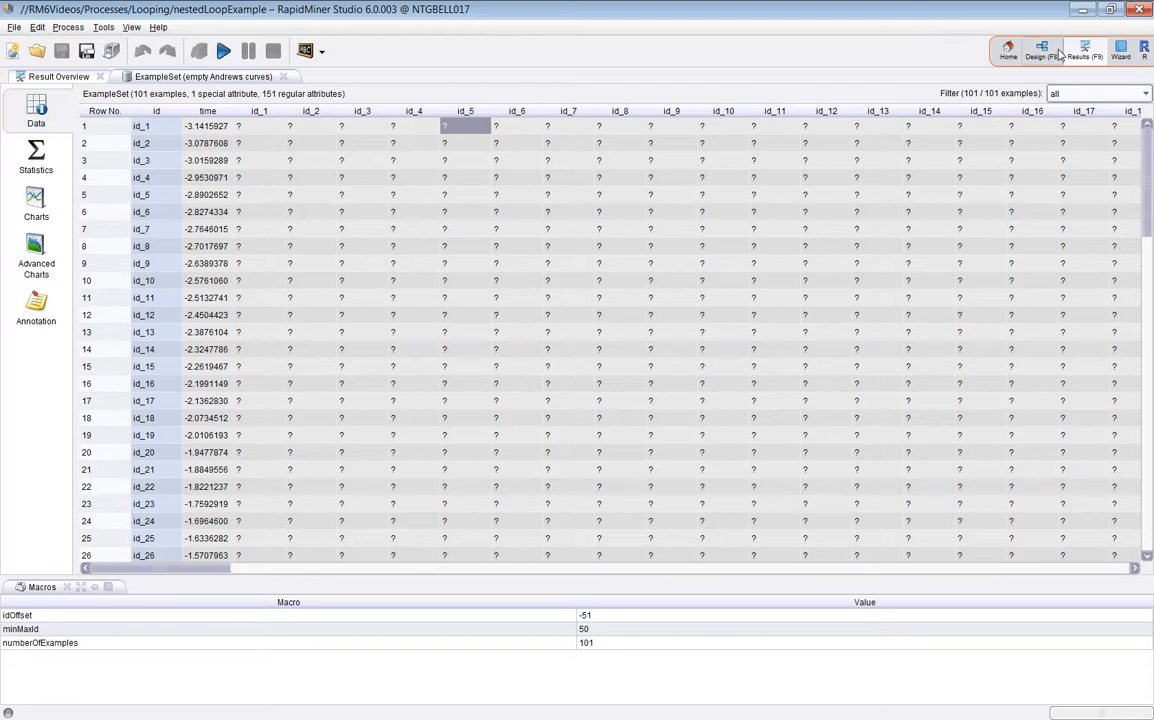
Step: Return to the design and bring up the Transpose operator's context menu with breakpoint options
left_click(1040, 48)
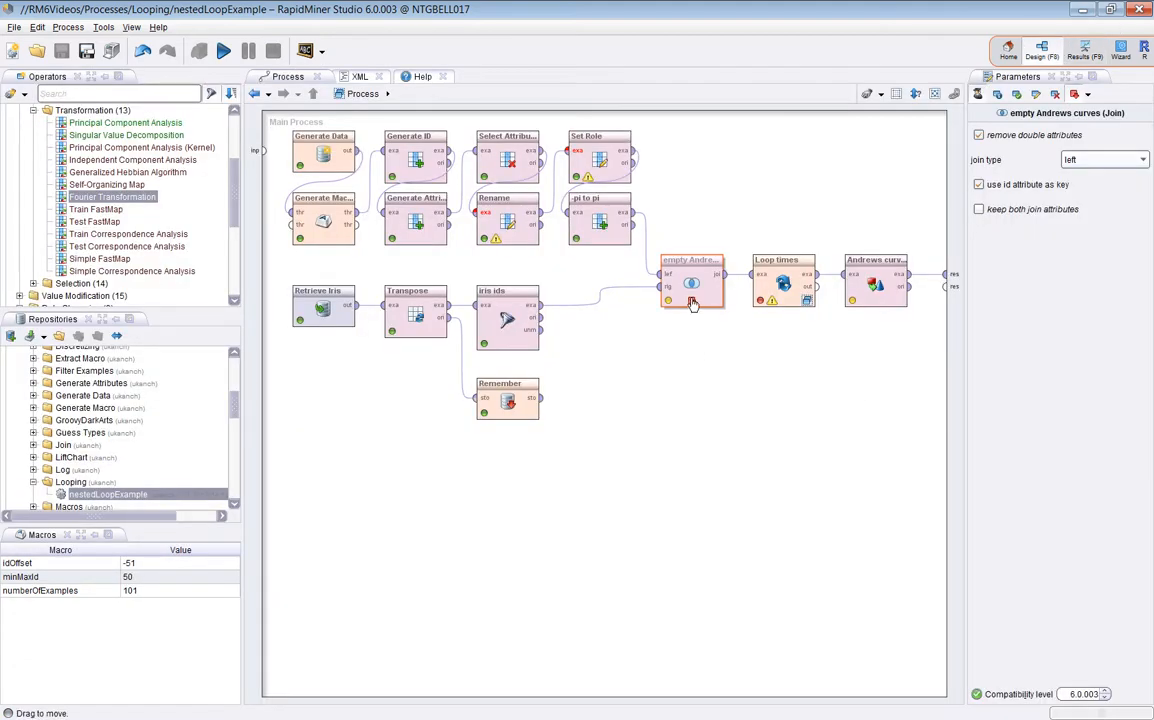
mouse_move(704, 280)
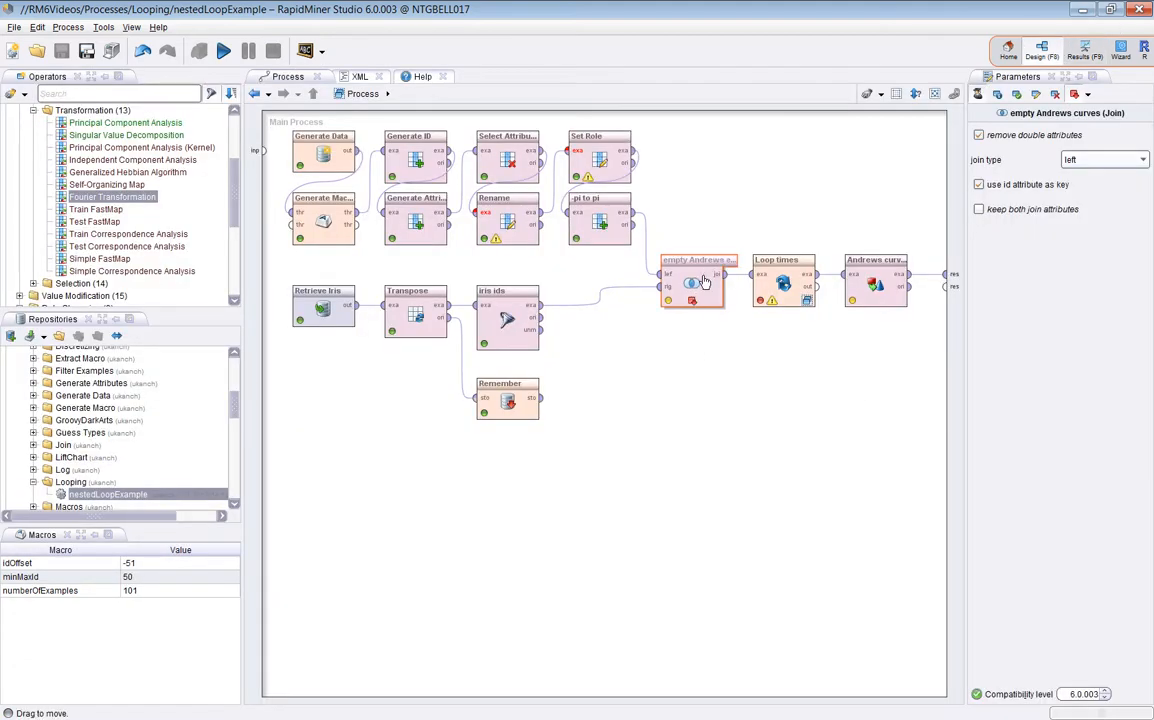
right_click(692, 284)
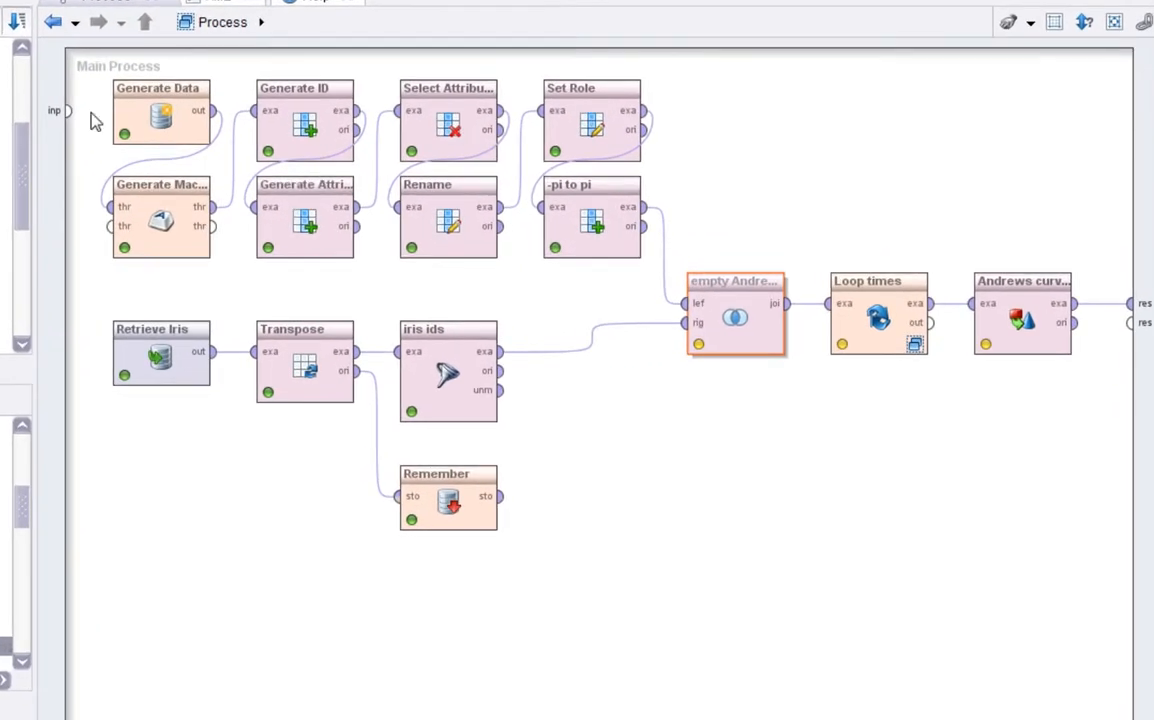
left_click(592, 220)
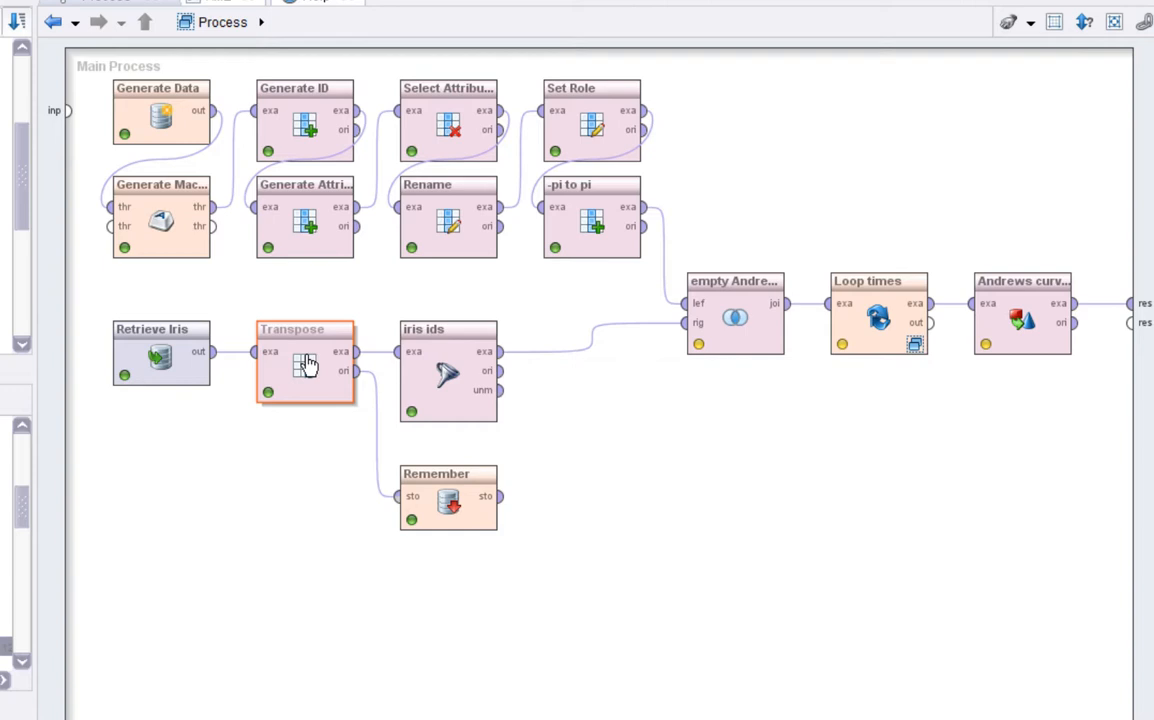
mouse_move(304, 378)
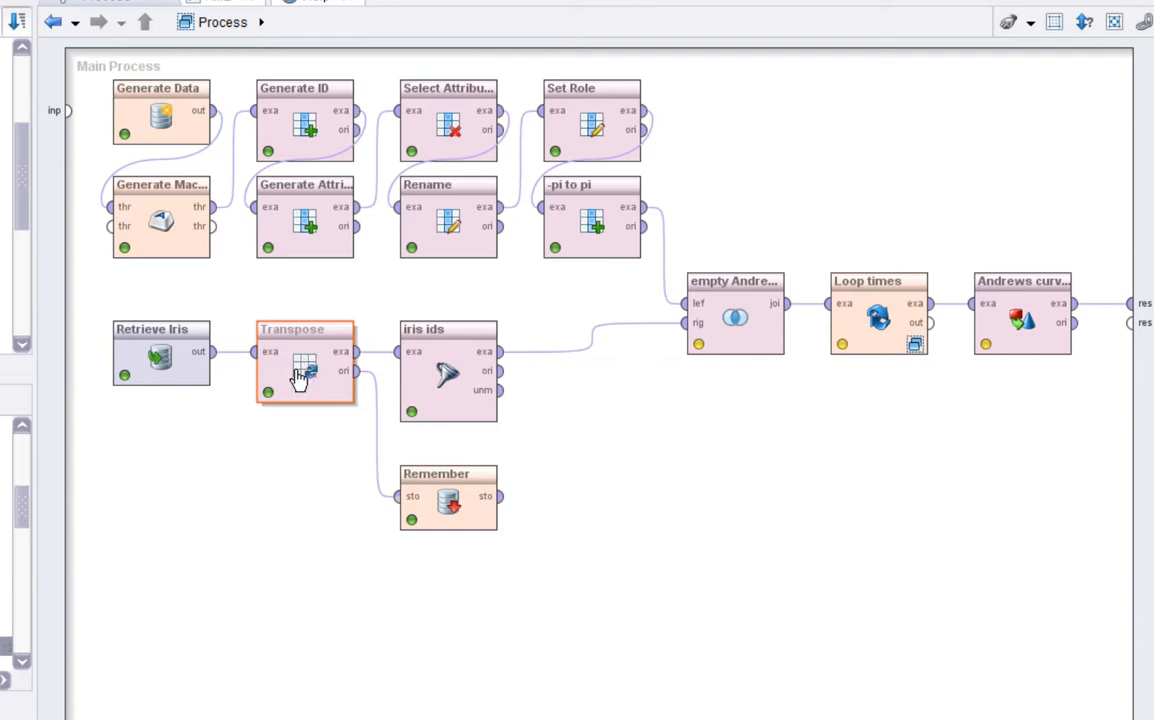
mouse_move(308, 364)
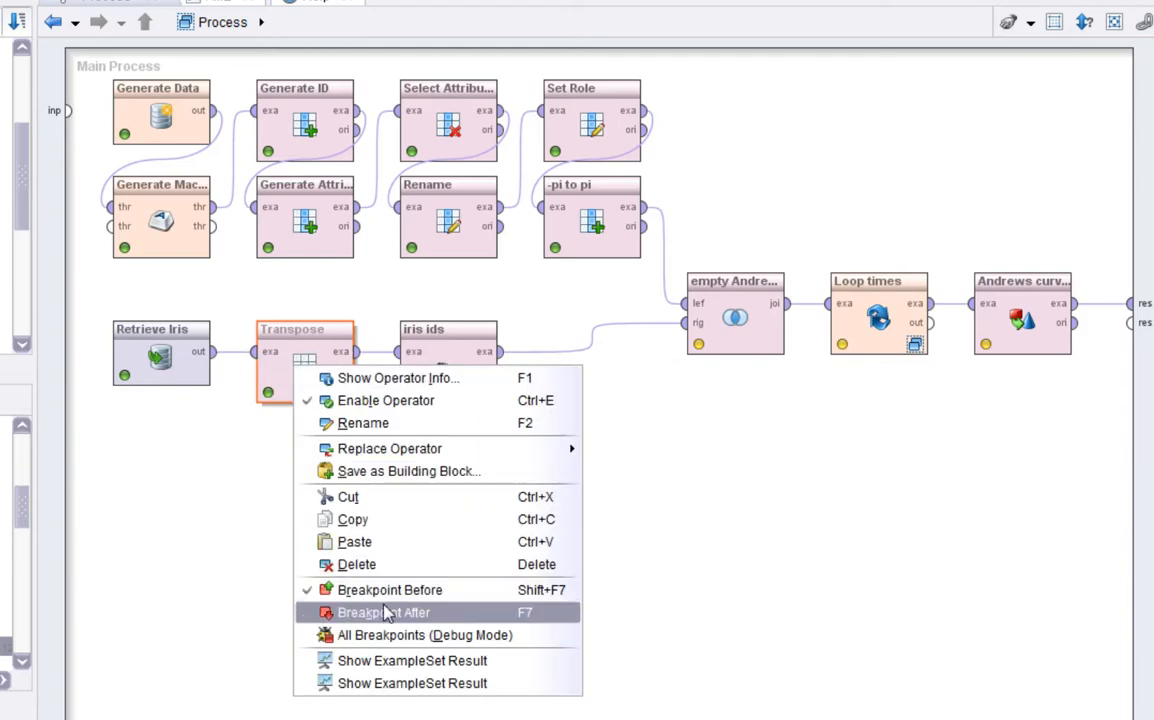
Step: Set Breakpoint After on Transpose, run, and view the transposed 5-row, 150-id-column example set
left_click(382, 612)
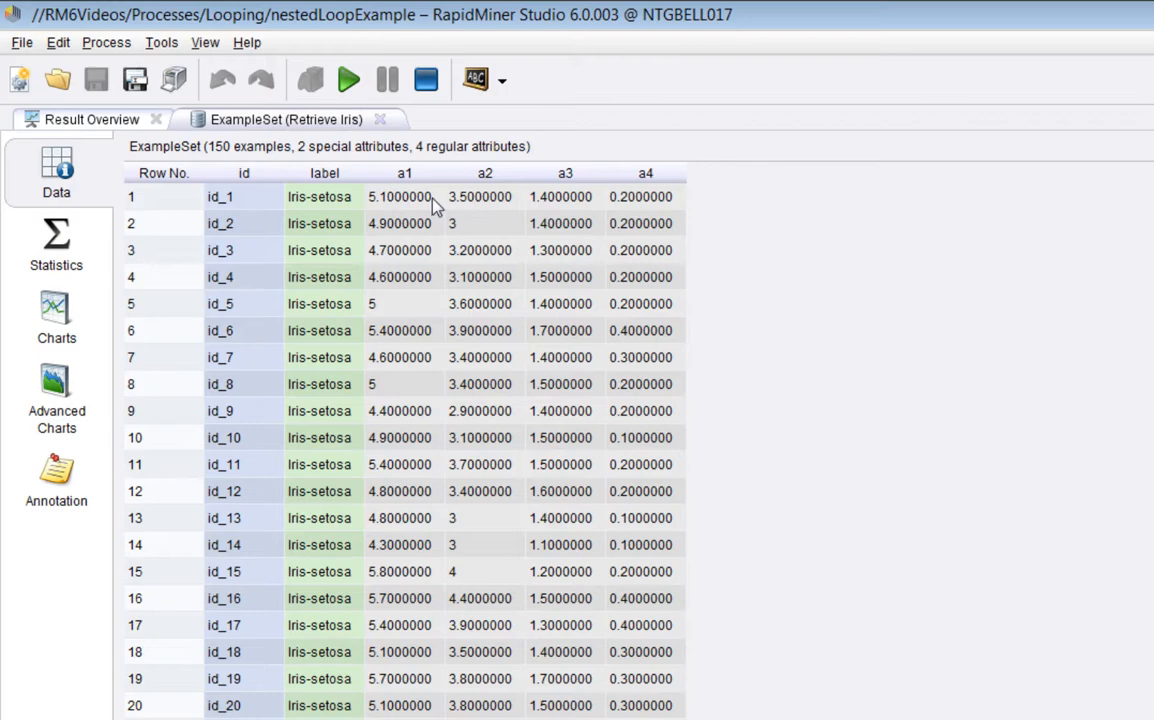
left_click(348, 80)
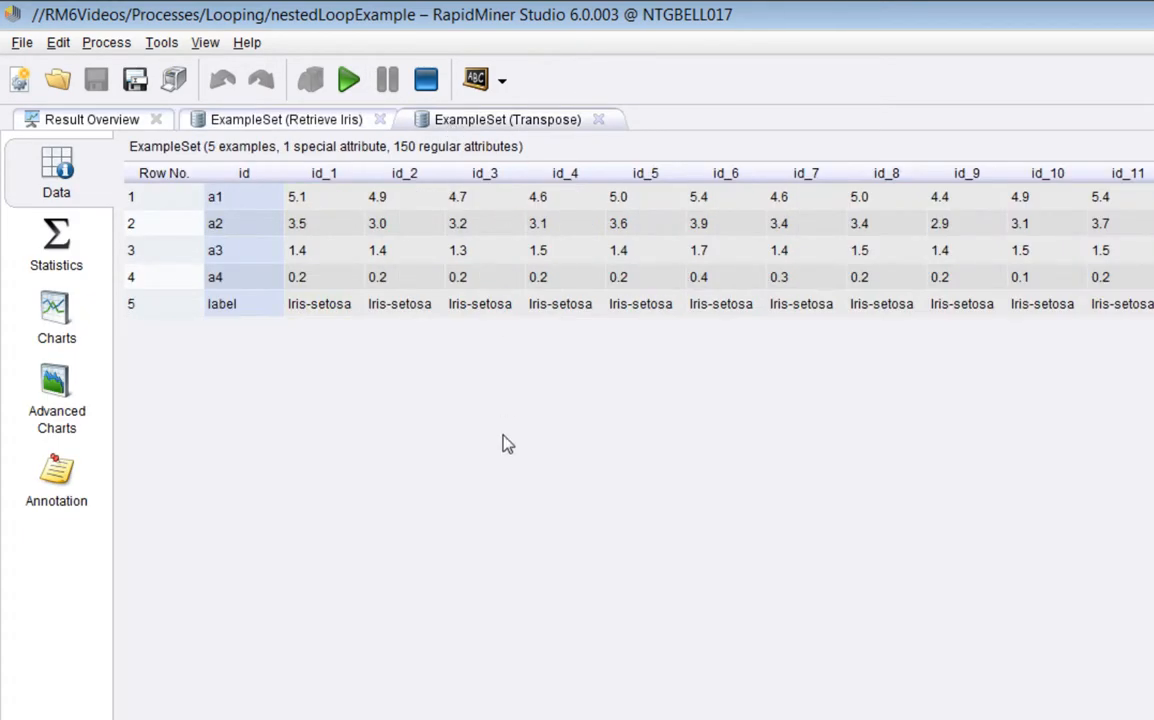
mouse_move(276, 220)
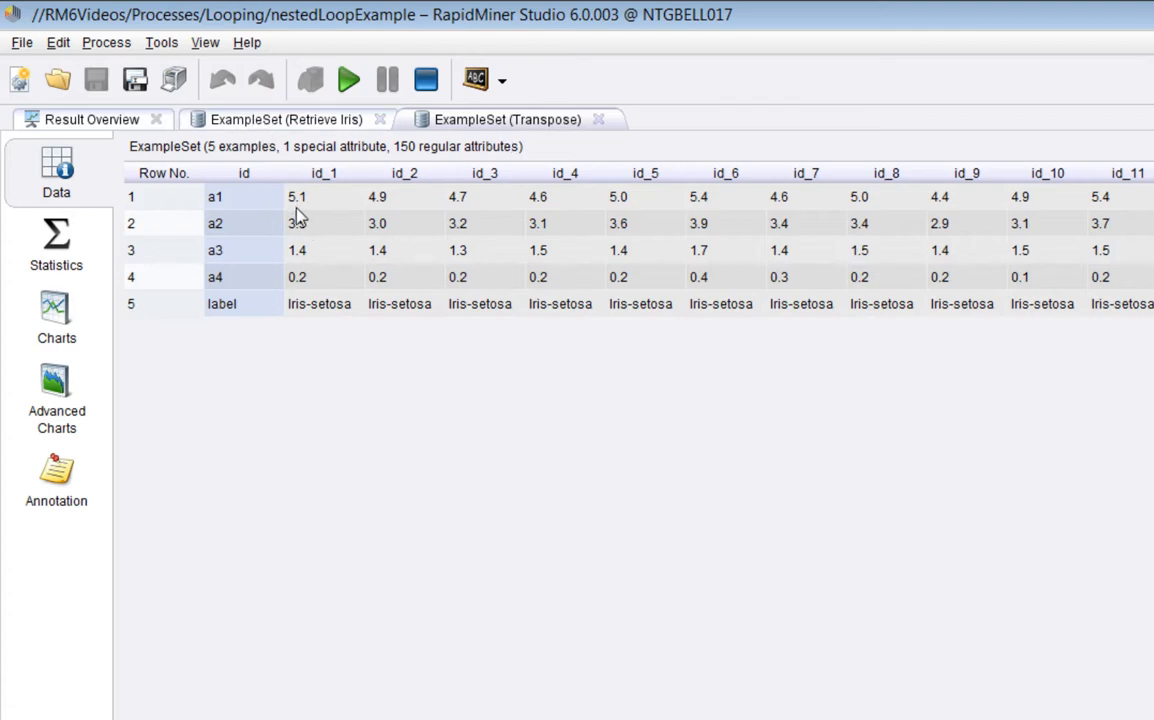
mouse_move(336, 224)
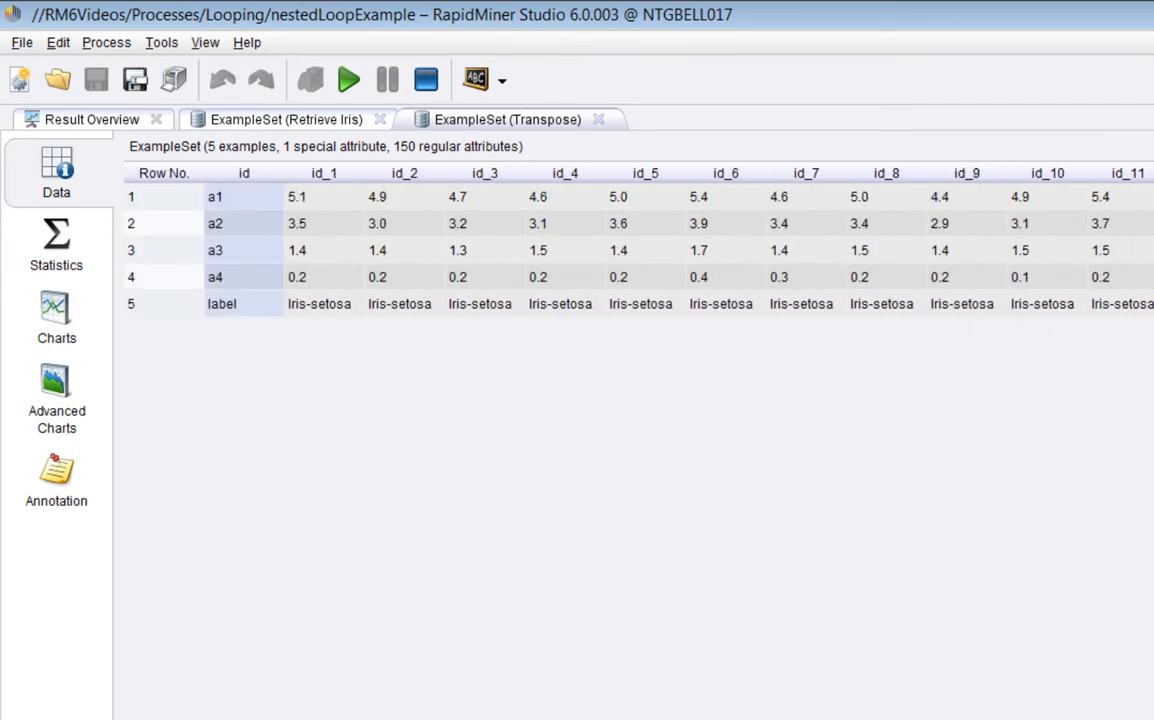
mouse_move(344, 250)
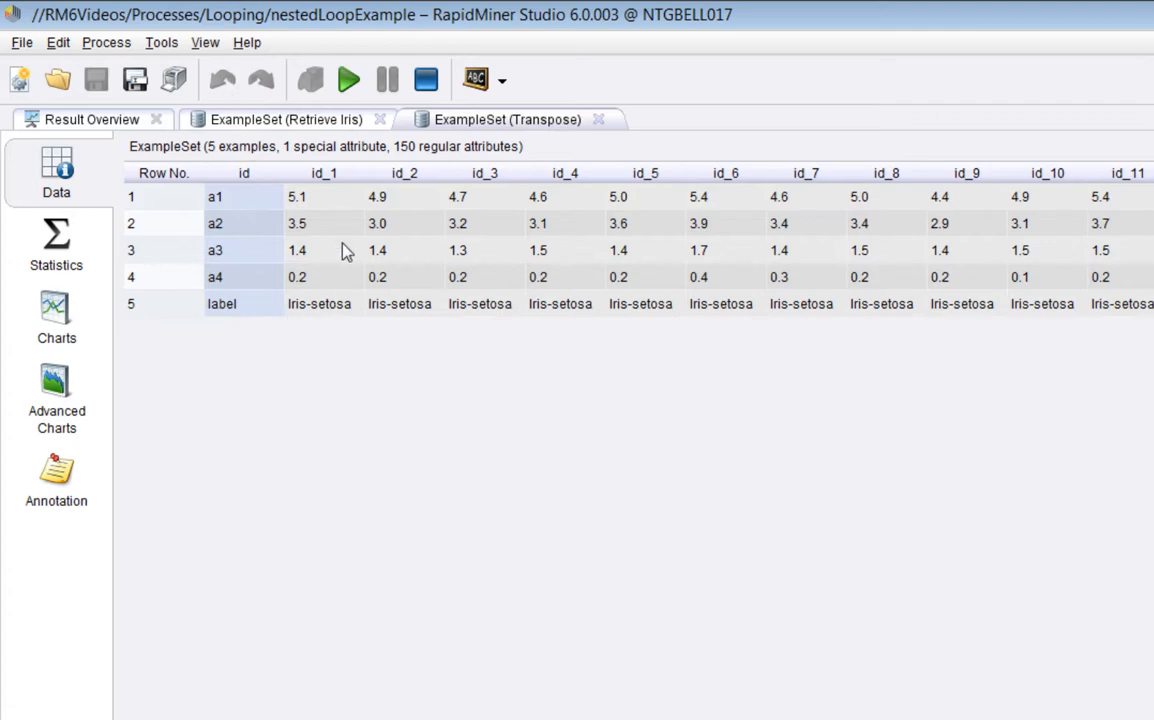
mouse_move(238, 314)
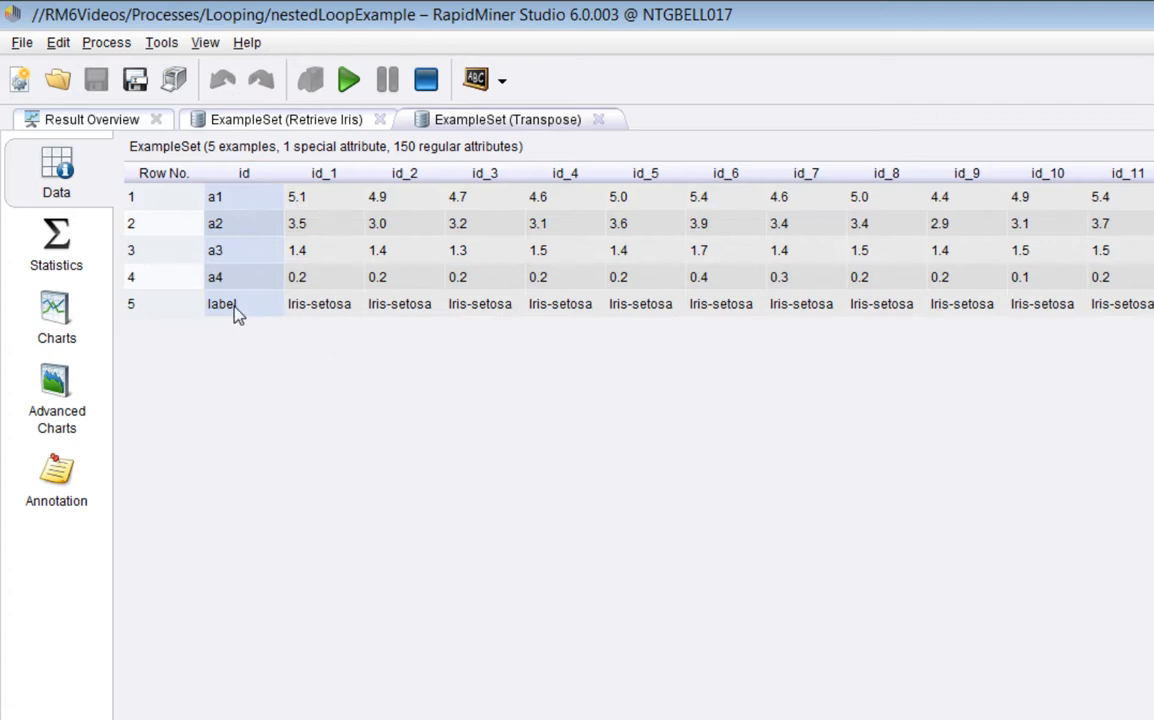
mouse_move(364, 224)
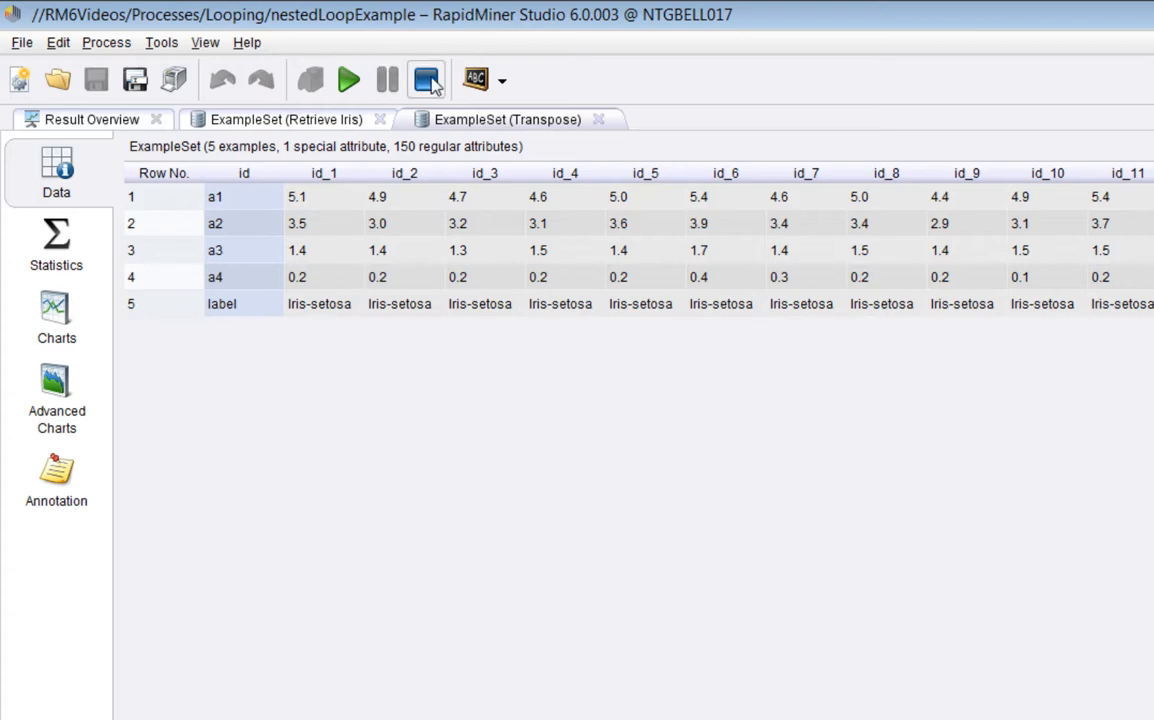
Step: Resume the paused process to reach the empty iris ids example set
left_click(424, 80)
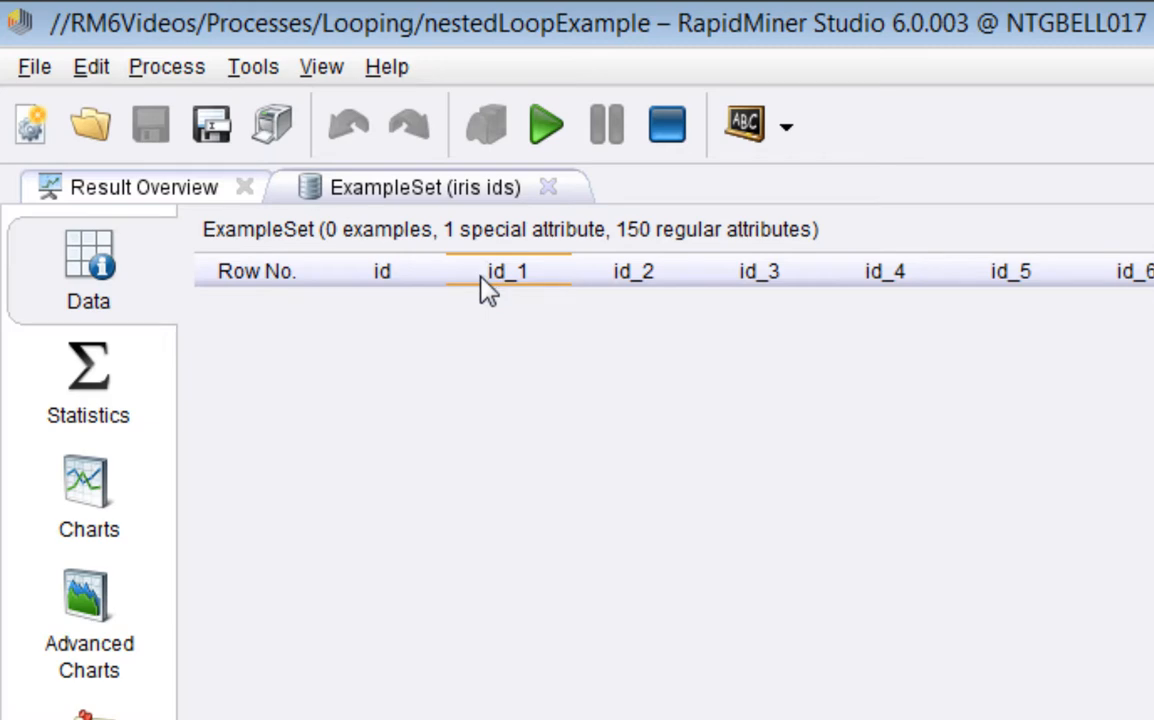
mouse_move(544, 276)
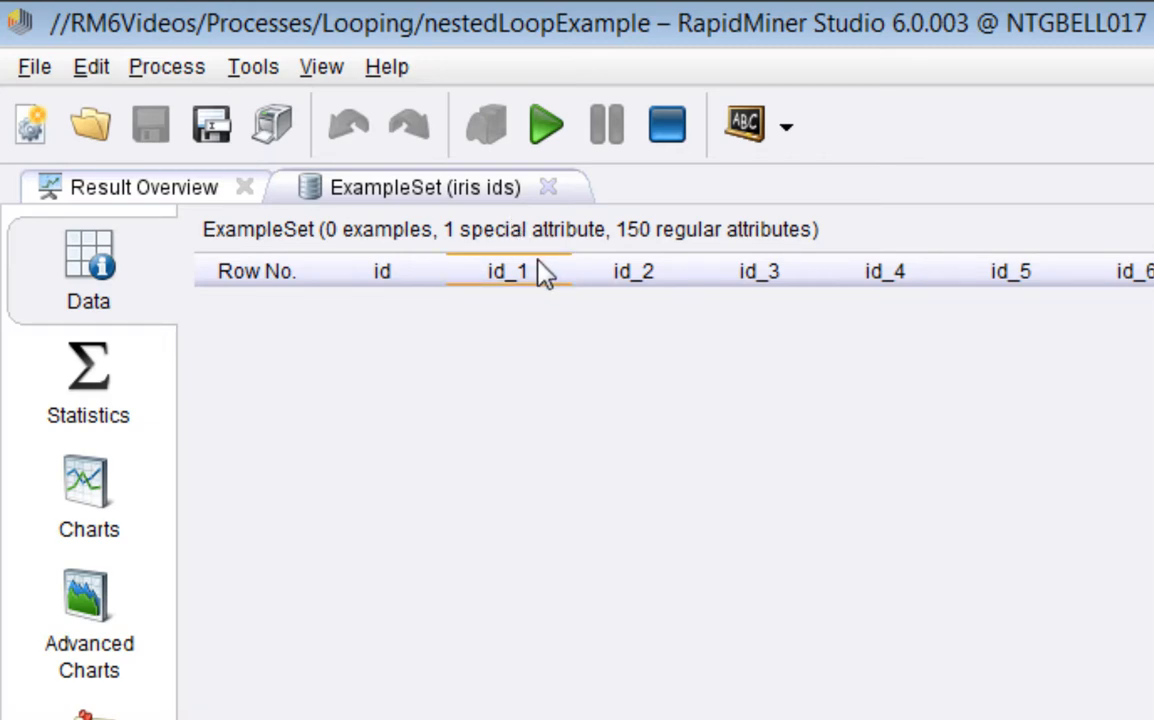
mouse_move(776, 232)
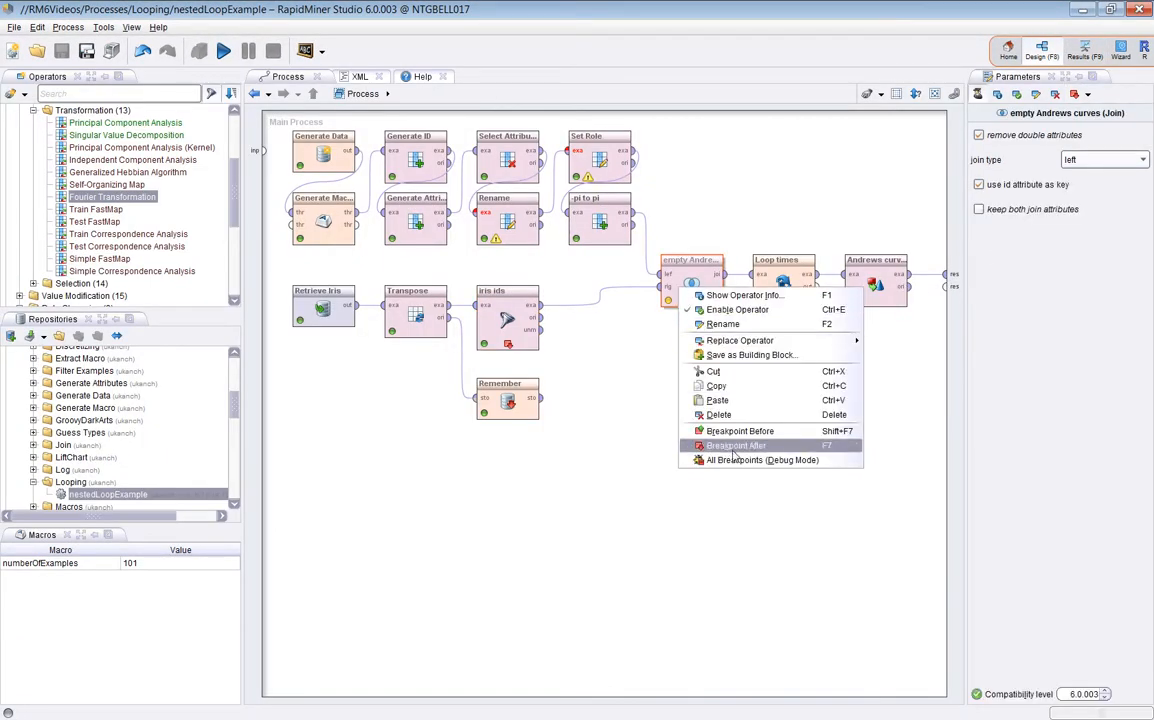
Step: Check the iris ids and Remember parameters, then set Breakpoint After on the empty Andrews curves join
left_click(508, 320)
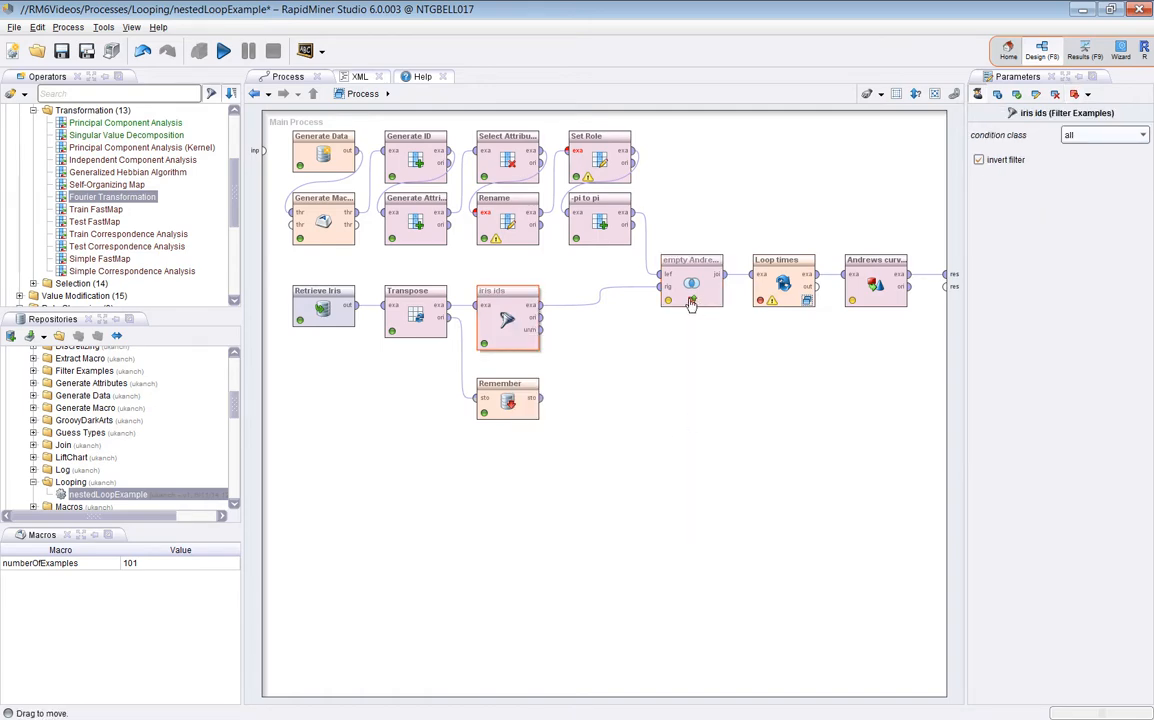
left_click(508, 400)
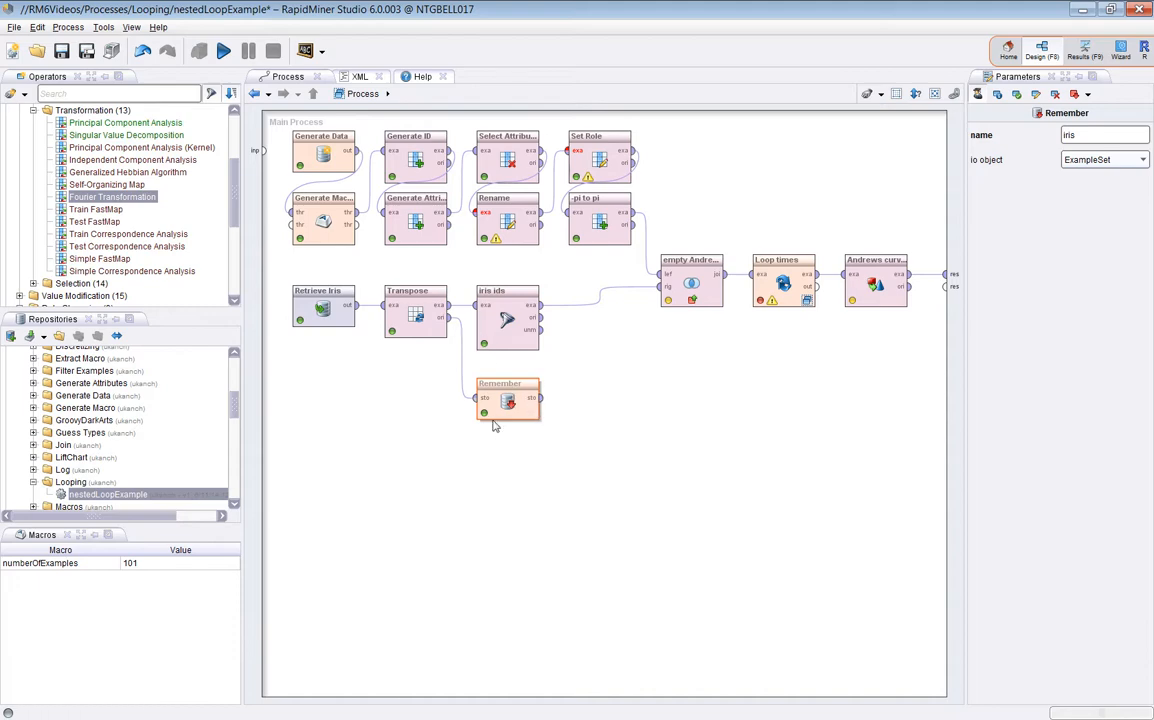
mouse_move(504, 420)
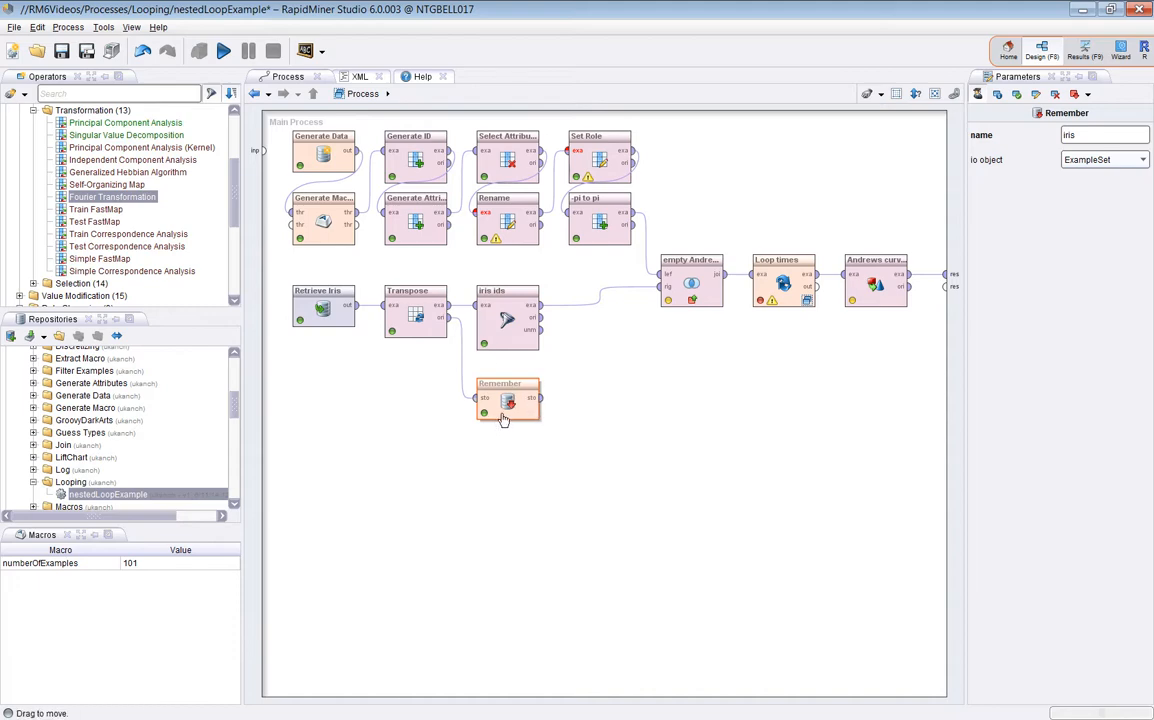
mouse_move(784, 360)
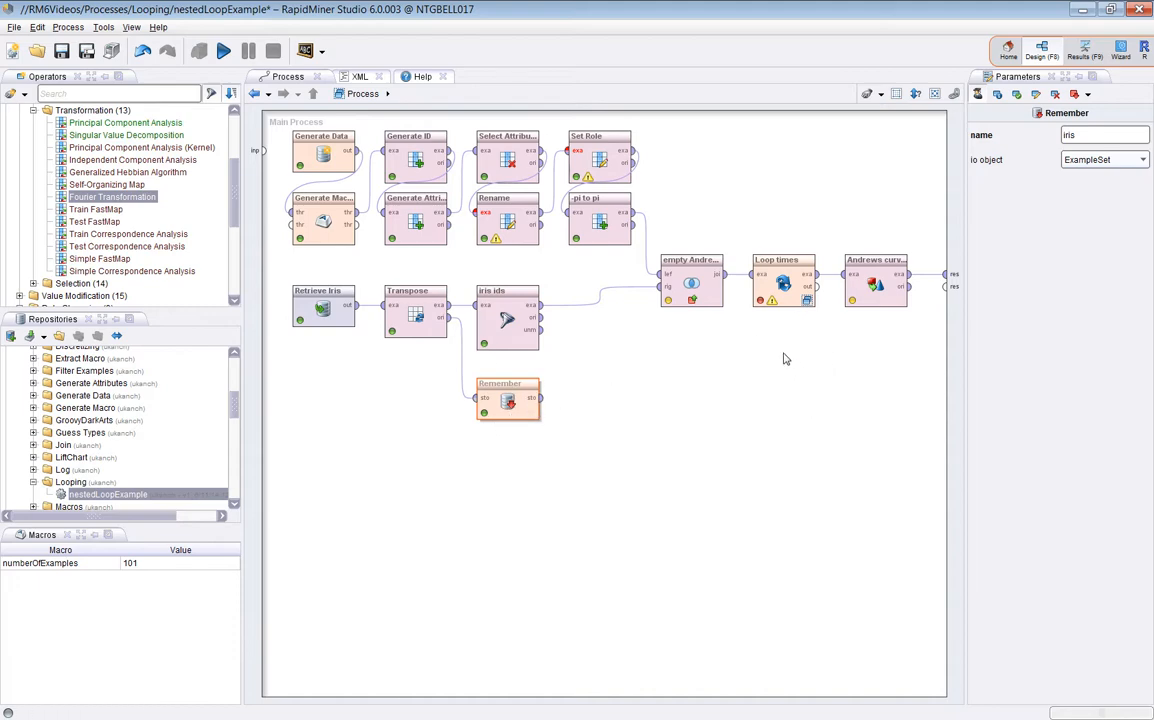
right_click(690, 276)
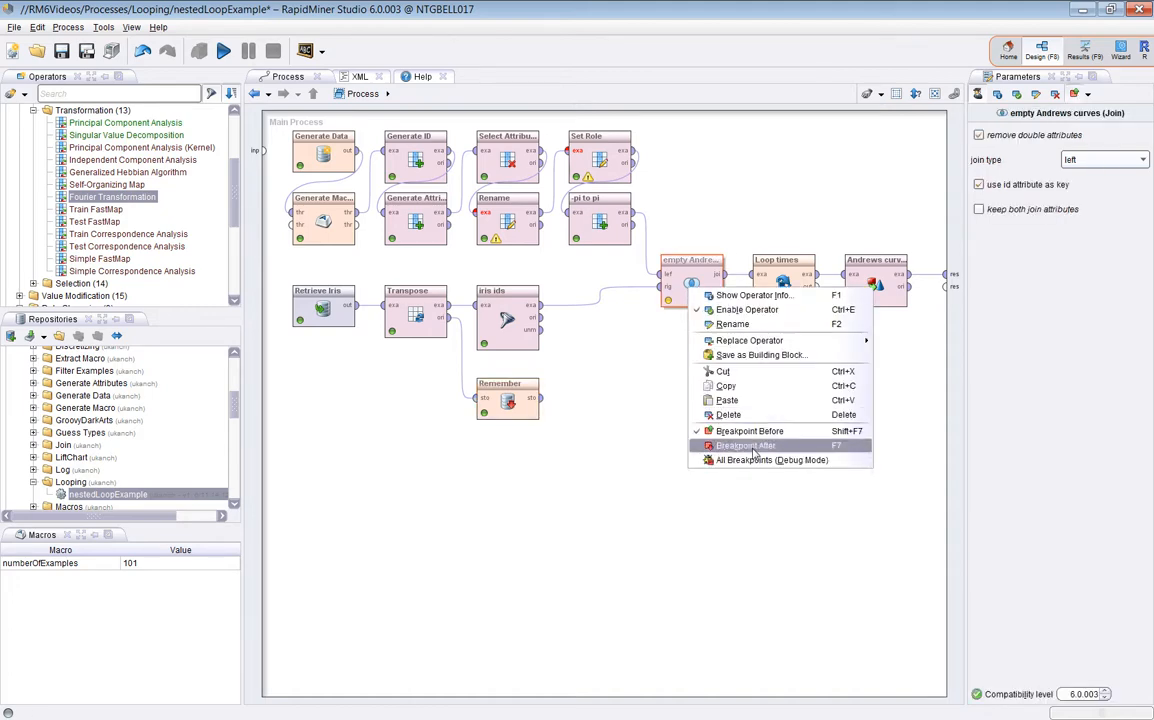
left_click(744, 444)
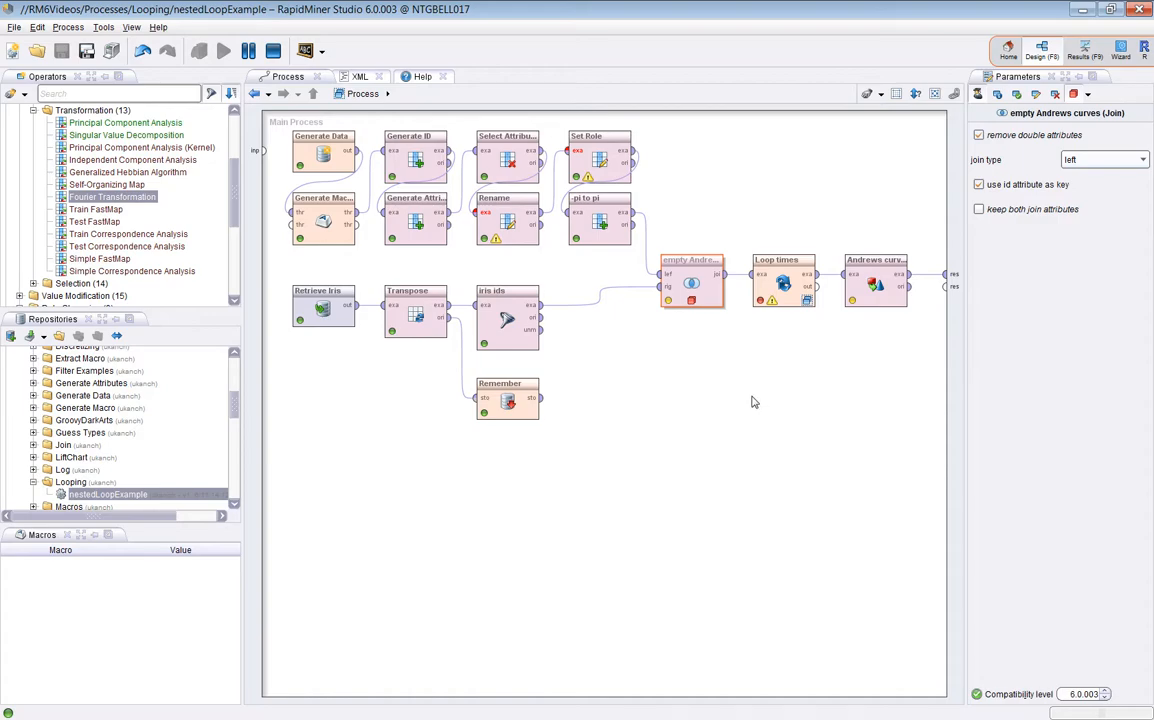
Step: Run the process to its pause and view the '-pi to pi' example set of 101 rows
left_click(224, 52)
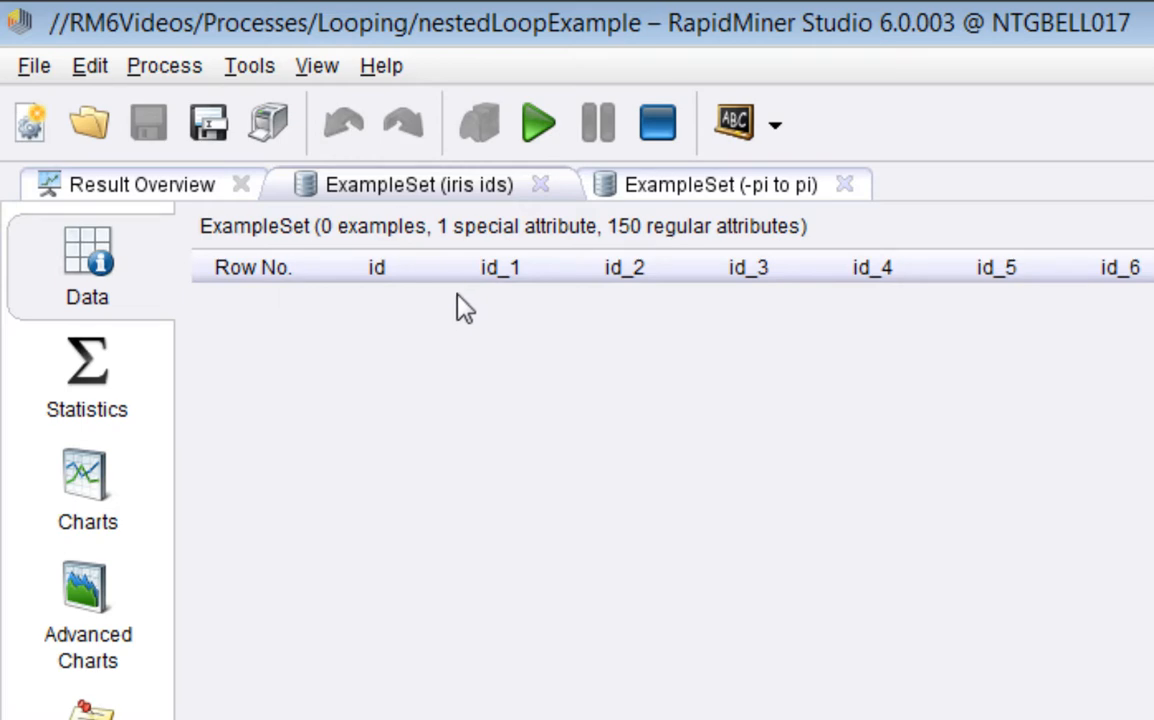
left_click(718, 184)
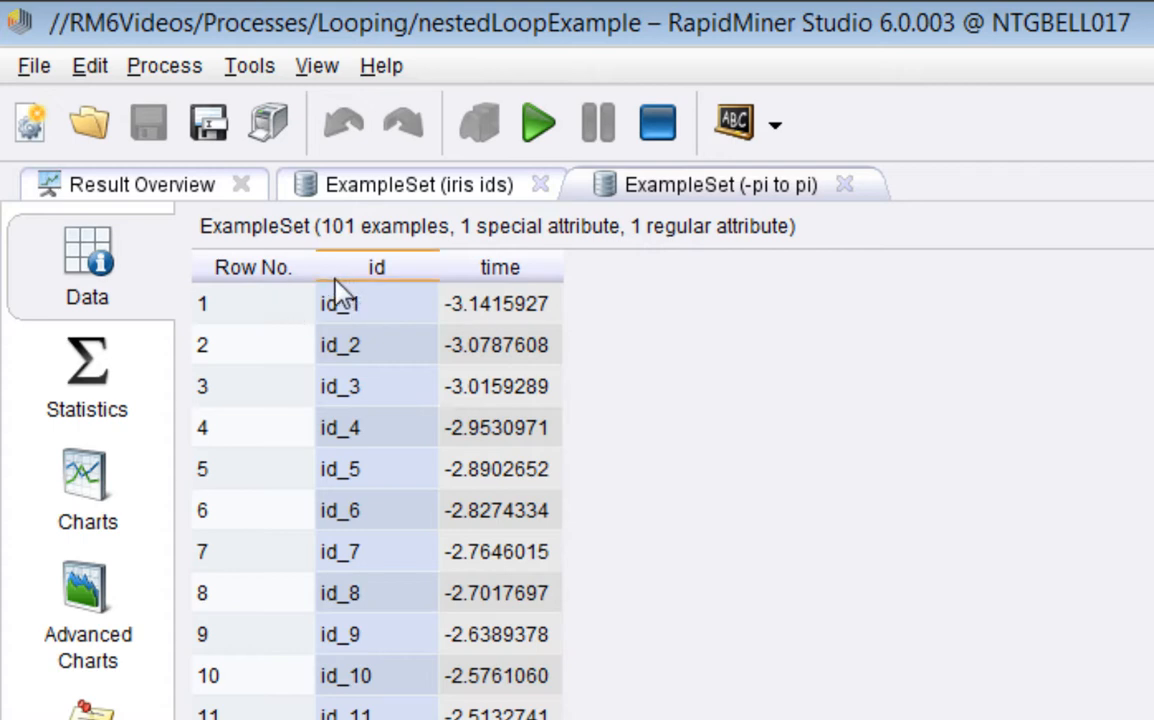
mouse_move(496, 320)
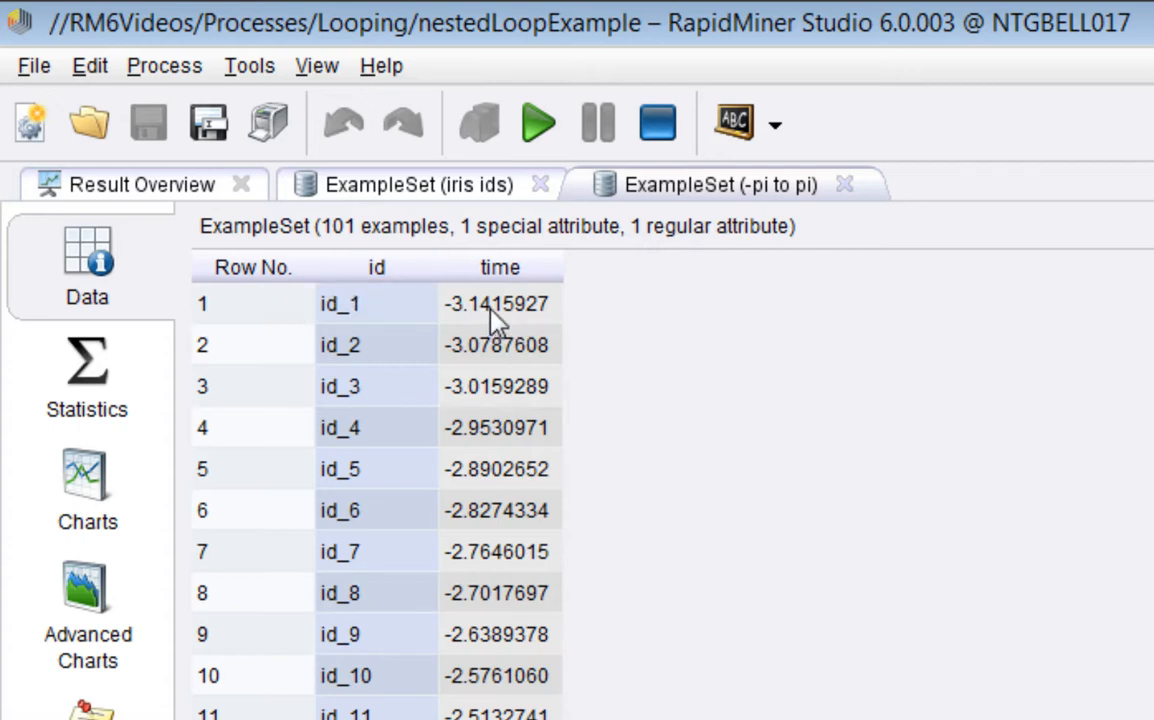
mouse_move(492, 322)
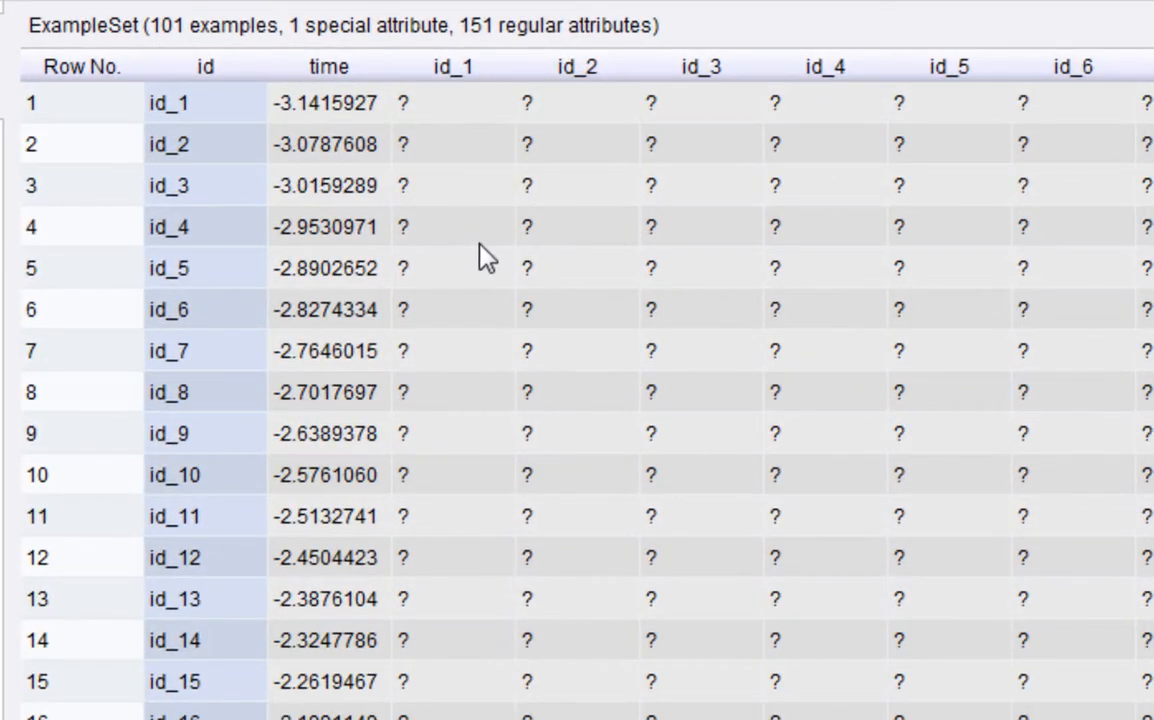
mouse_move(236, 128)
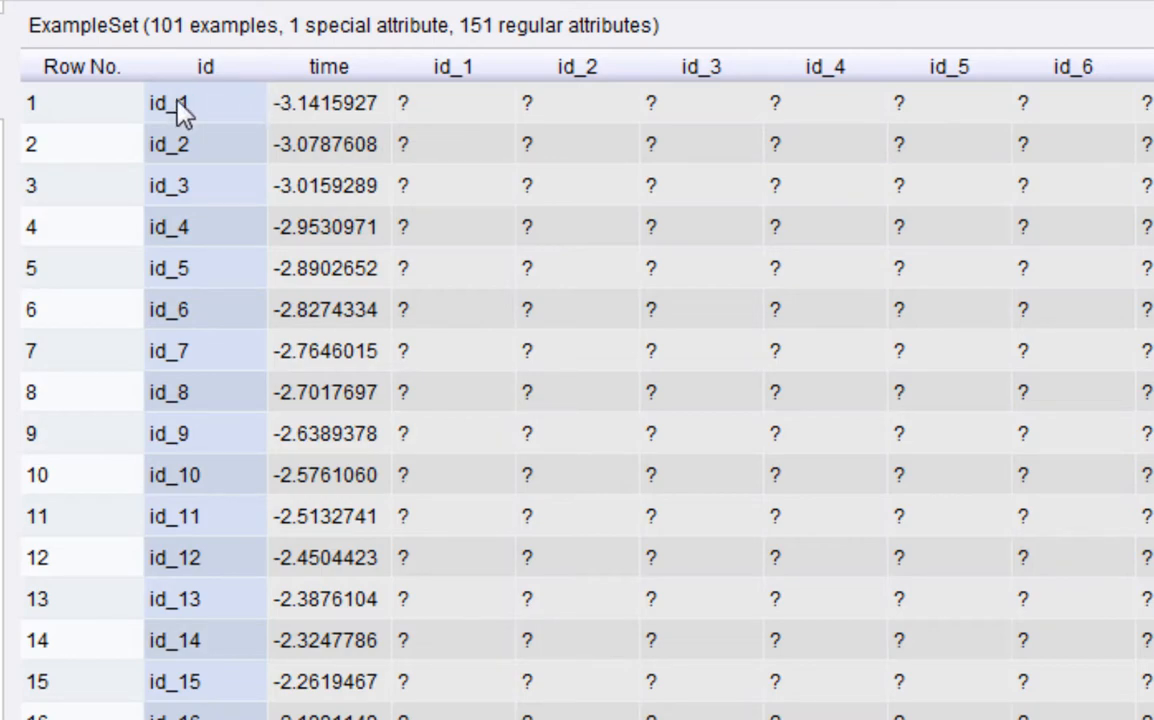
mouse_move(364, 112)
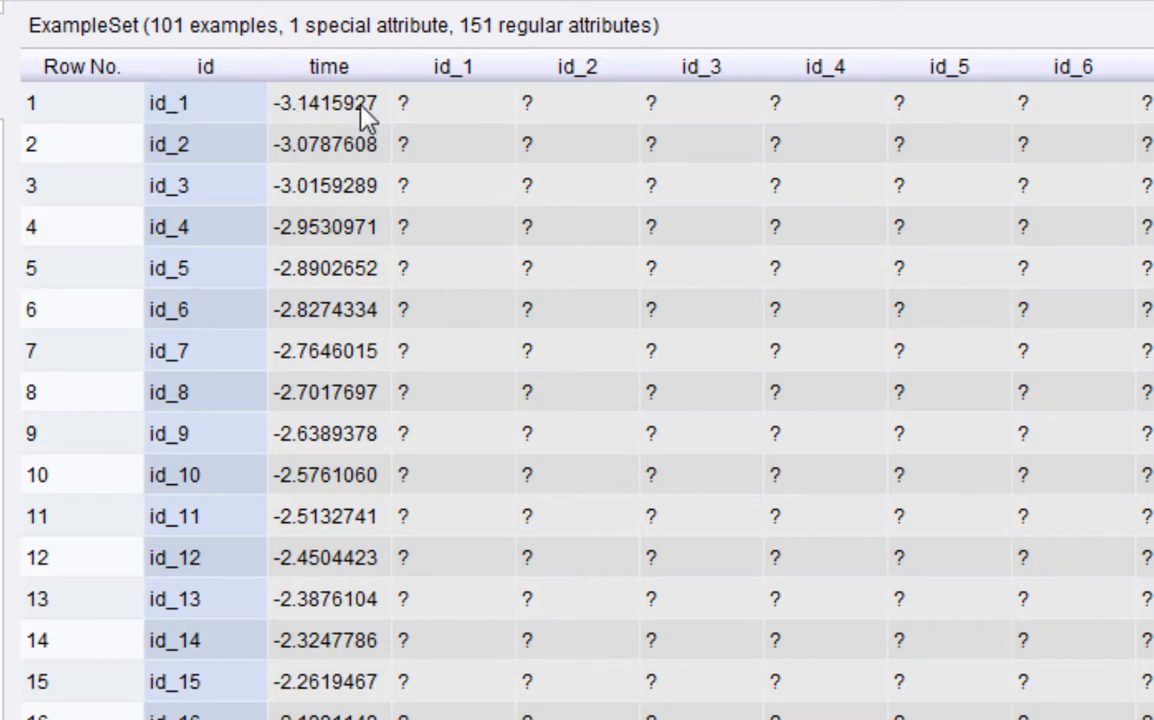
mouse_move(448, 120)
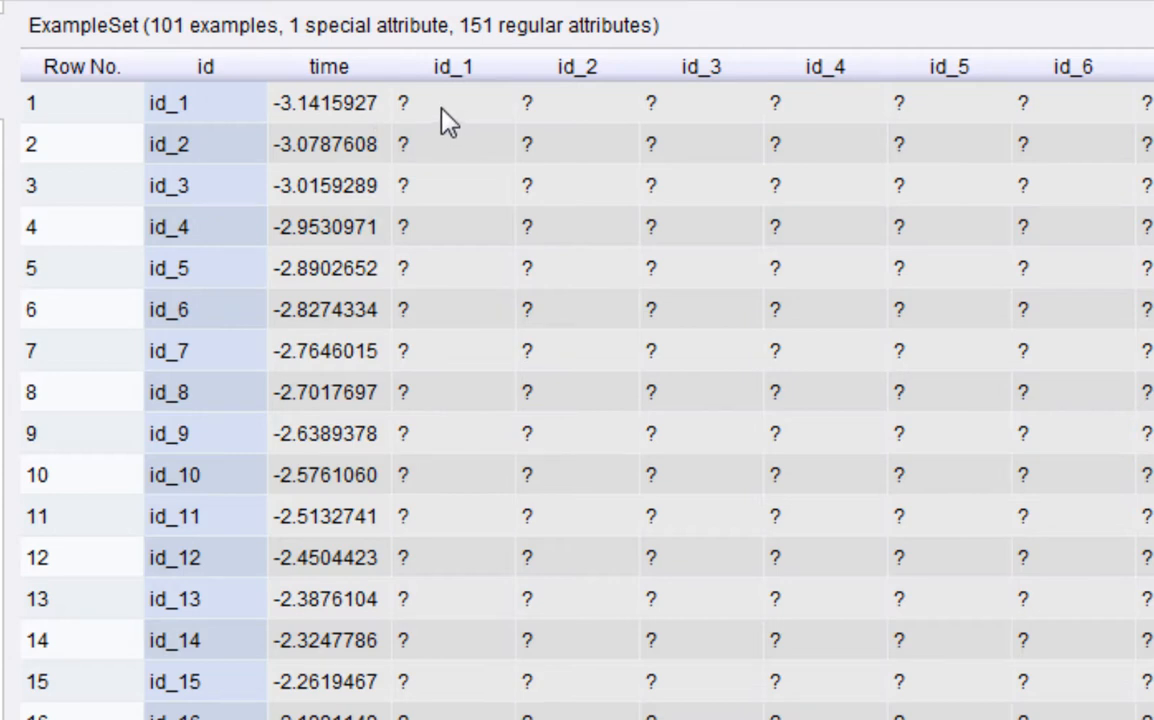
mouse_move(452, 68)
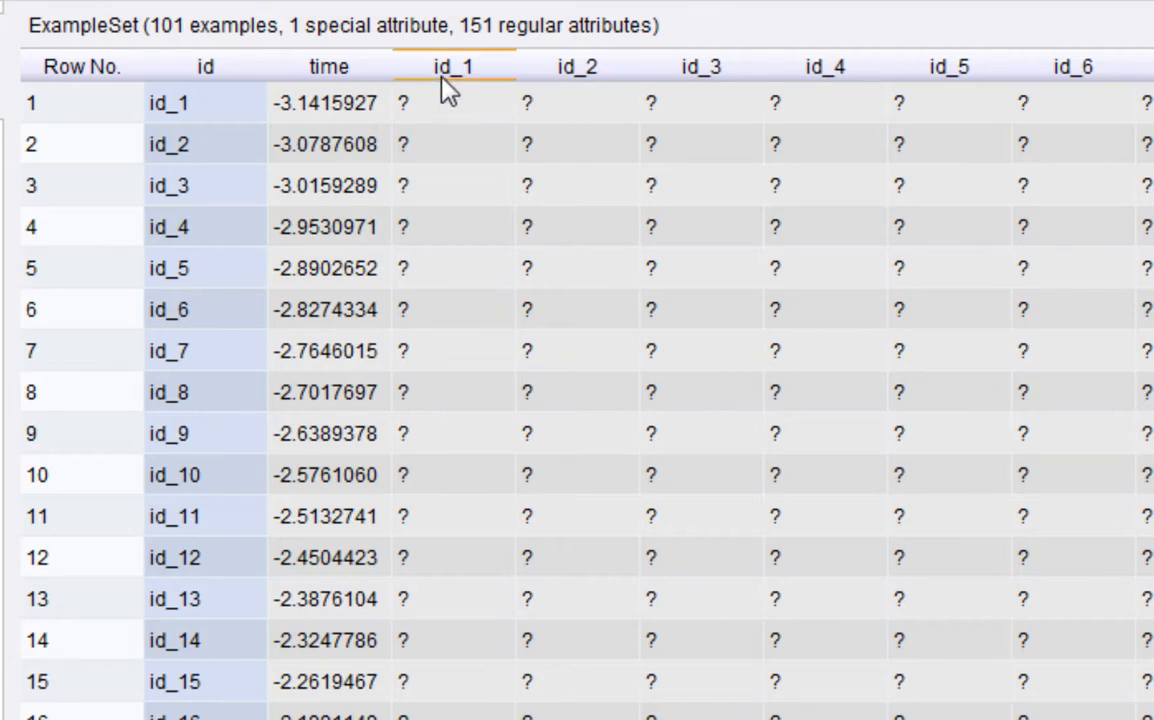
mouse_move(336, 170)
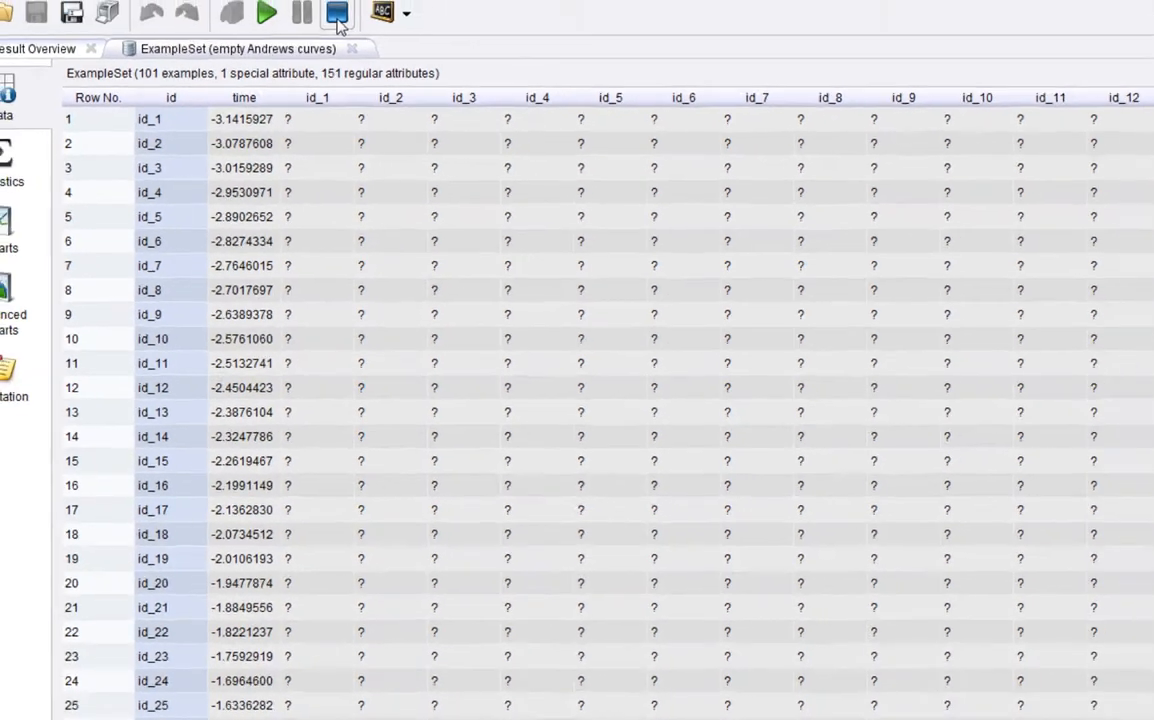
Step: Return to the Design perspective with Loop times selected, iteration macro 'example'
left_click(336, 12)
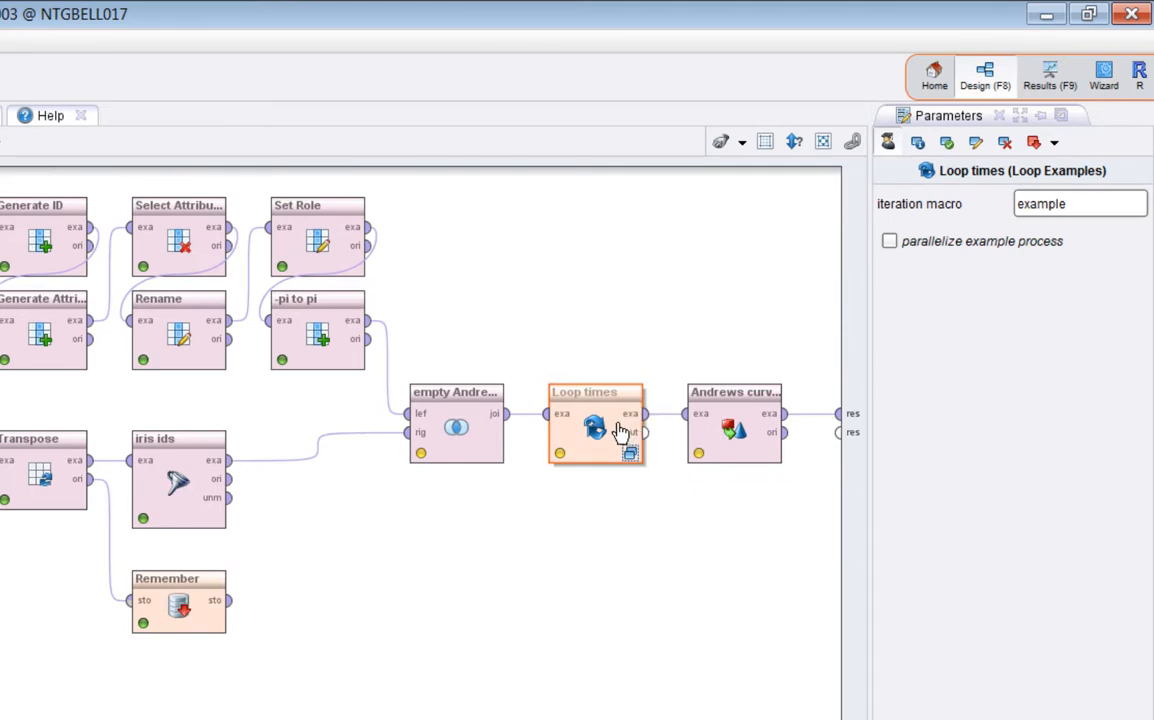
mouse_move(612, 436)
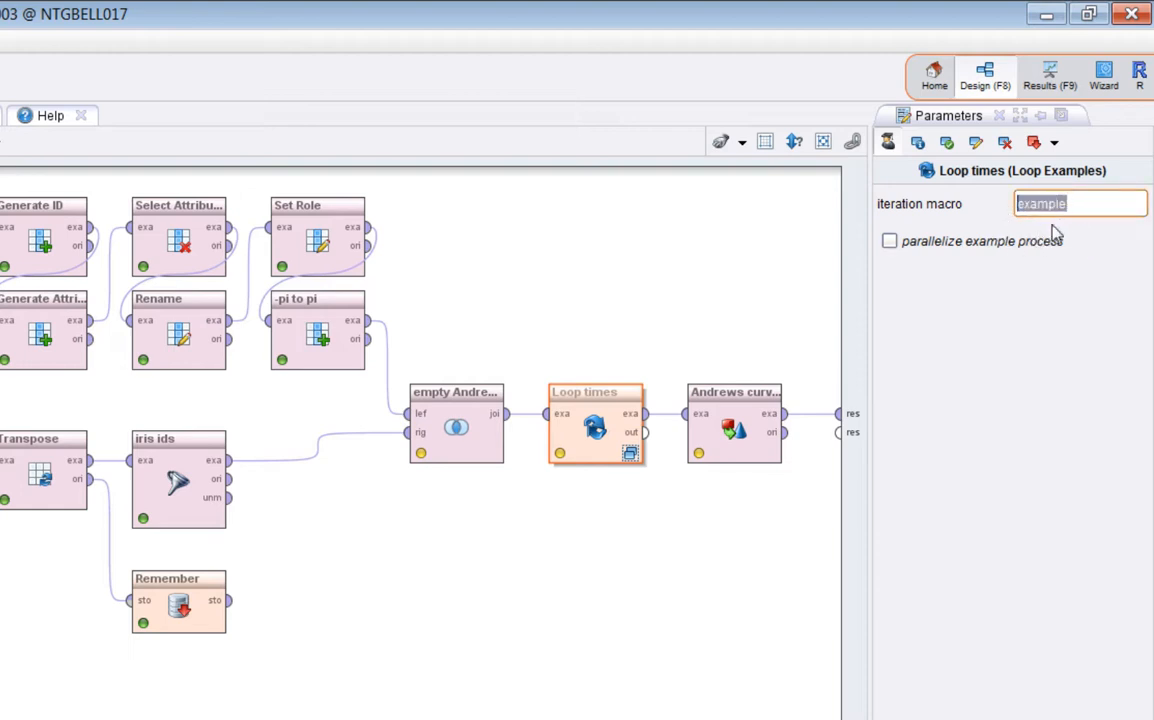
mouse_move(596, 448)
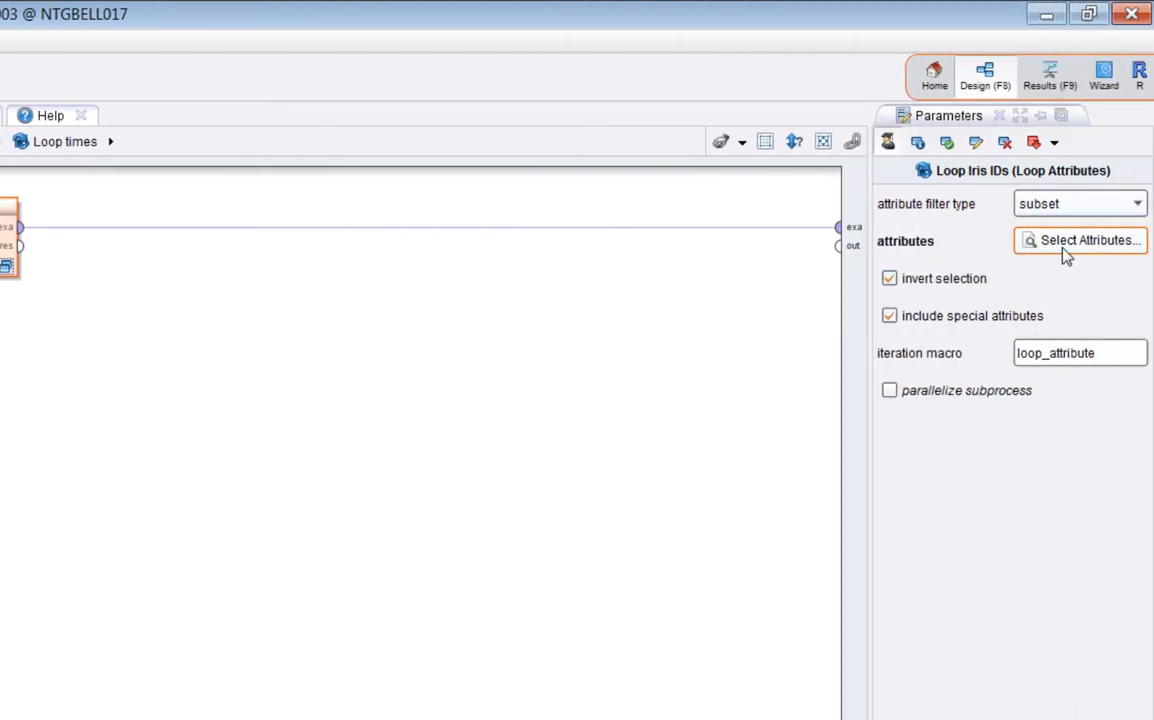
left_click(1080, 240)
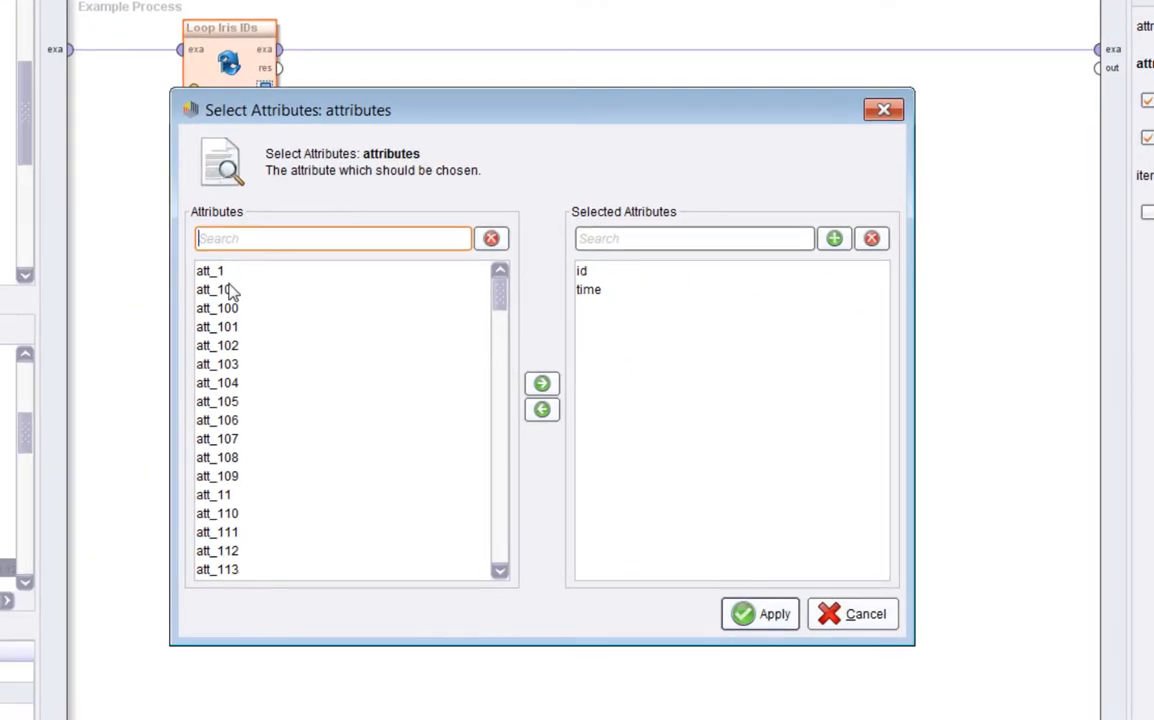
mouse_move(256, 264)
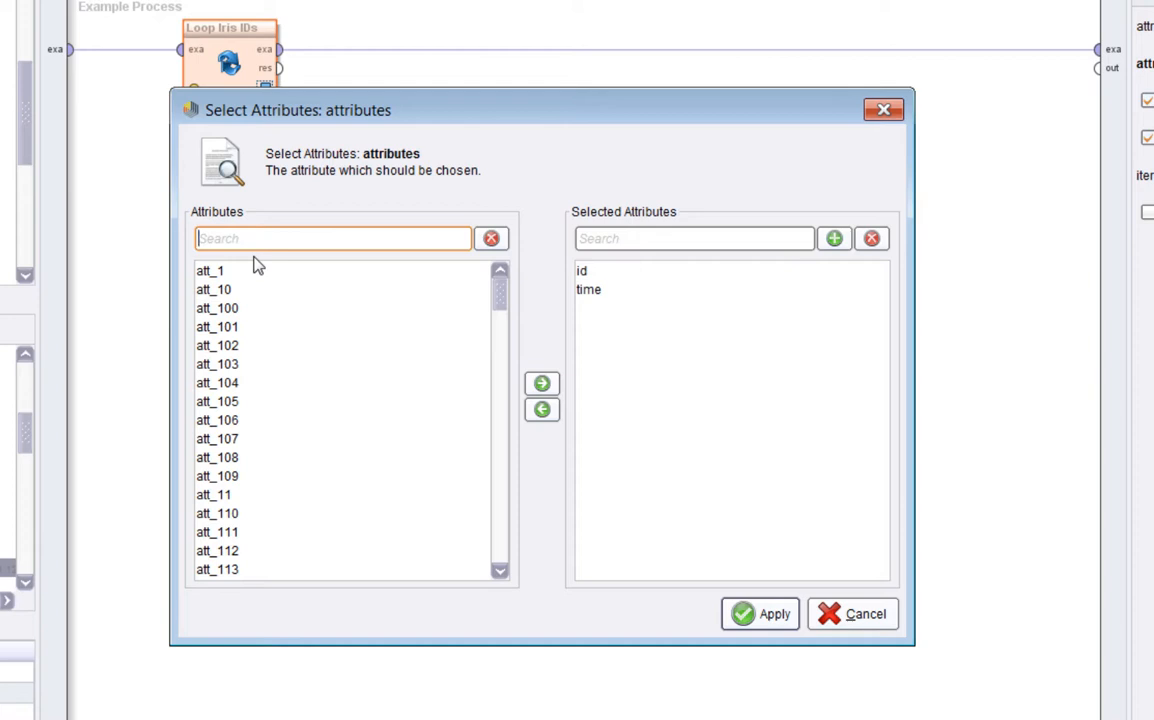
mouse_move(344, 296)
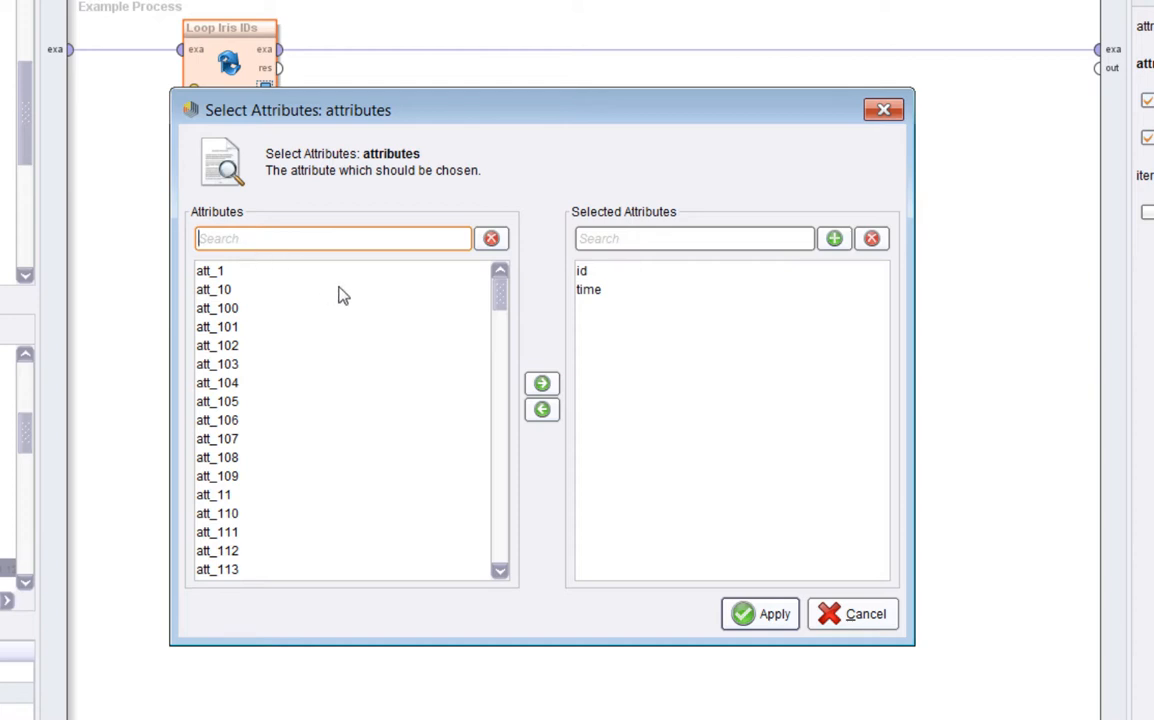
mouse_move(608, 280)
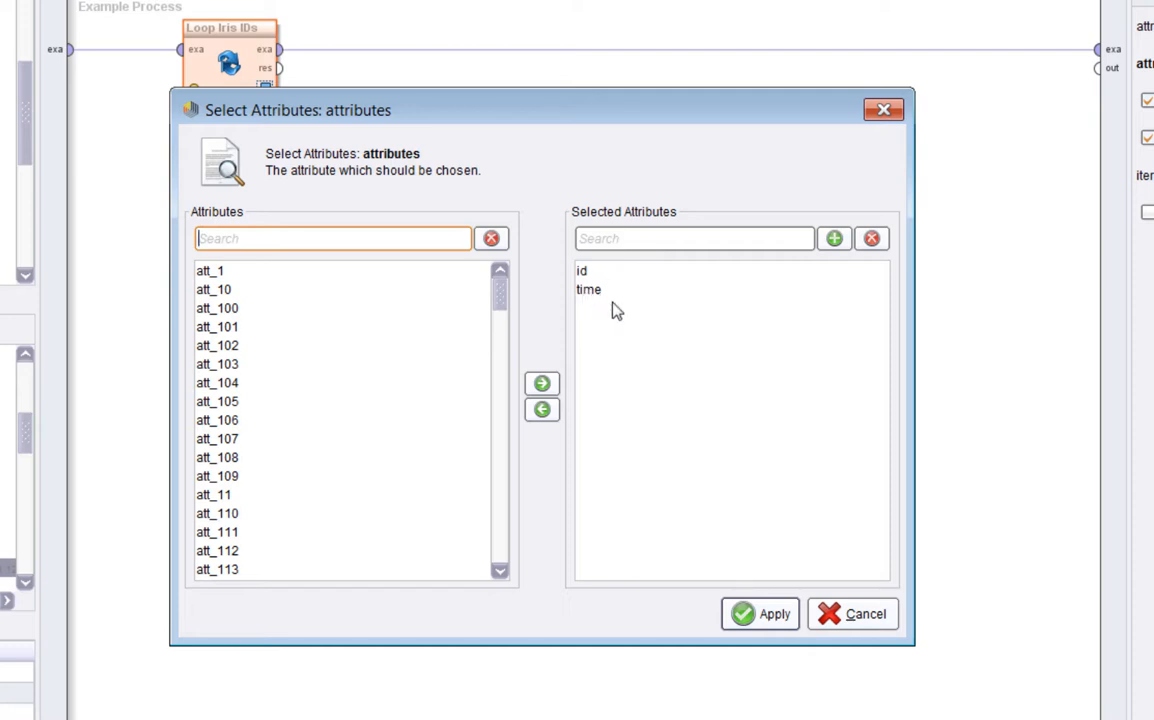
mouse_move(1104, 170)
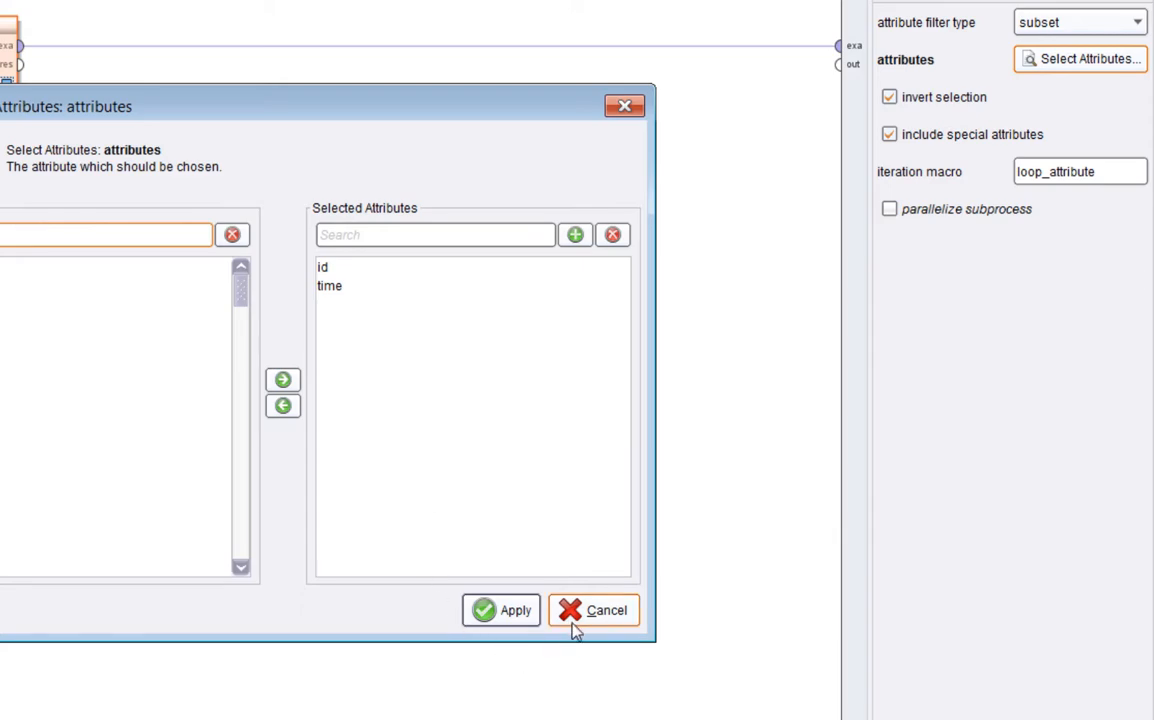
left_click(592, 610)
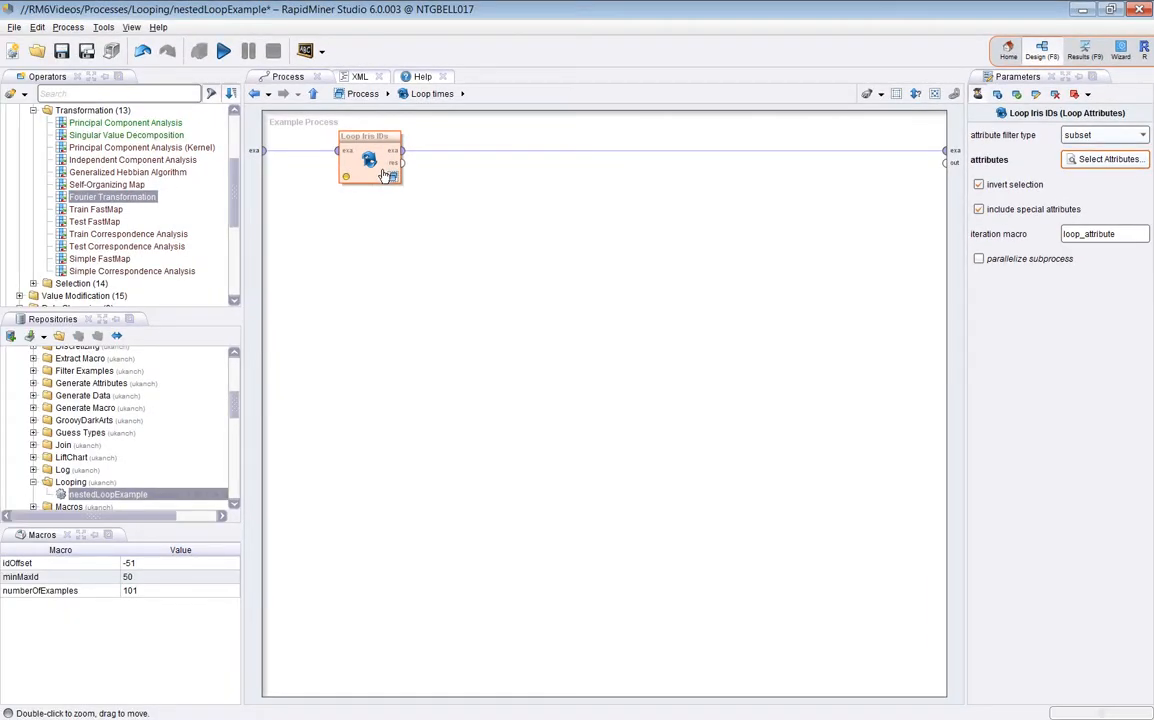
Step: Enter the Loop Iris IDs subprocess and review the get time Extract Macro, then the Recall of 'iris'
double_click(370, 156)
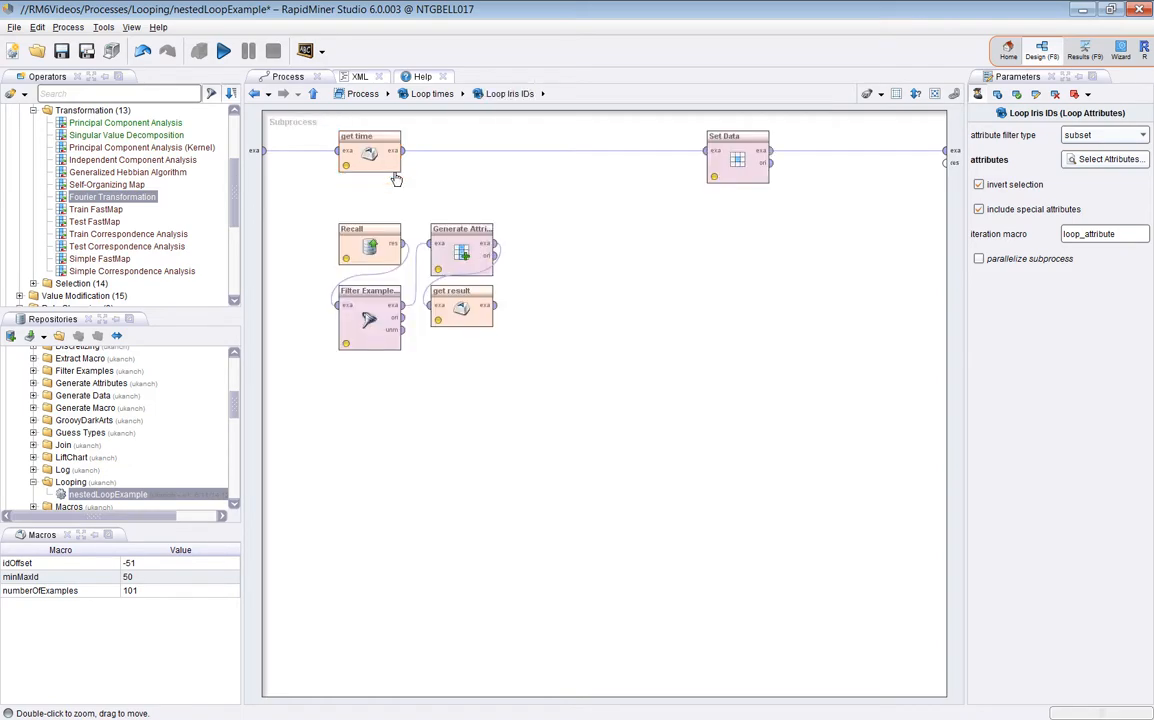
mouse_move(792, 344)
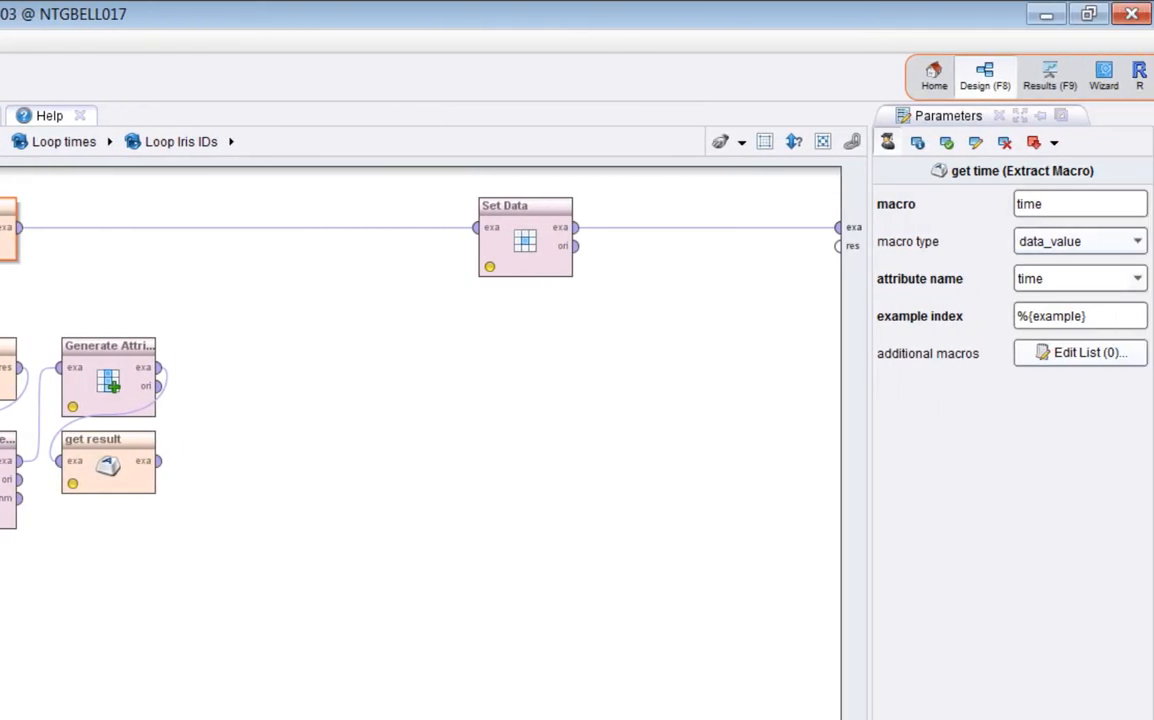
mouse_move(1080, 204)
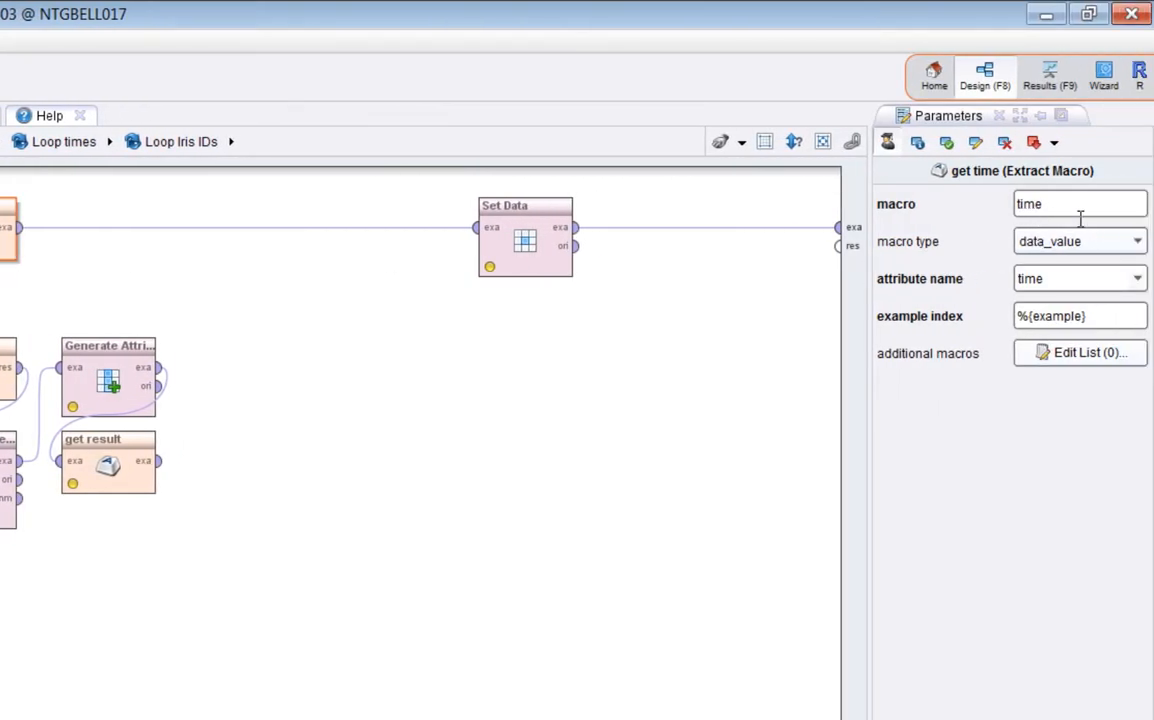
mouse_move(1080, 288)
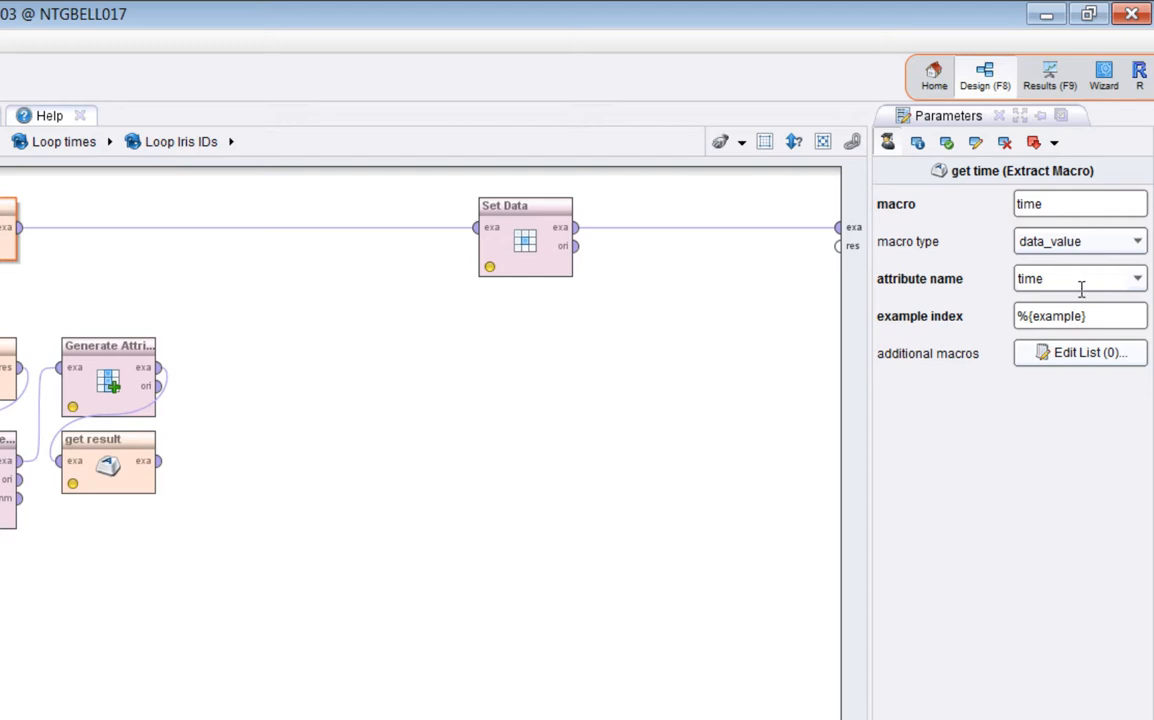
mouse_move(1080, 278)
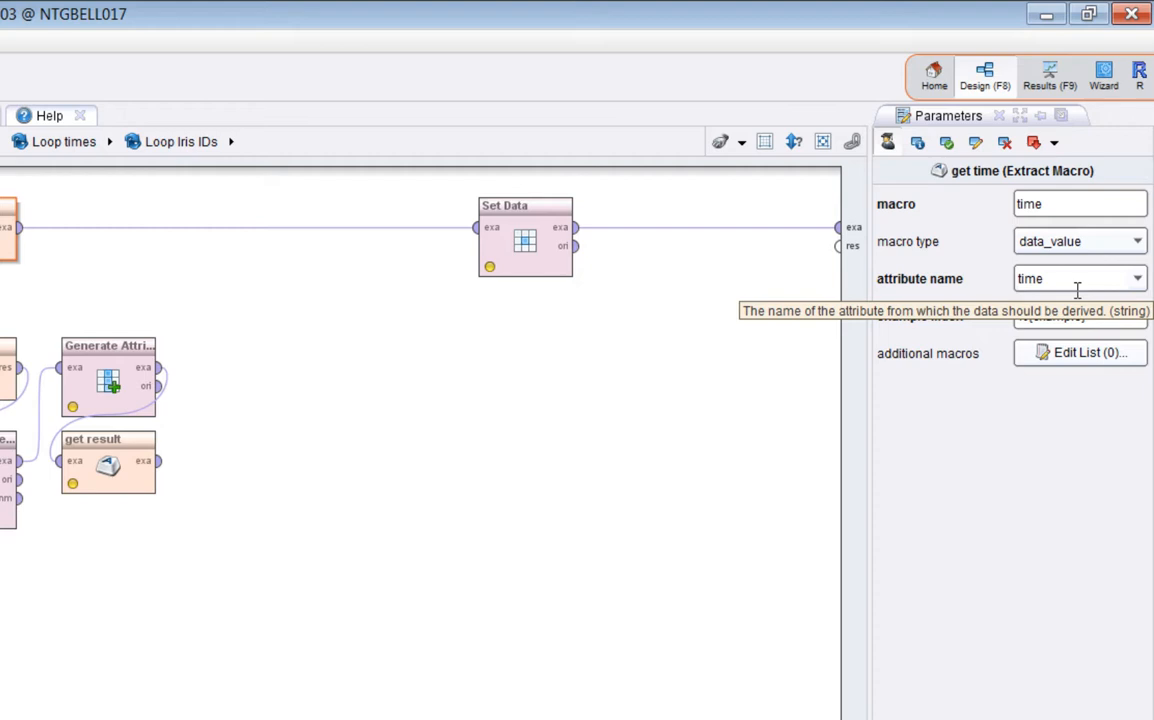
mouse_move(904, 262)
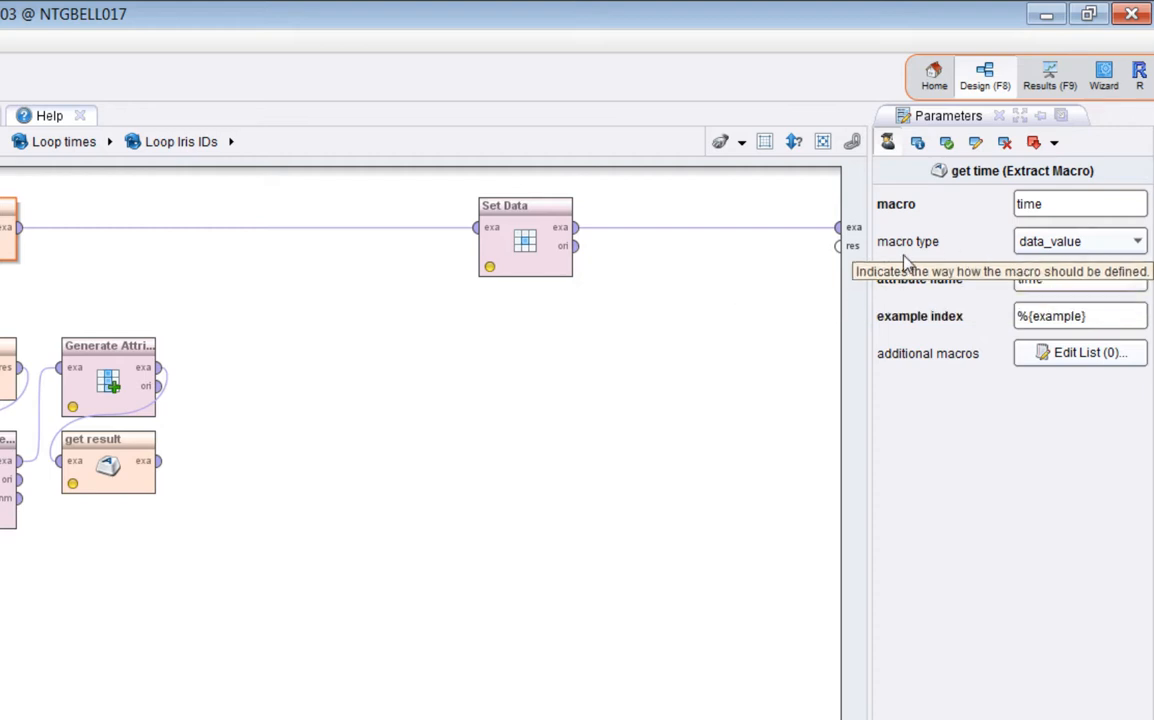
mouse_move(1144, 228)
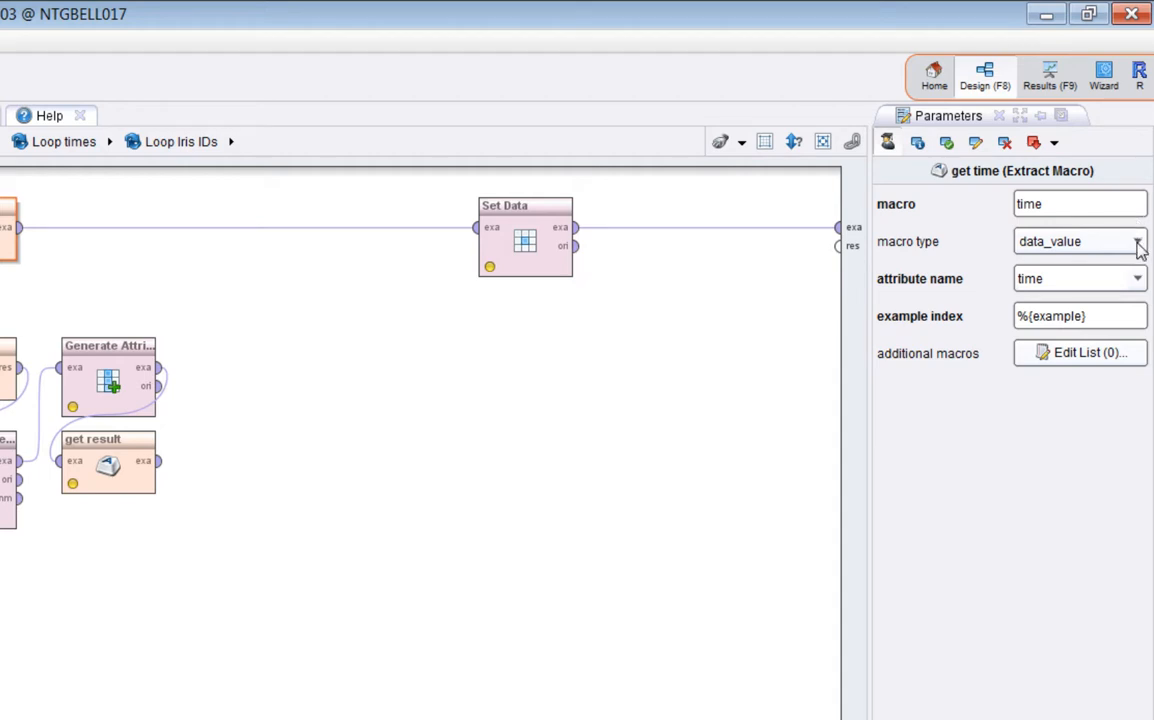
mouse_move(1142, 284)
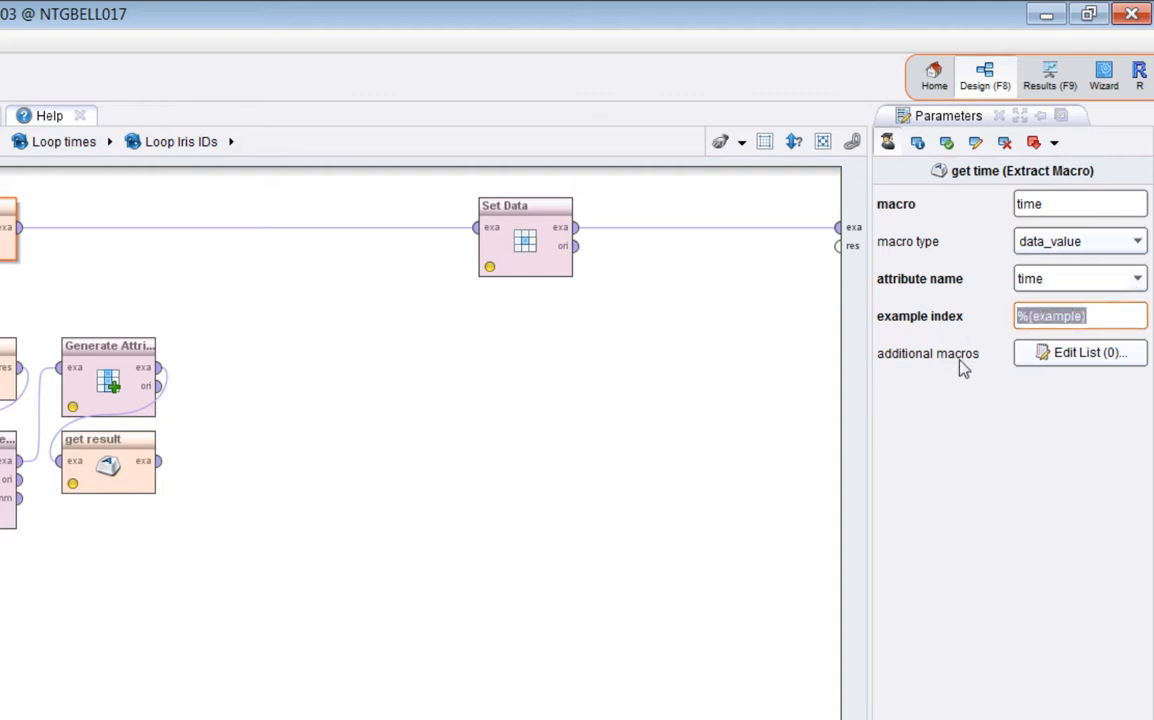
left_click(1080, 316)
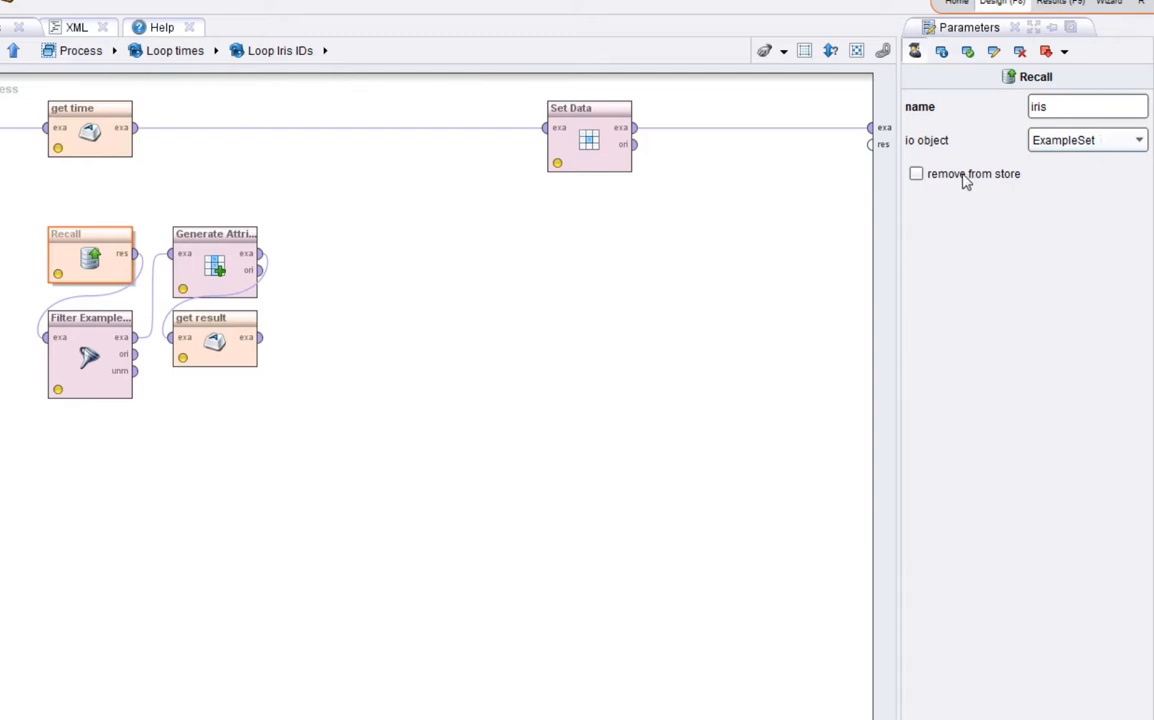
mouse_move(104, 350)
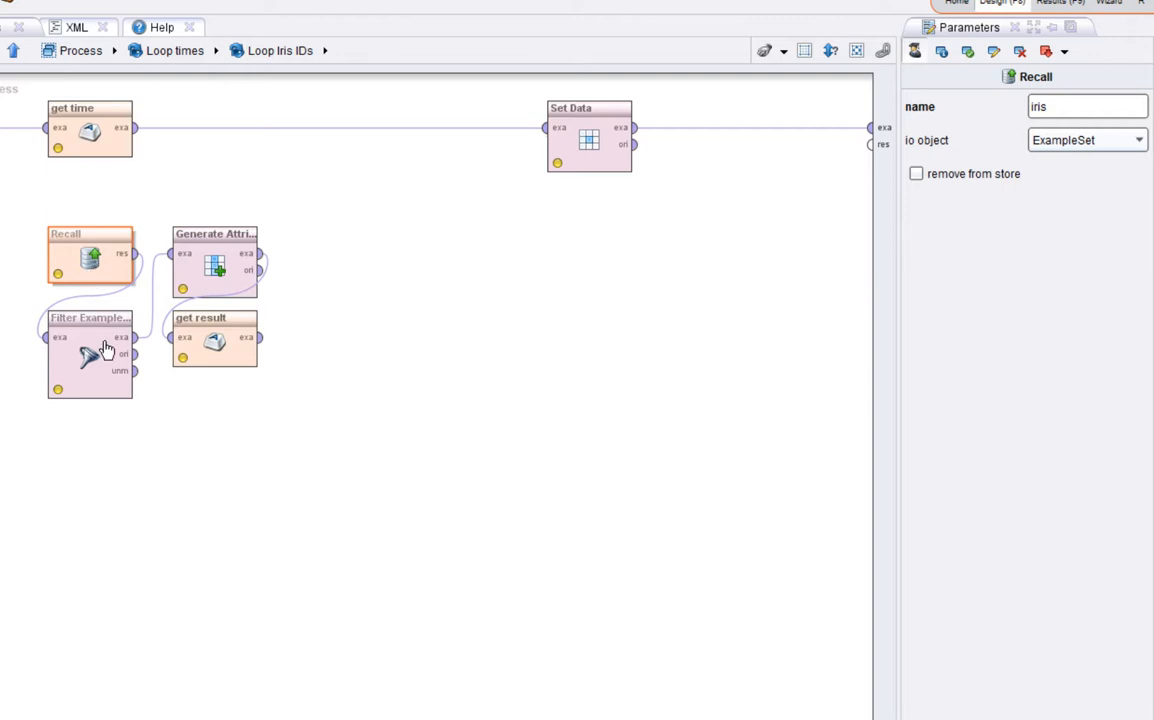
left_click(88, 356)
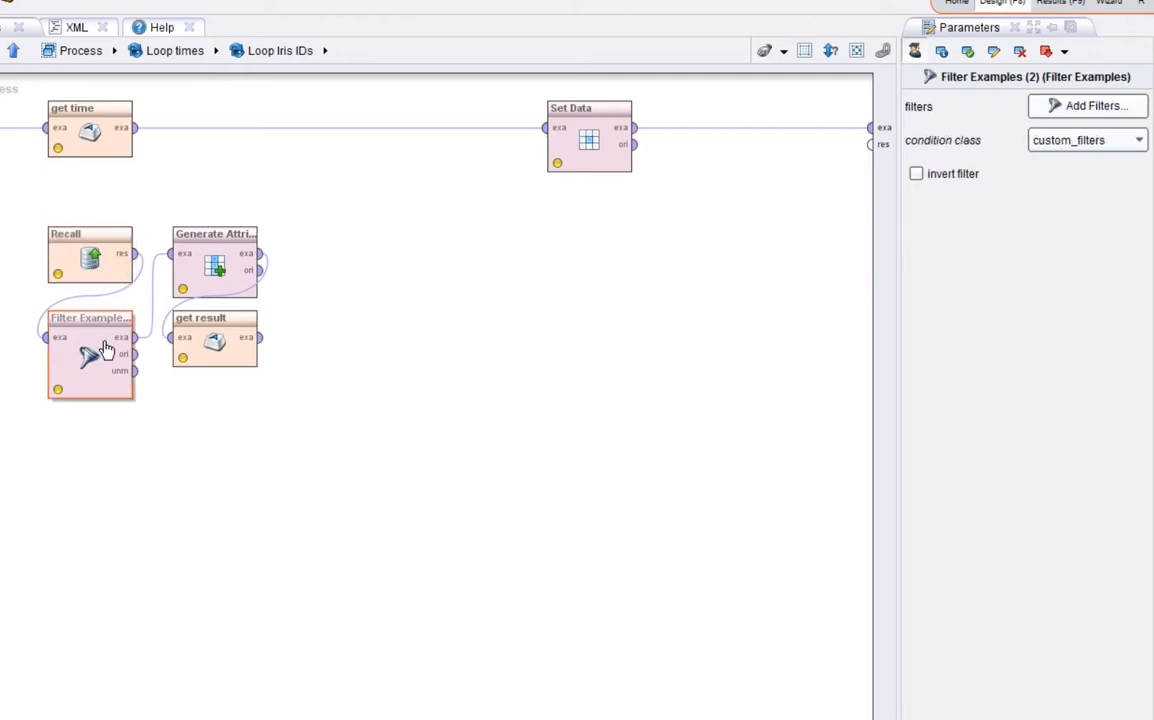
mouse_move(90, 288)
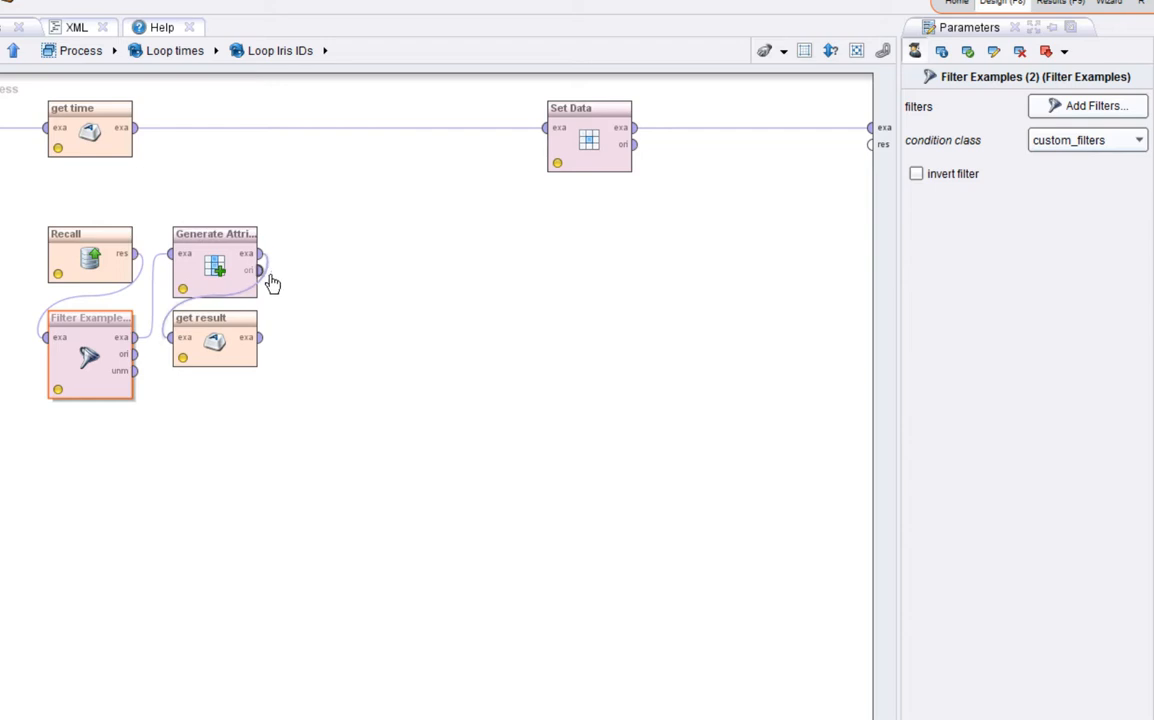
mouse_move(284, 304)
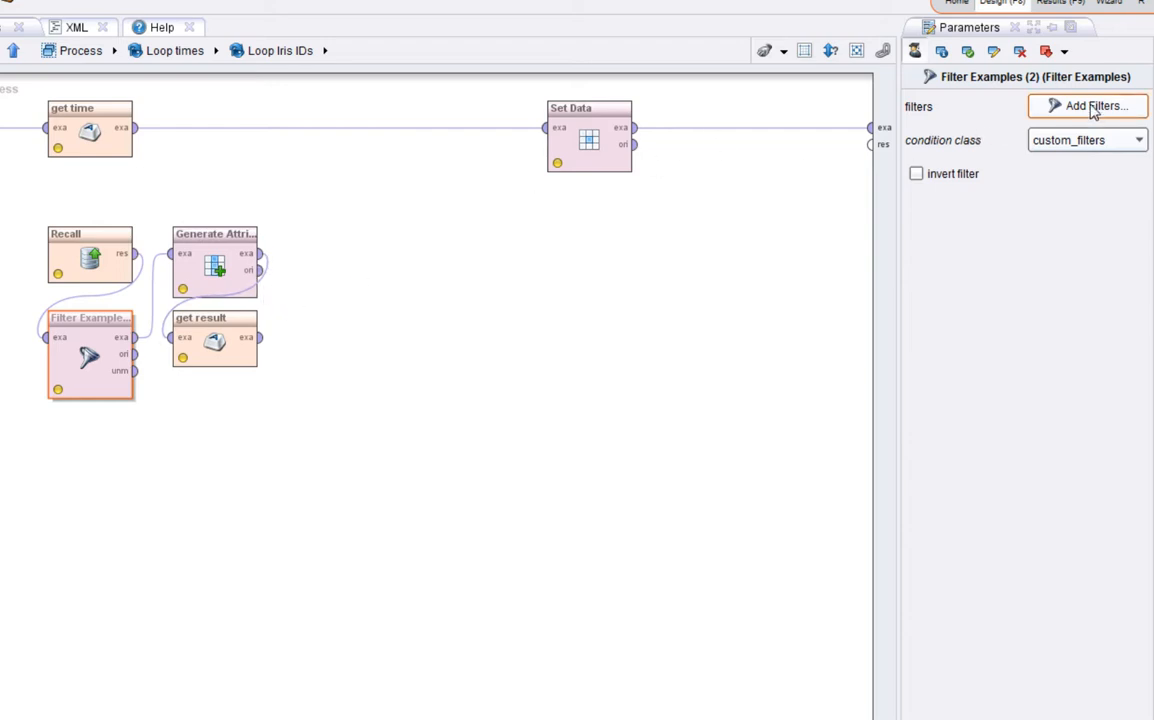
left_click(1088, 104)
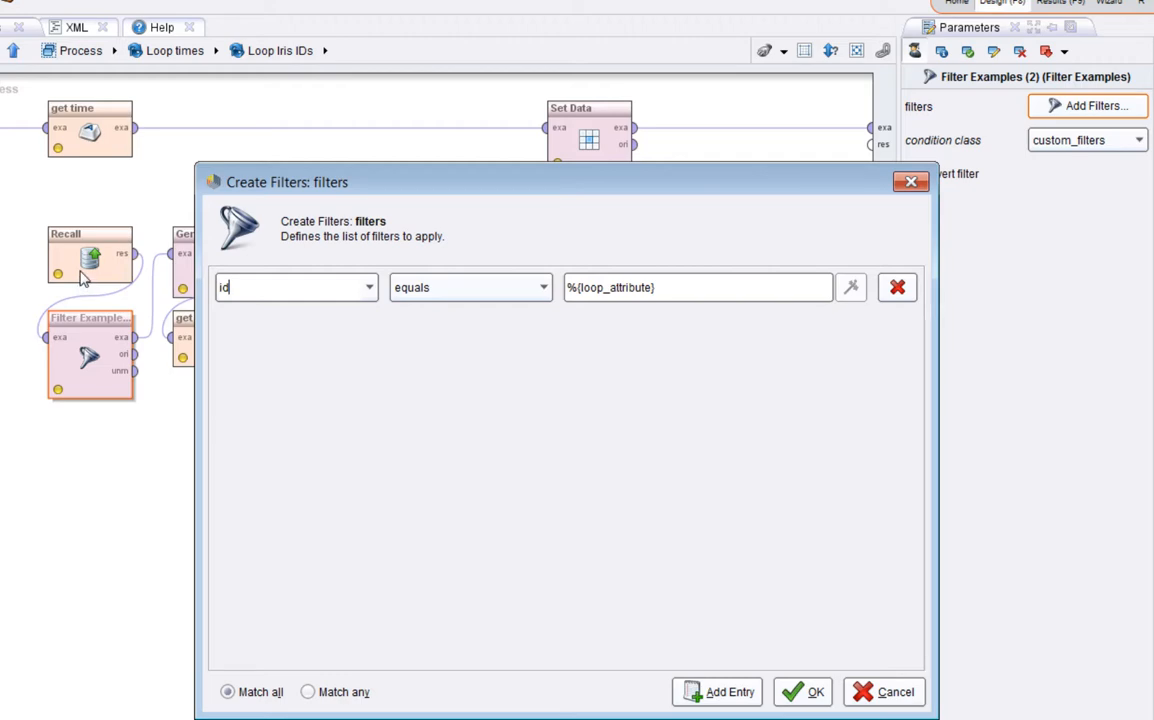
mouse_move(90, 284)
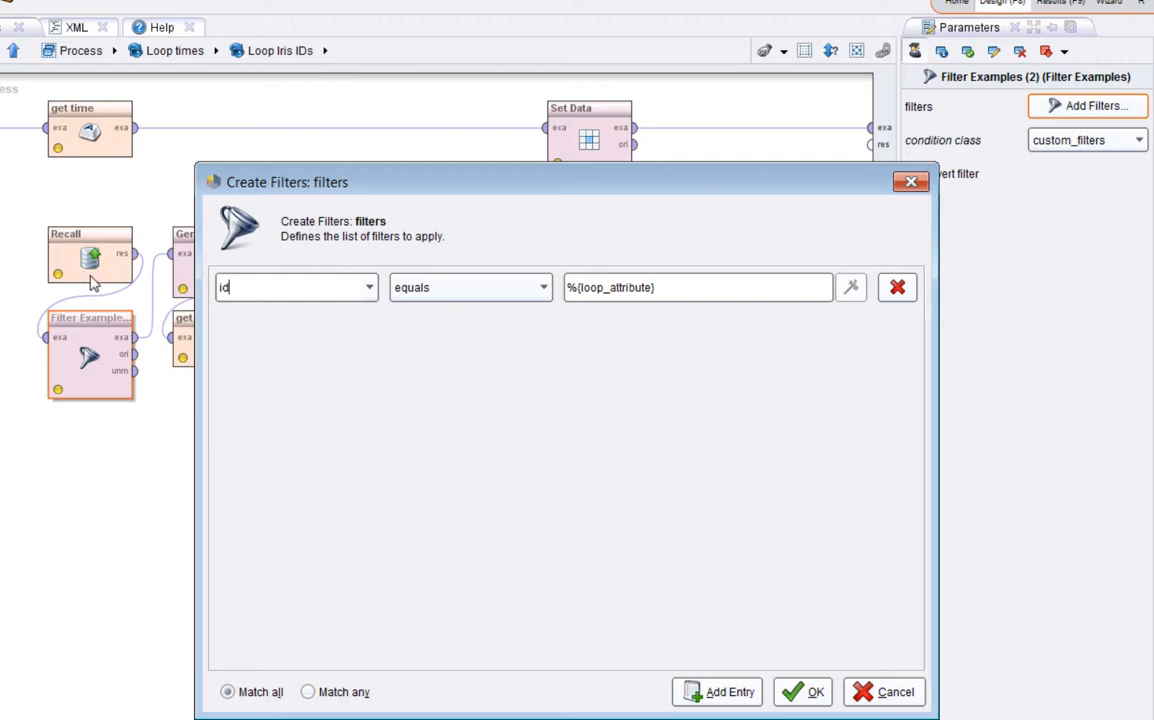
mouse_move(596, 296)
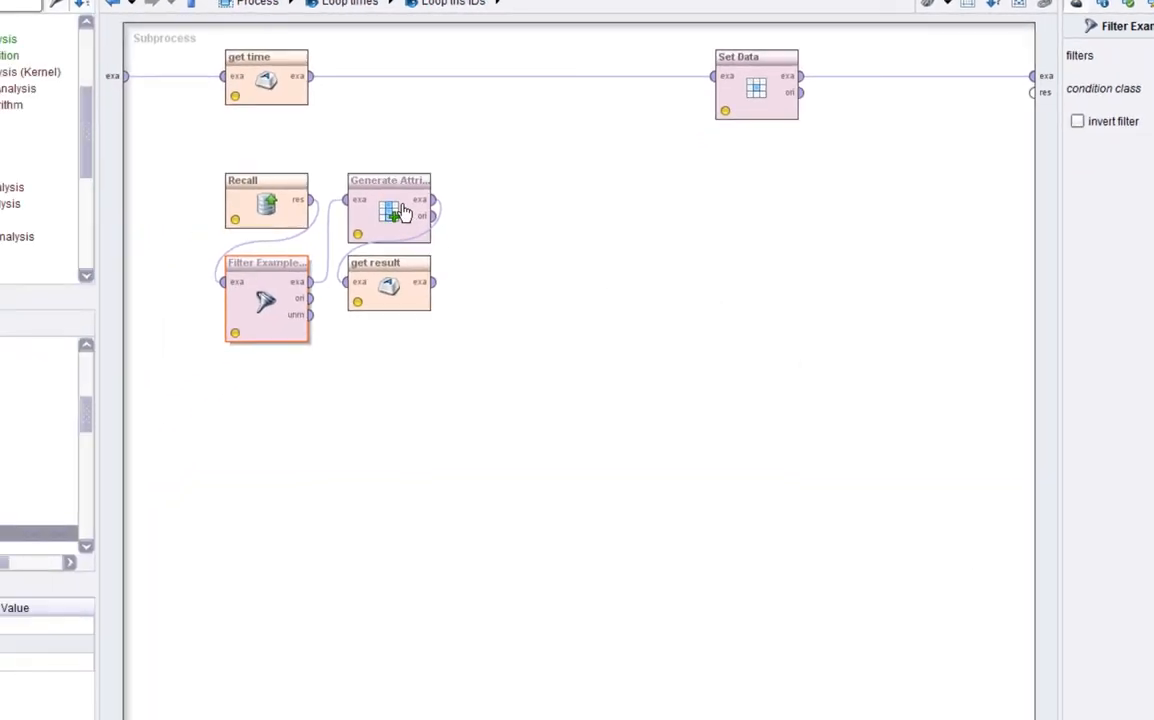
left_click(388, 208)
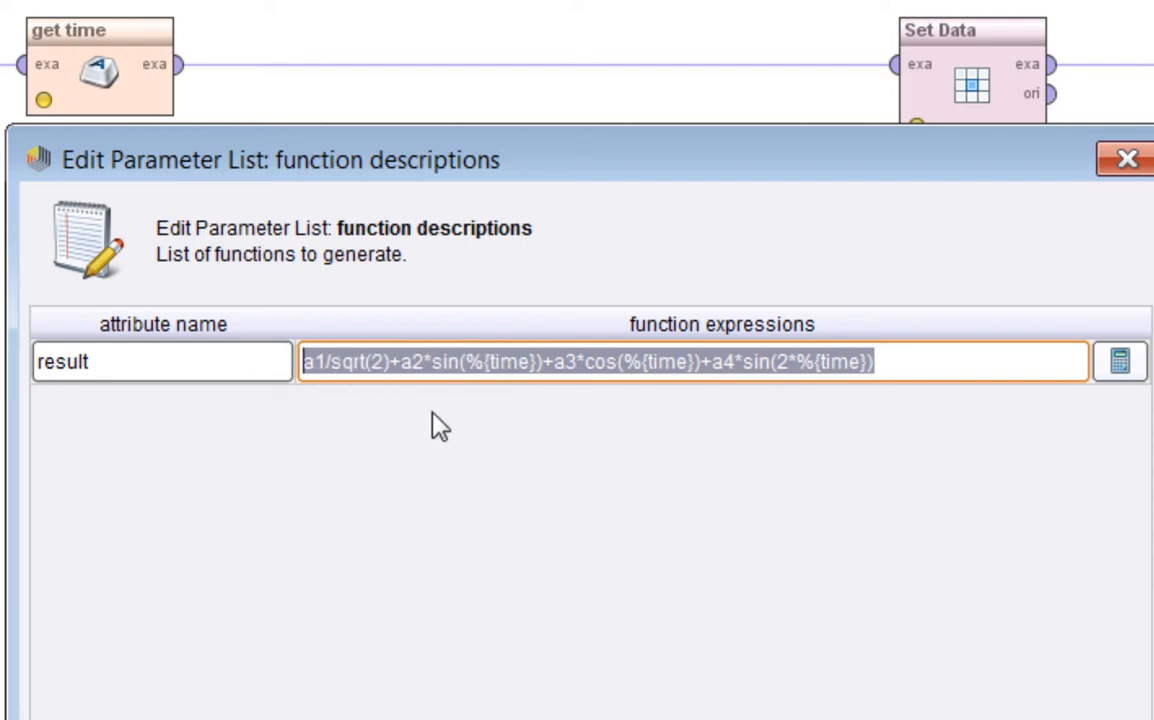
left_click(404, 360)
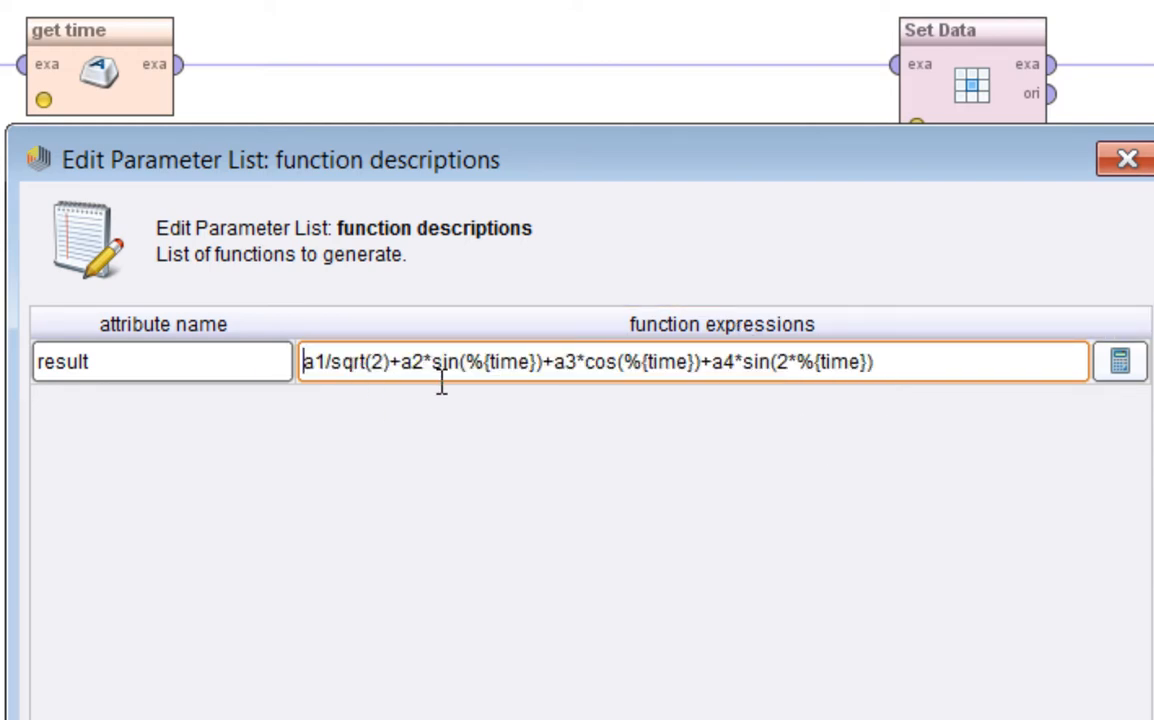
mouse_move(556, 384)
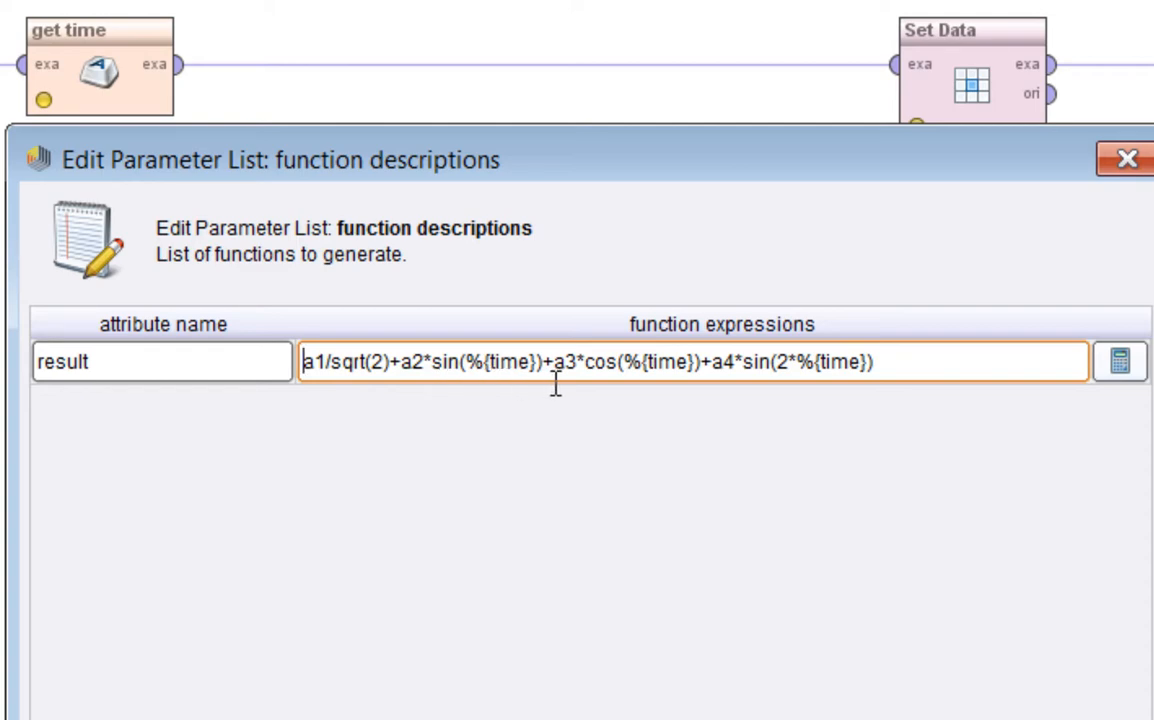
mouse_move(840, 384)
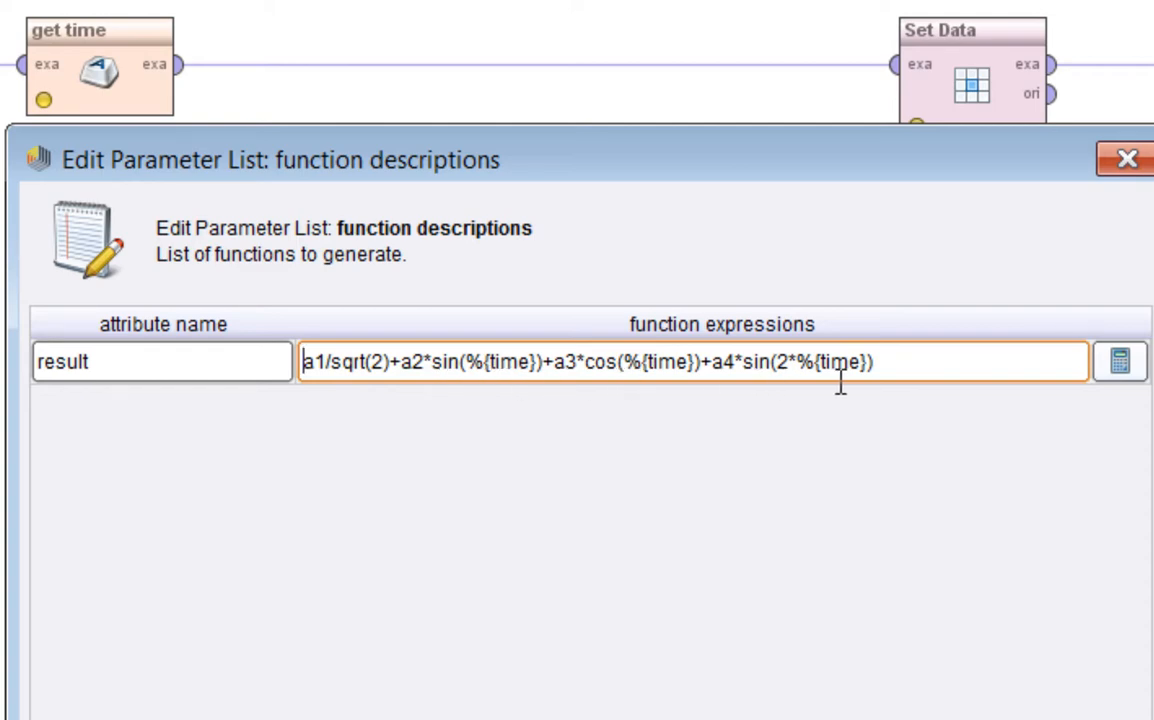
mouse_move(656, 384)
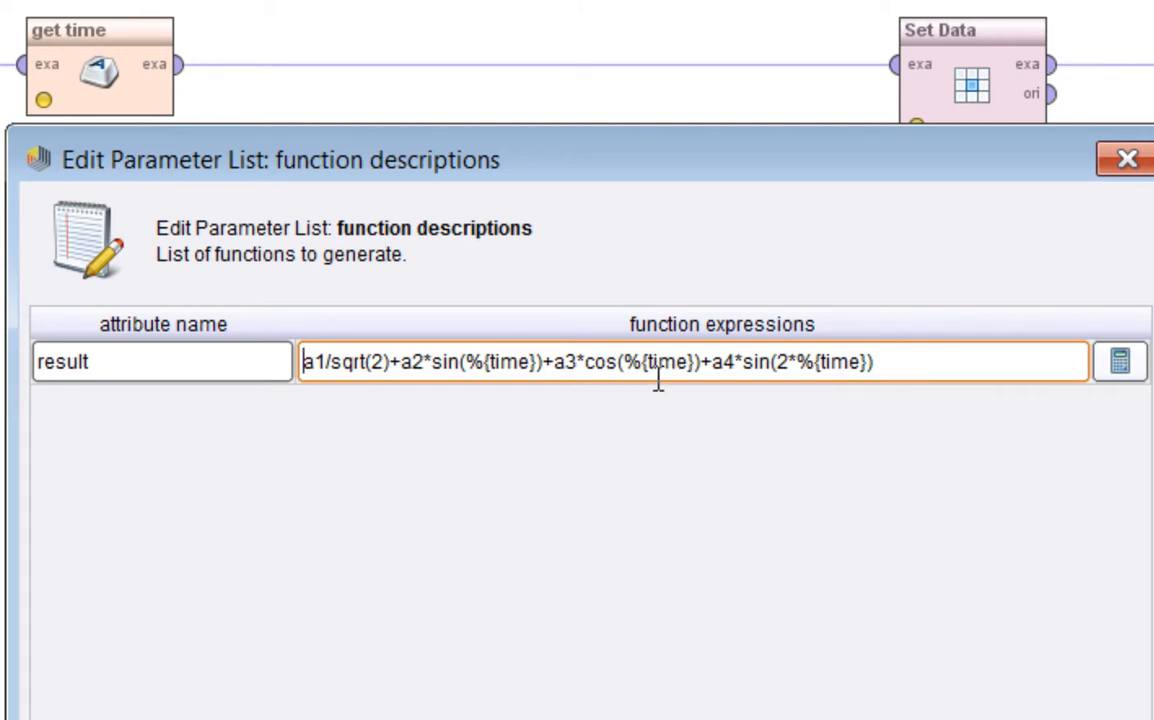
double_click(668, 362)
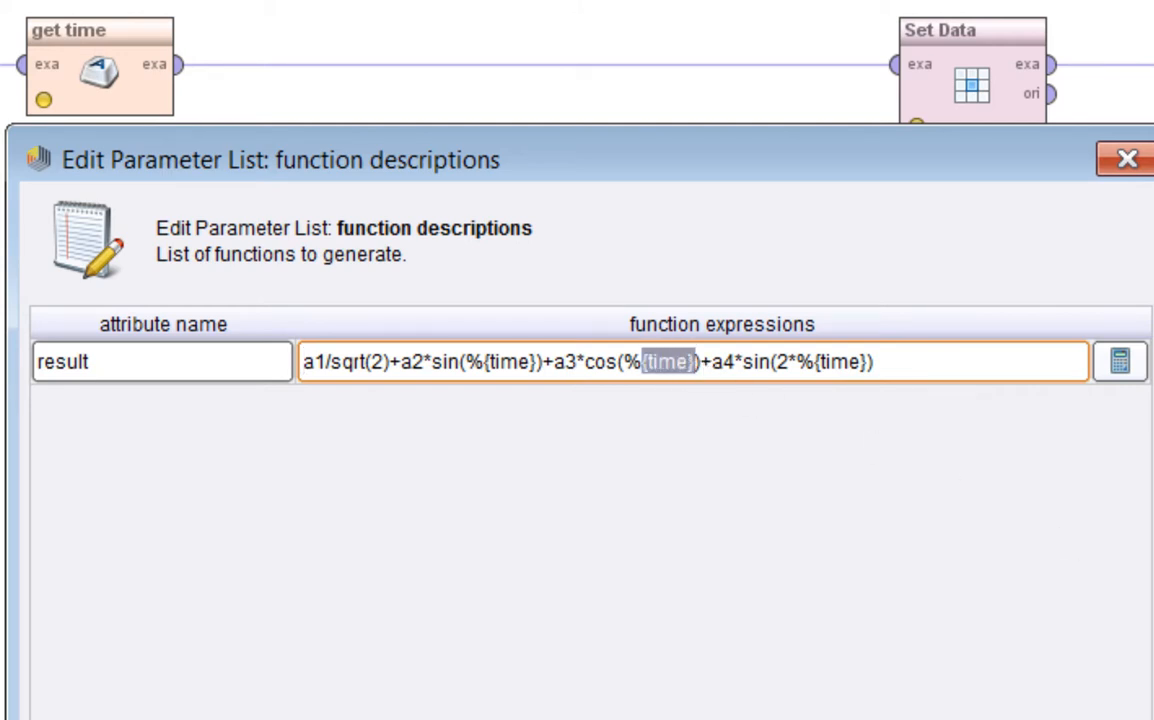
left_click(1128, 160)
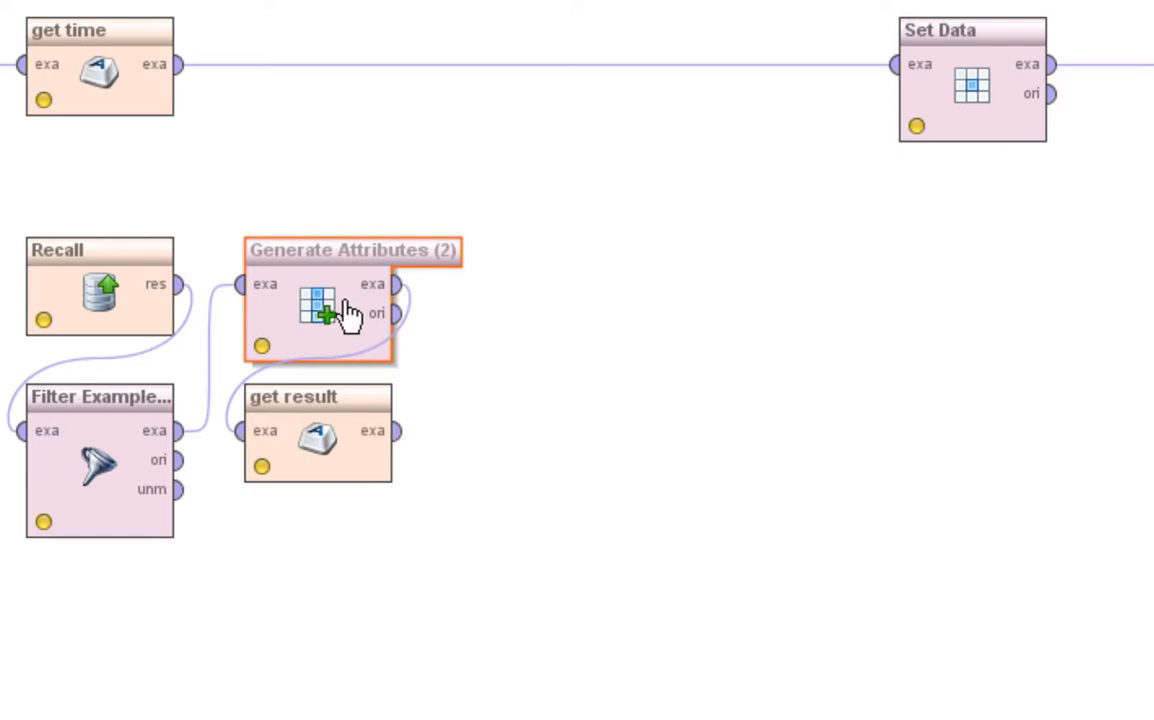
Step: Review get result, then Set Data with index %{example}, attribute %{loop_attribute}, value %{result}
left_click(318, 438)
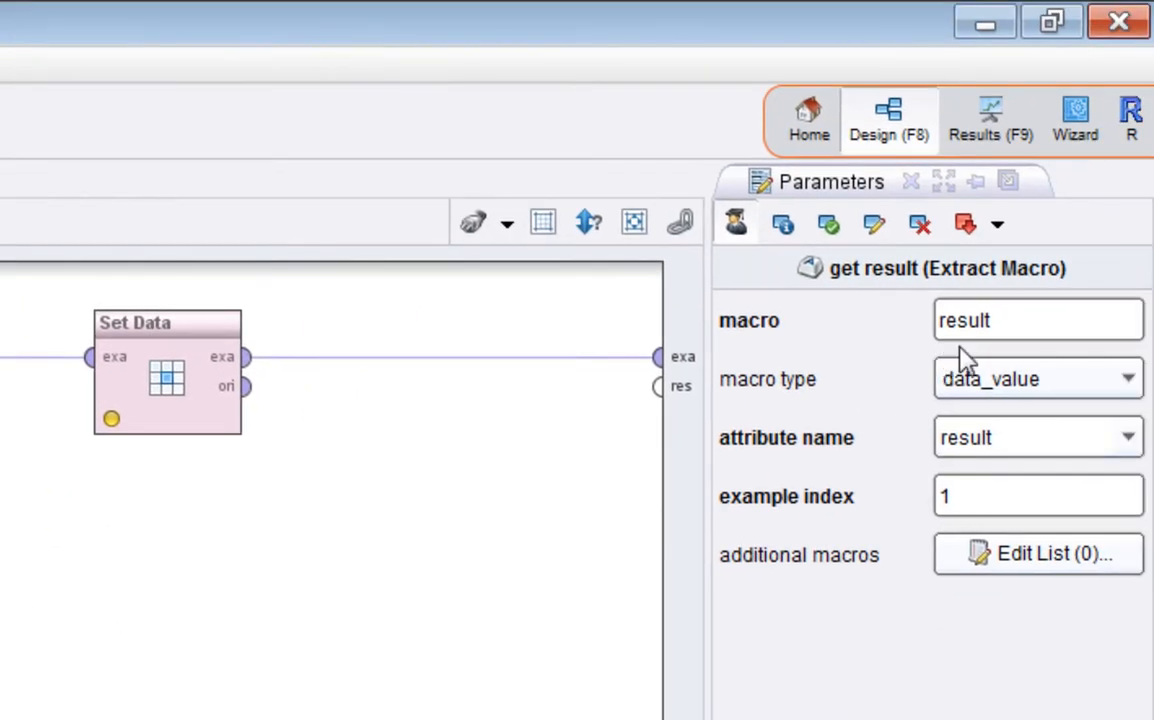
left_click(1036, 320)
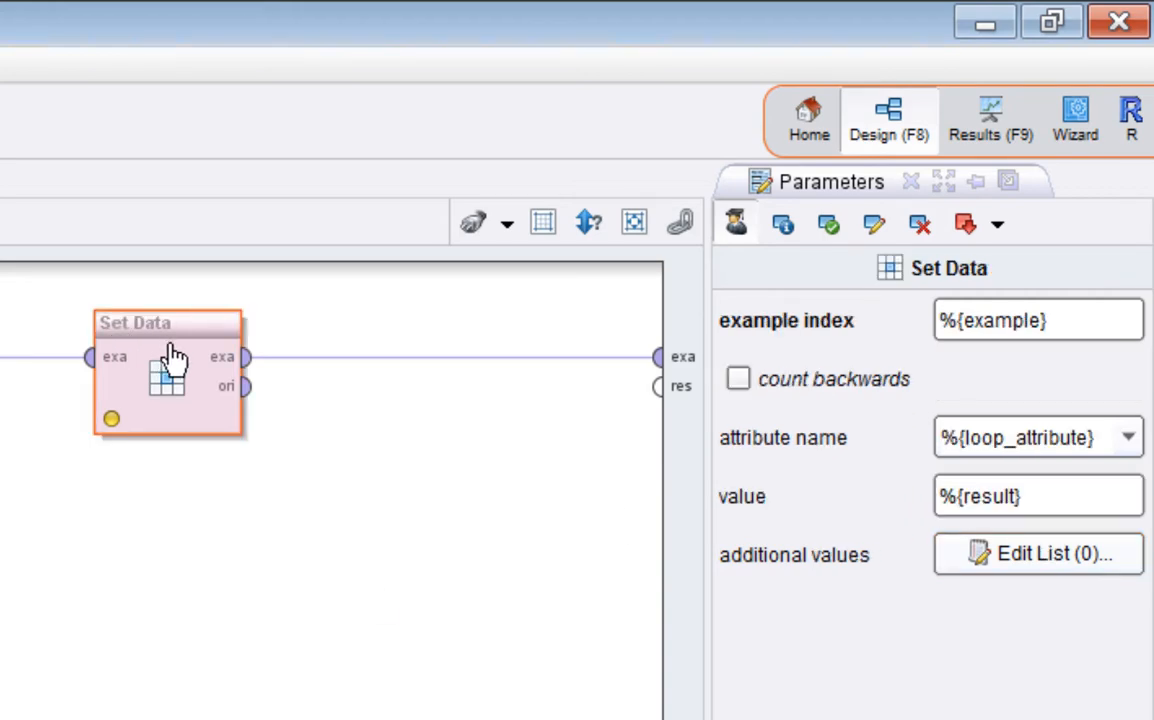
Step: Check Set Data's example index %{example} and return to the top-level Process
left_click(1038, 320)
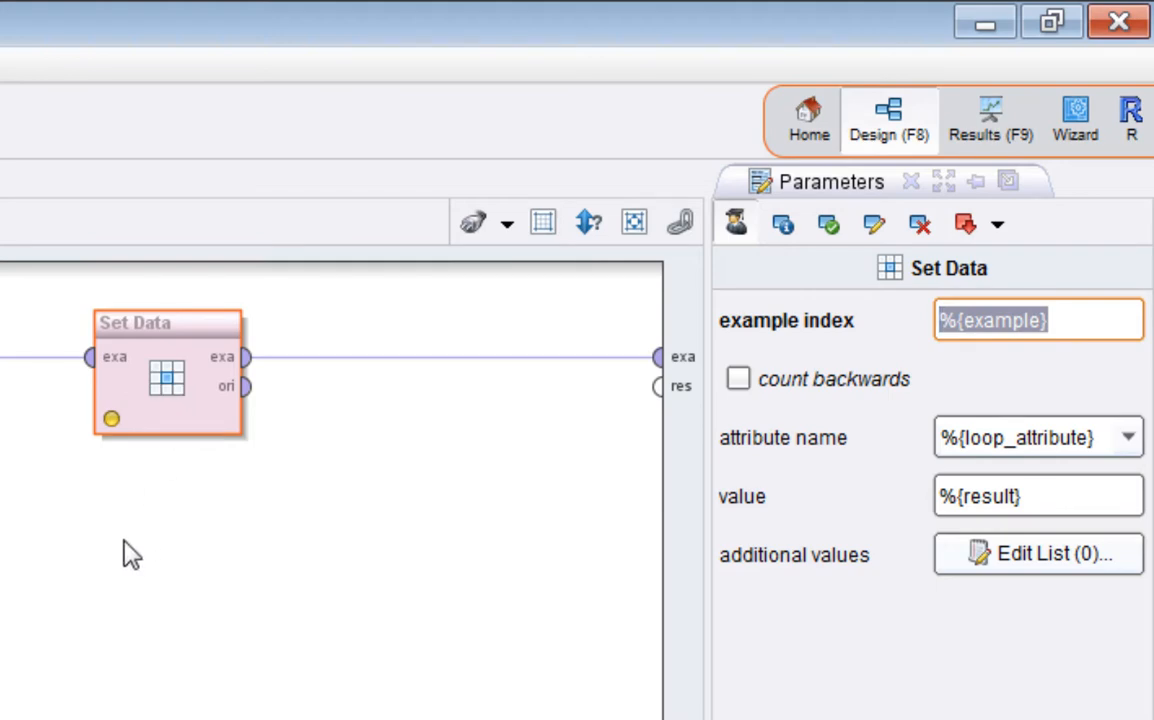
mouse_move(96, 620)
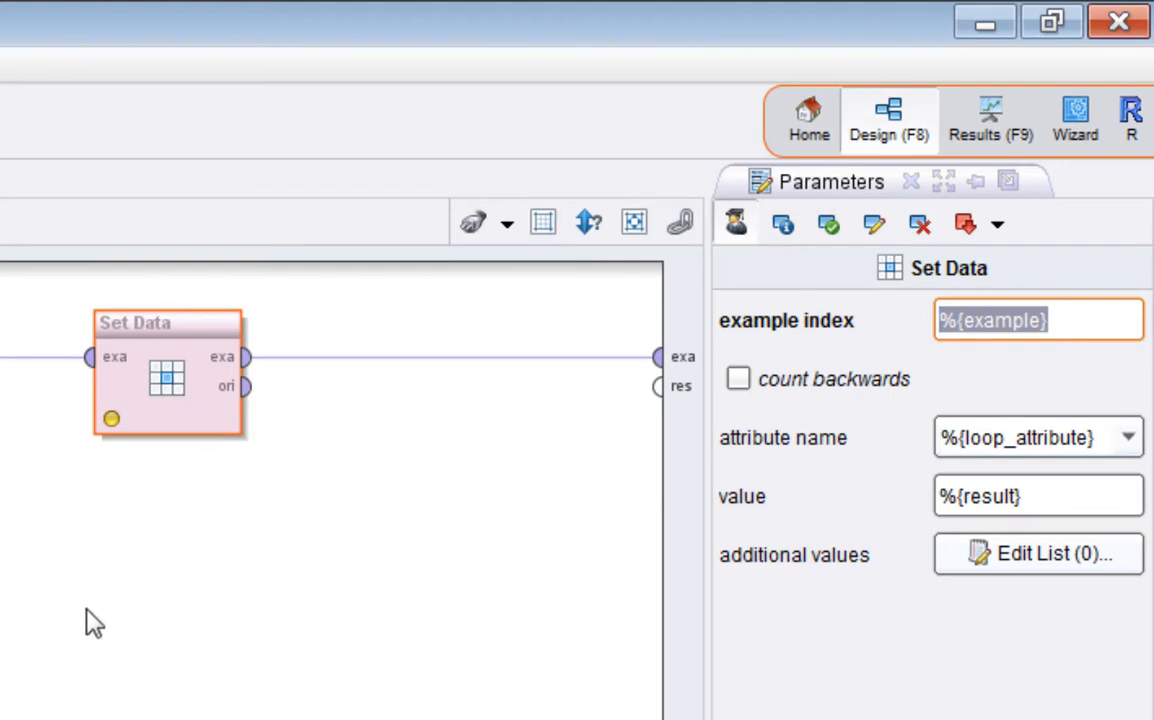
mouse_move(202, 452)
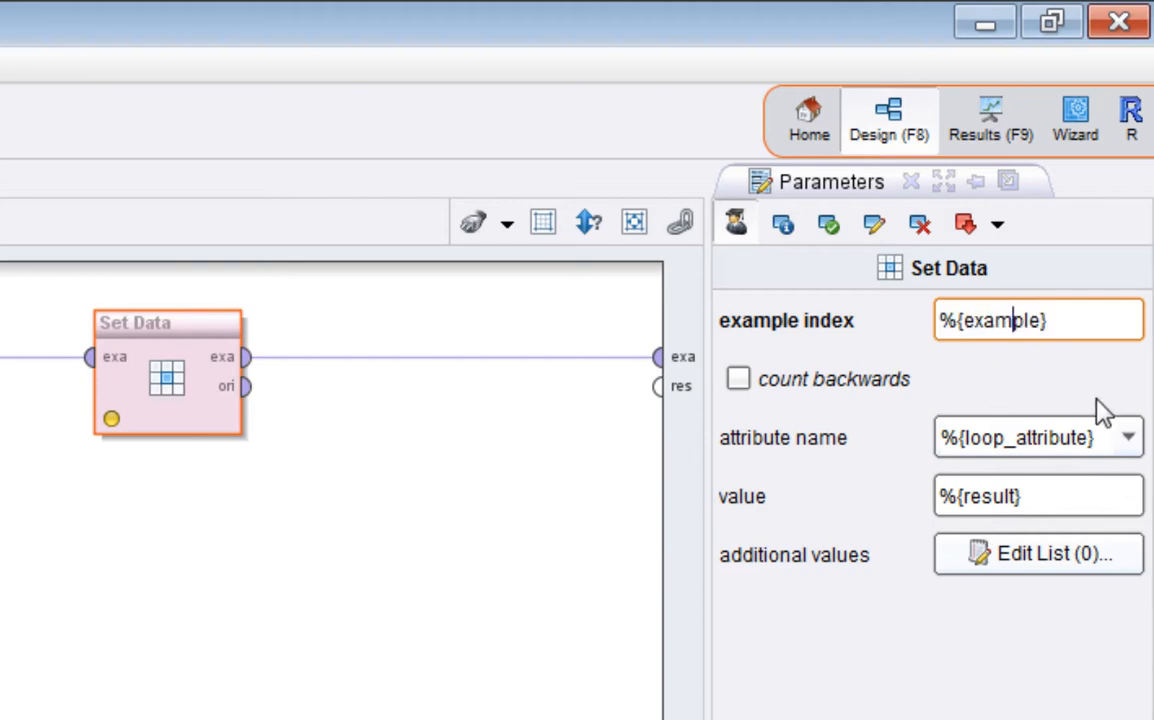
mouse_move(1128, 436)
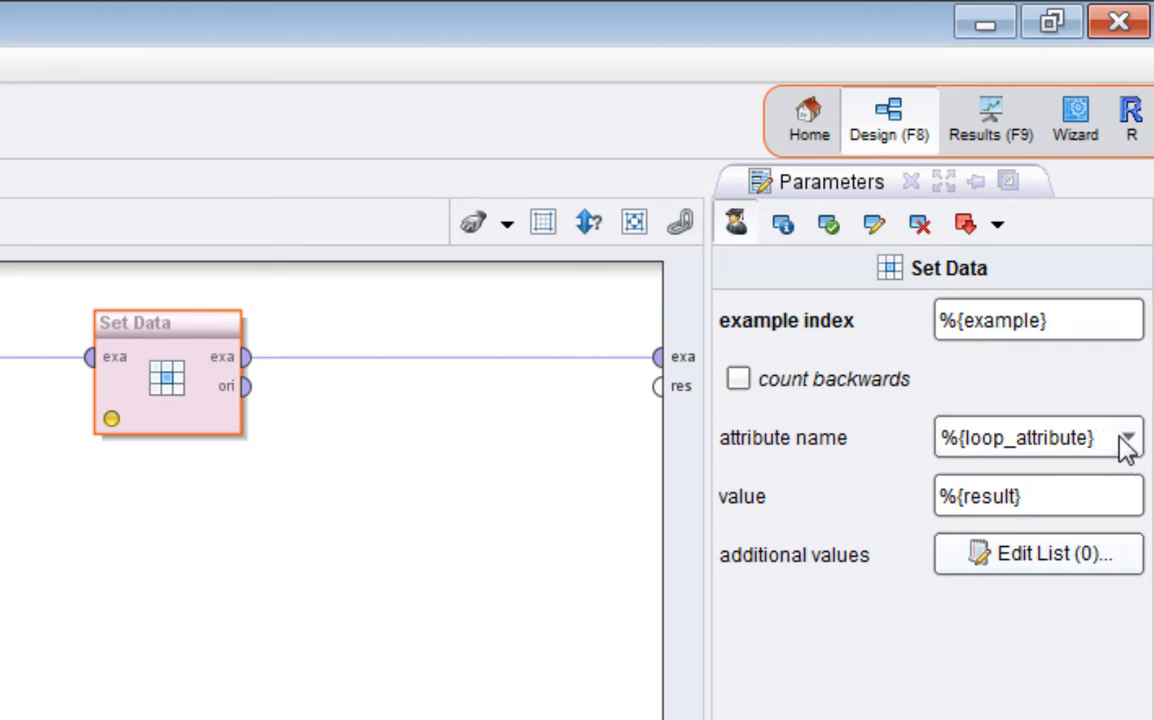
mouse_move(1080, 408)
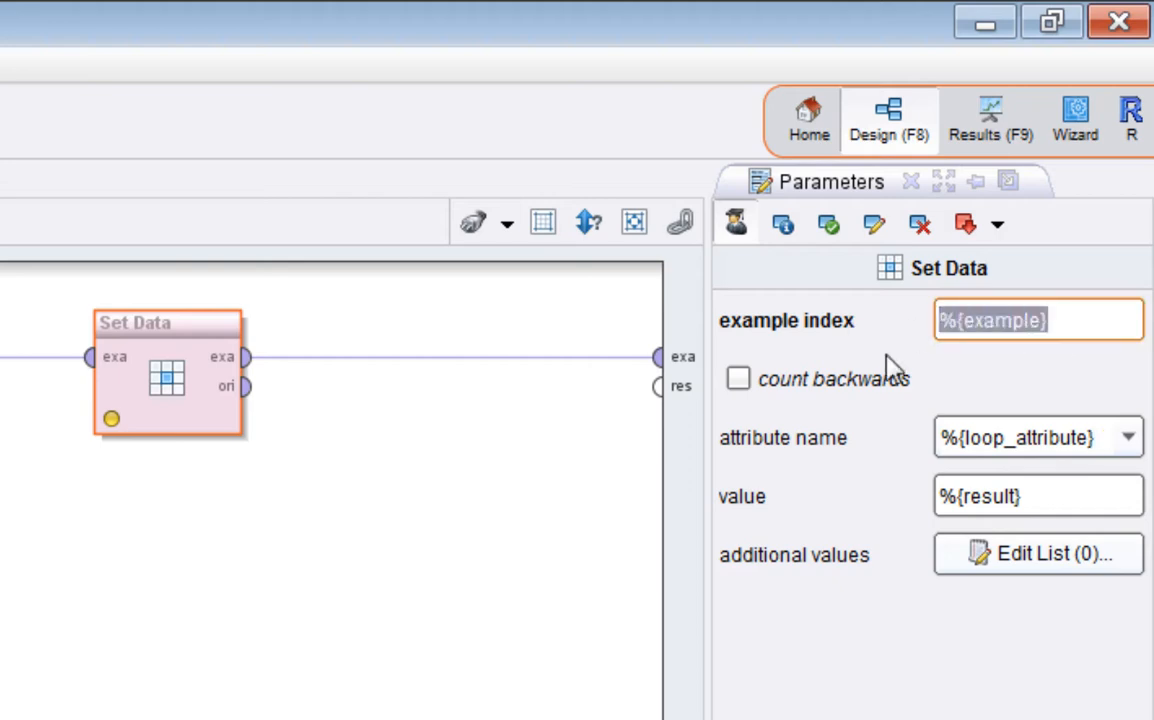
left_click(1038, 496)
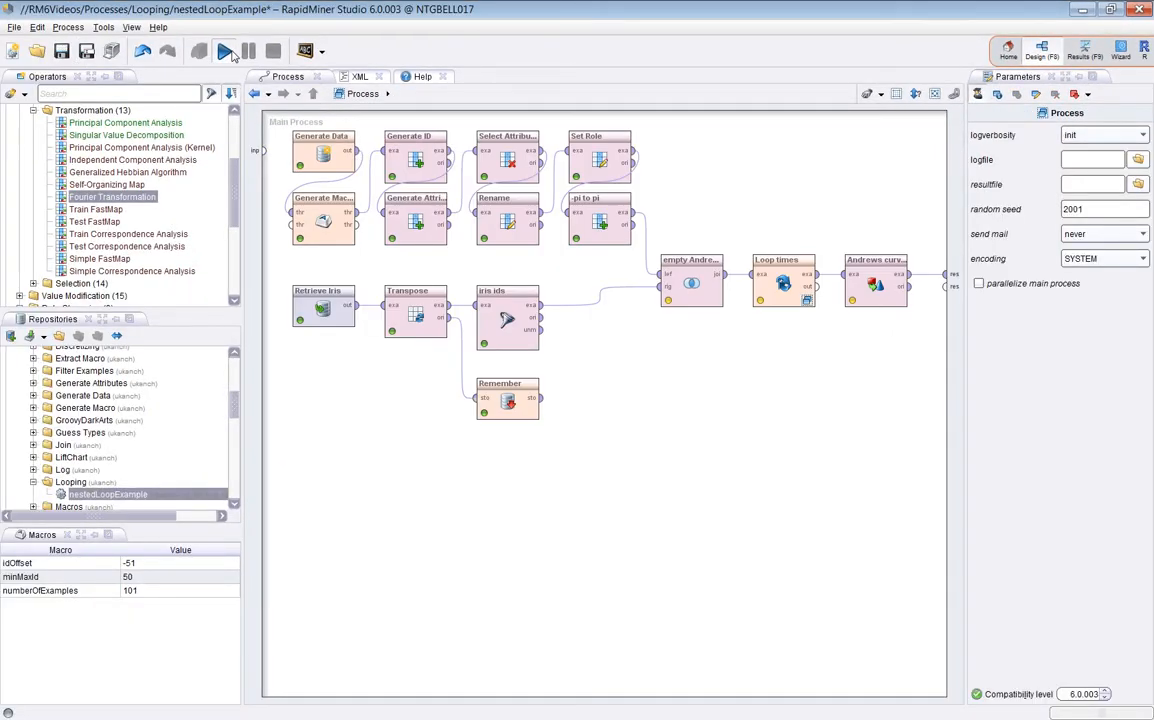
Step: Run the whole process to build the Andrews curves set of 101 examples and 151 attributes
left_click(224, 52)
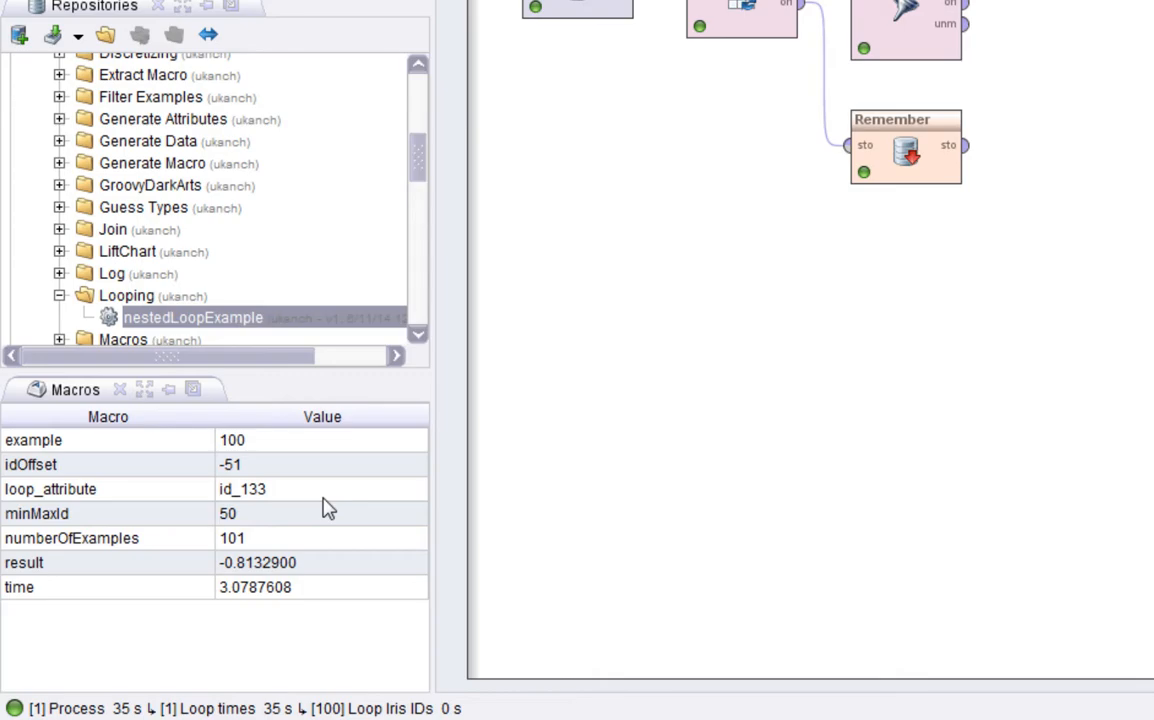
mouse_move(328, 508)
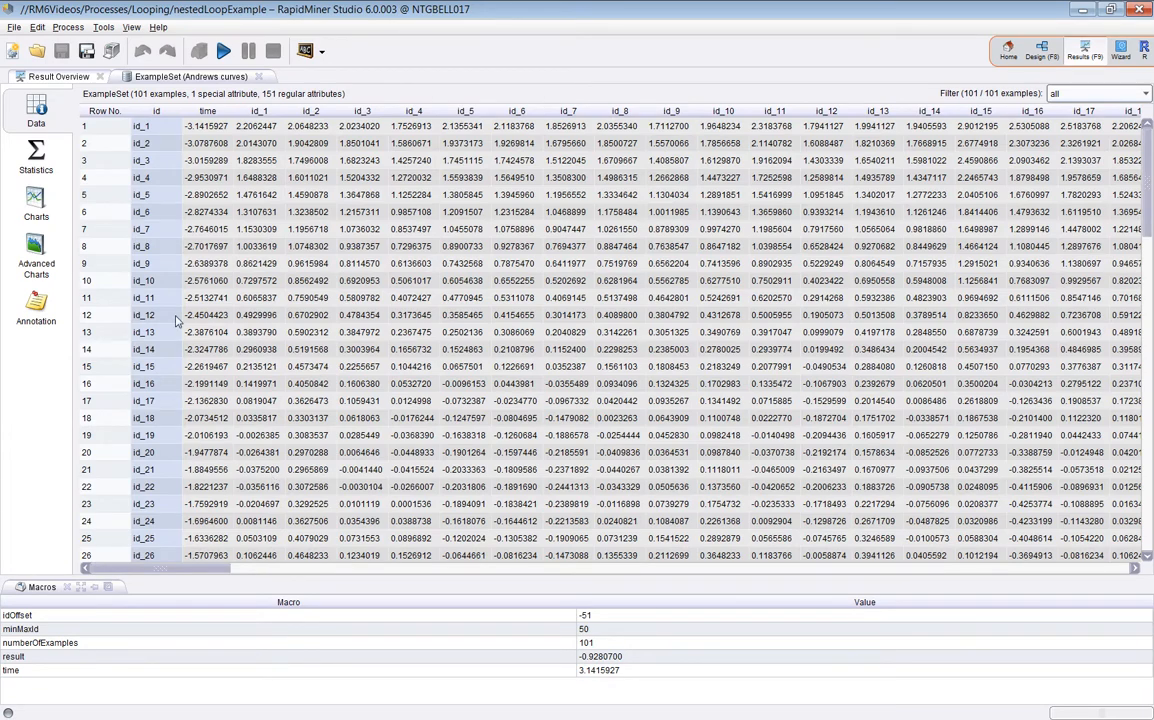
Step: Chart the example set as a time-coloured Scatter plot of id_1 against id_2
left_click(36, 200)
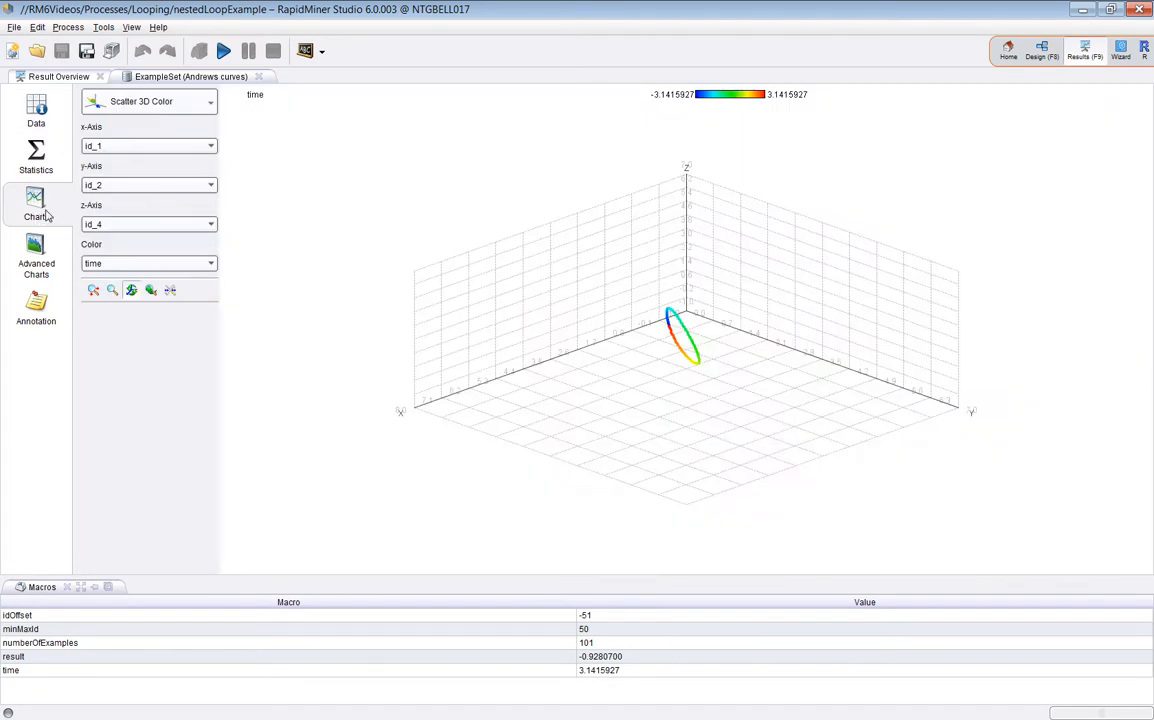
left_click(150, 100)
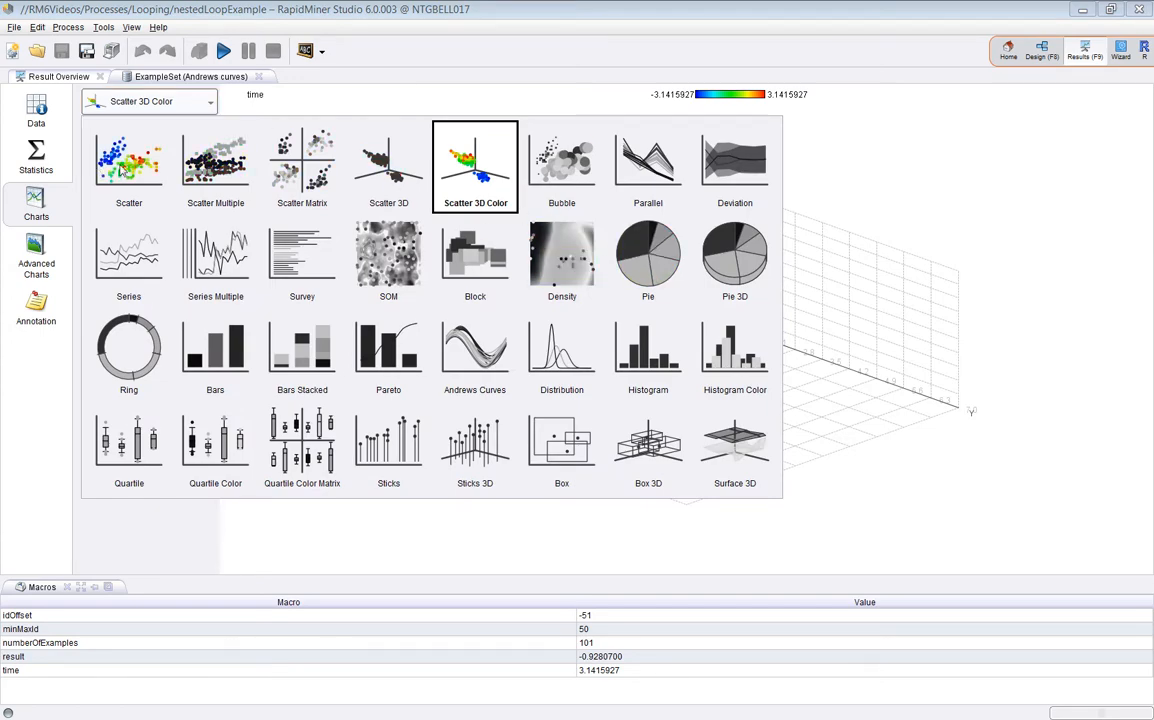
left_click(128, 164)
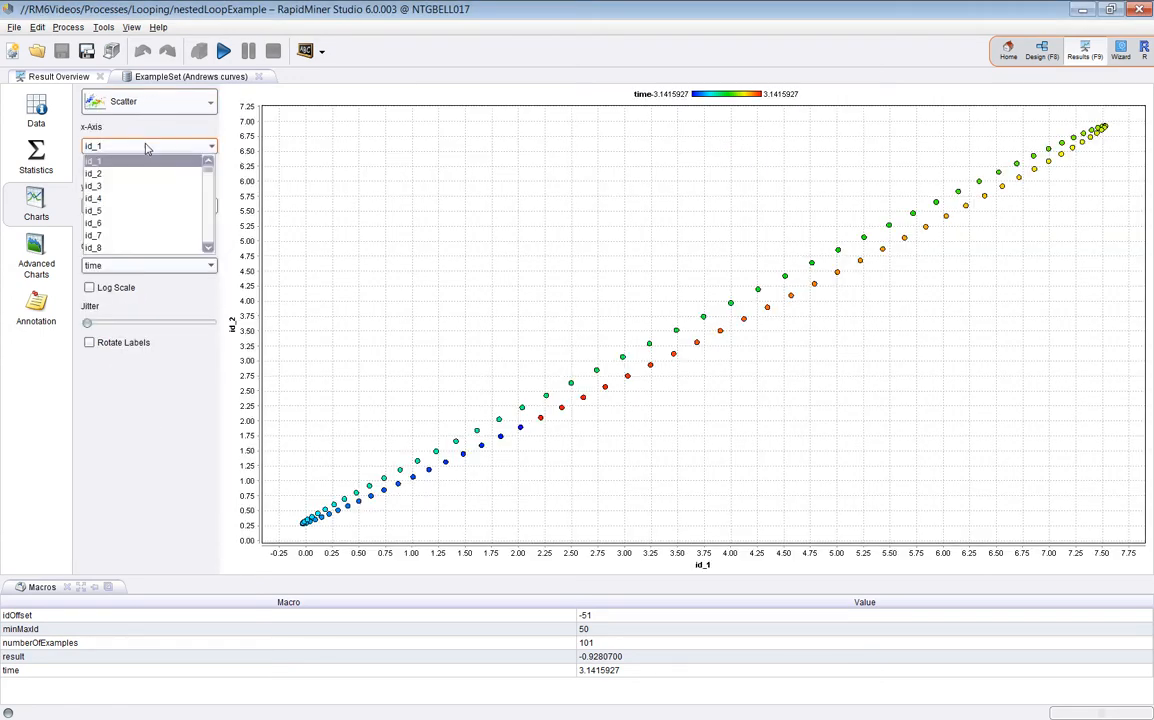
scroll("down", 3)
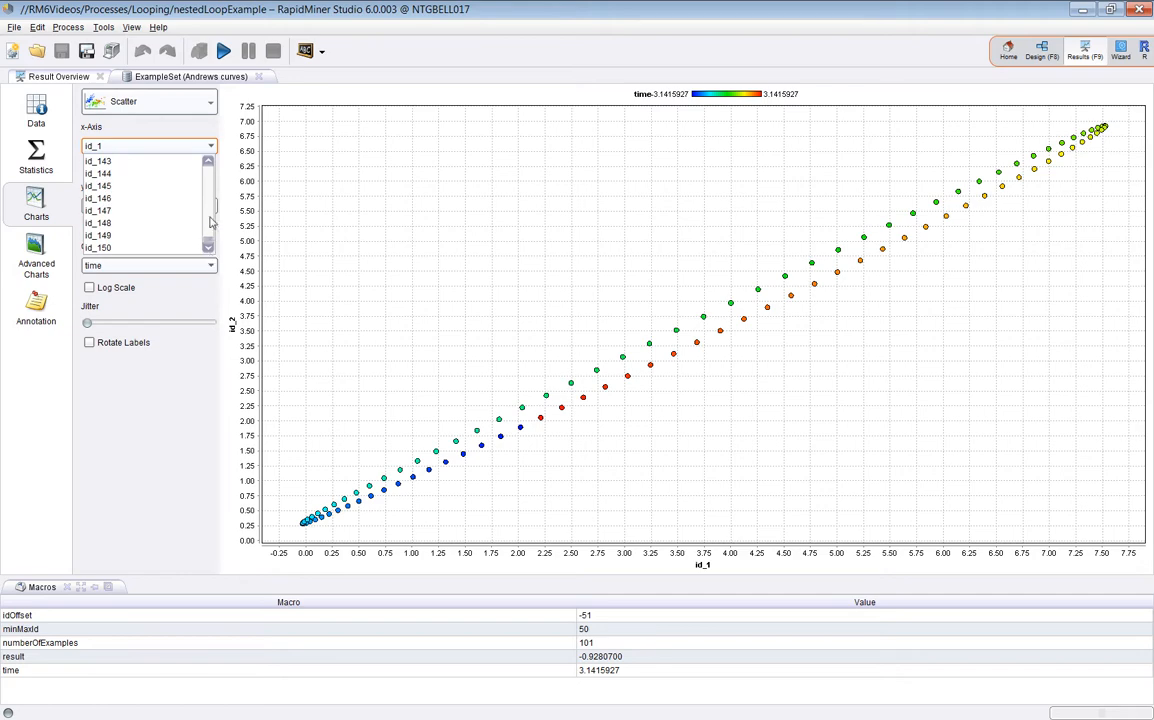
left_click(150, 100)
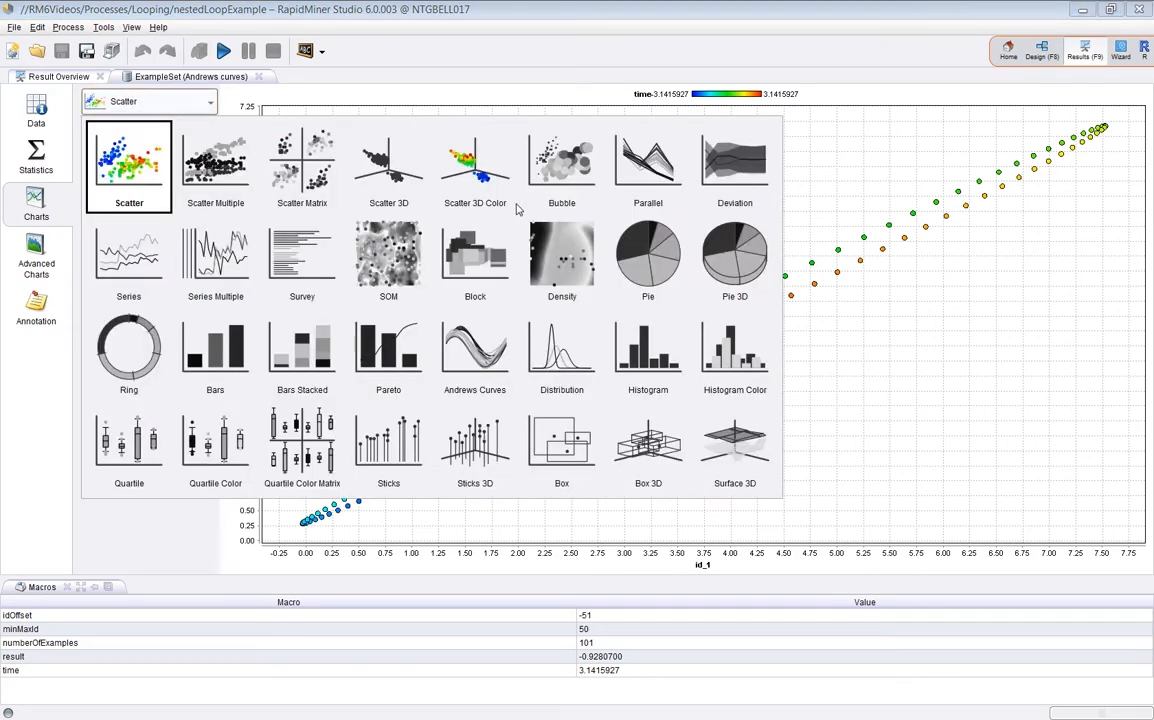
left_click(128, 256)
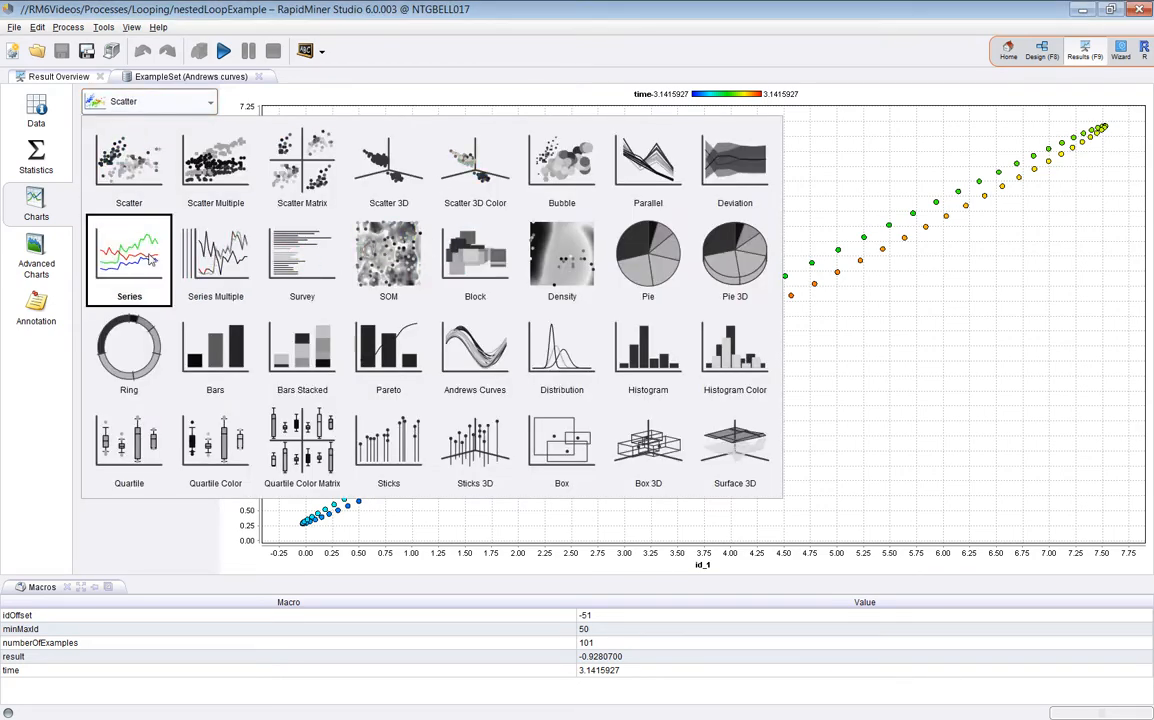
left_click(128, 260)
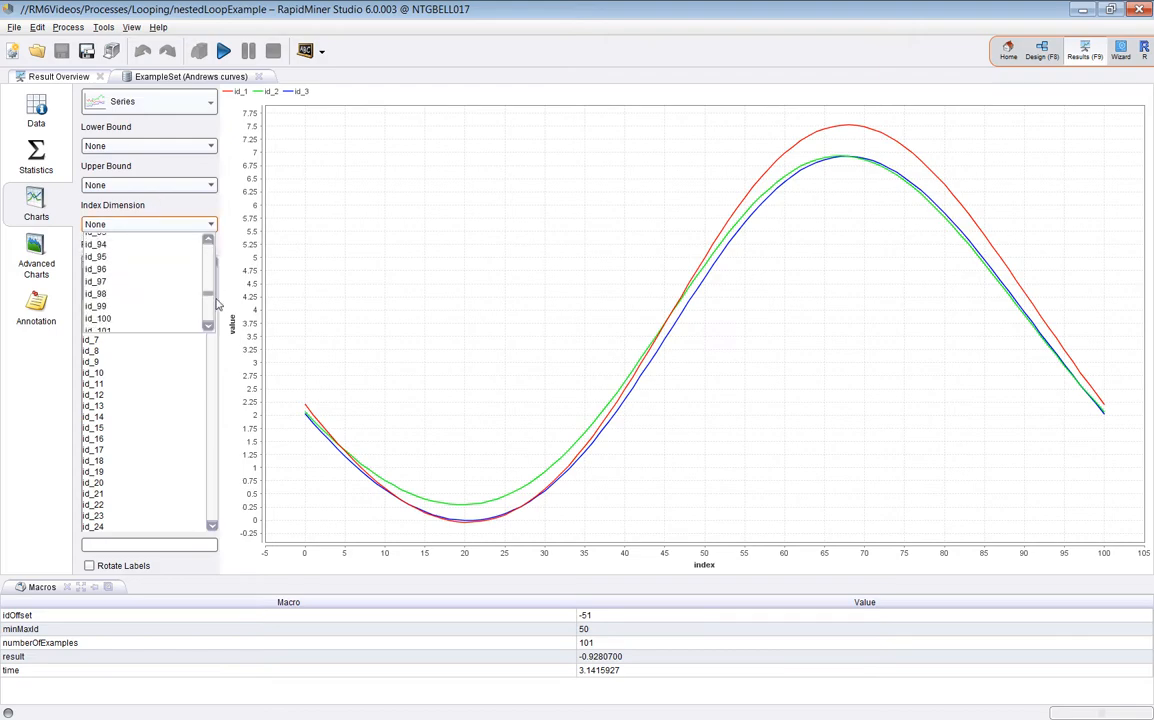
scroll("down", 3)
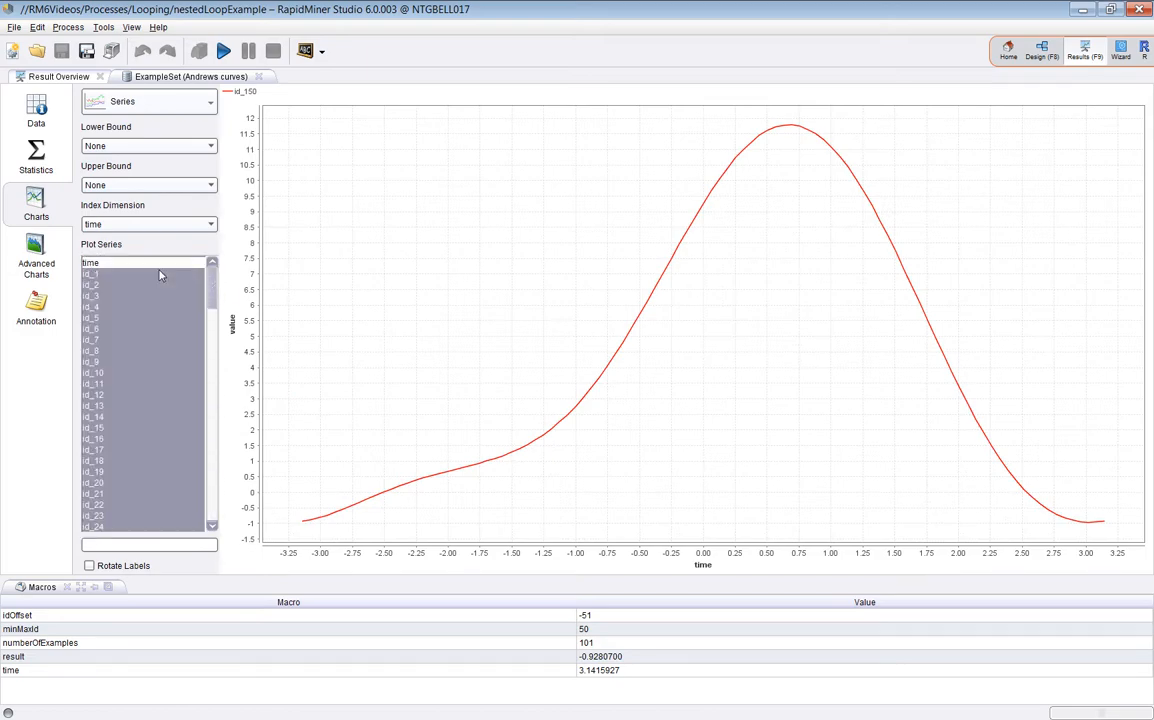
mouse_move(850, 480)
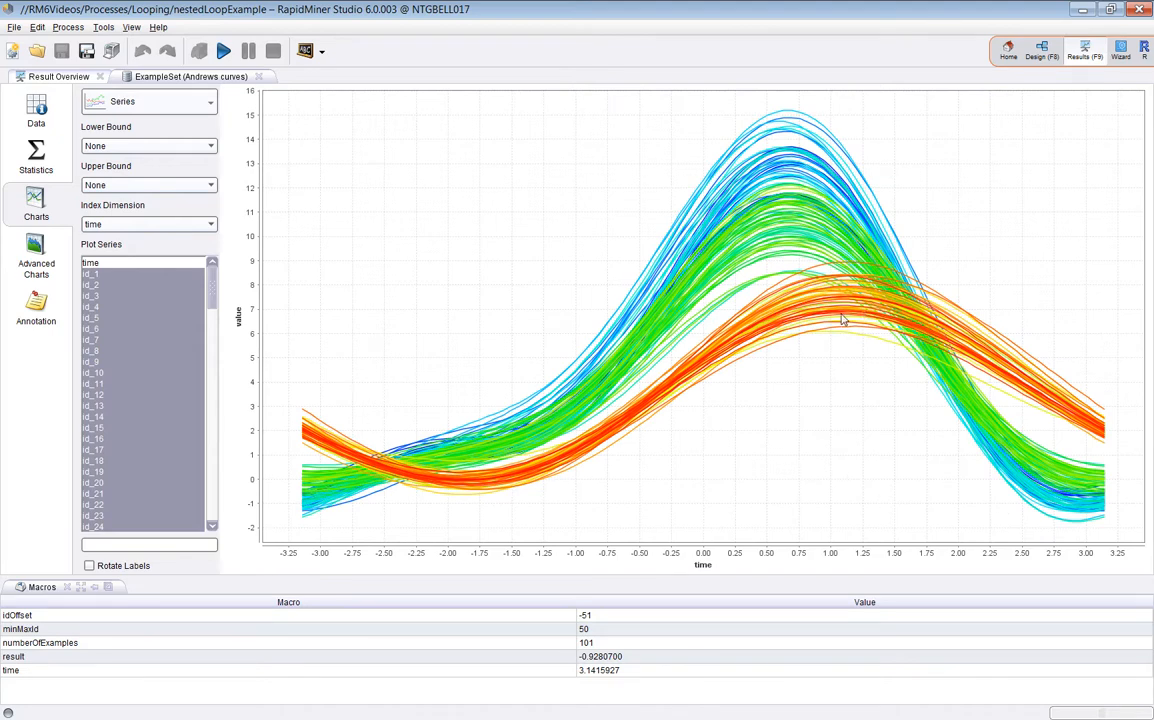
mouse_move(878, 400)
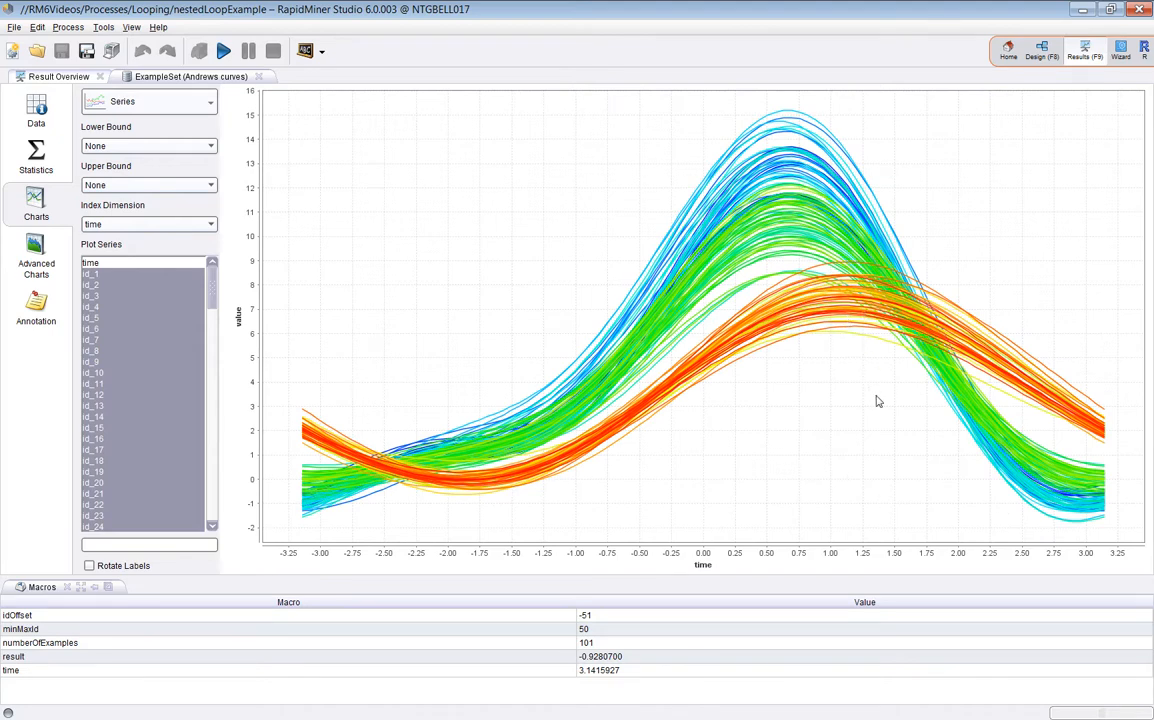
mouse_move(656, 572)
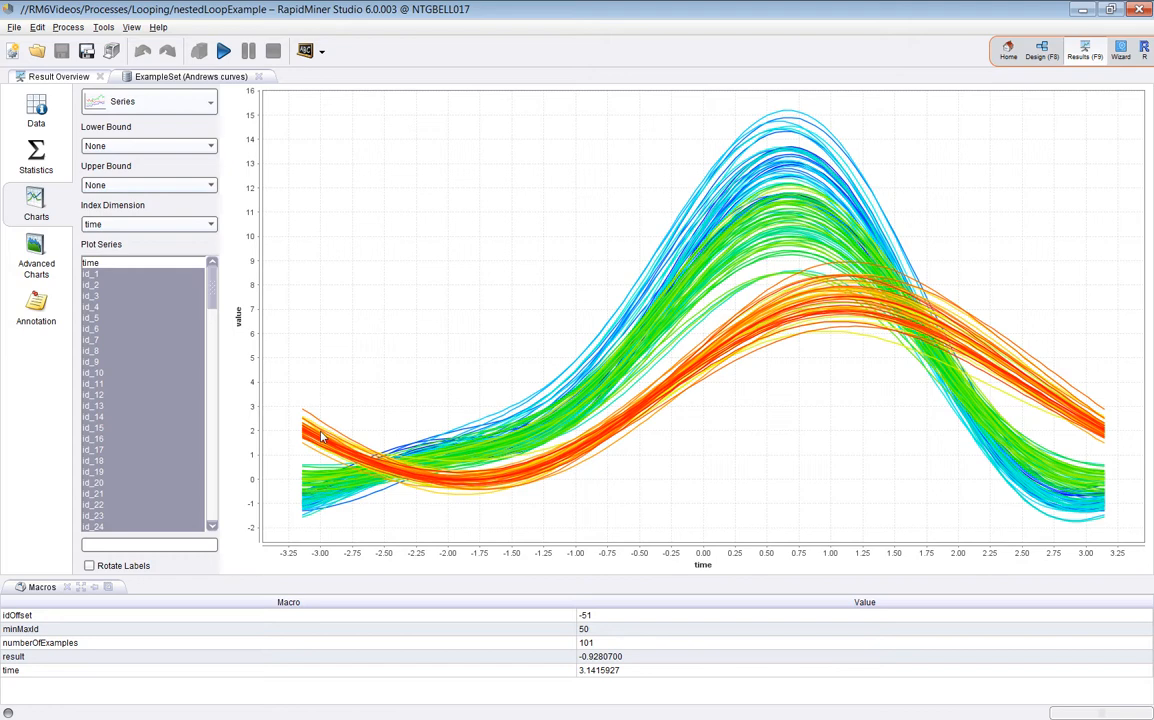
mouse_move(318, 438)
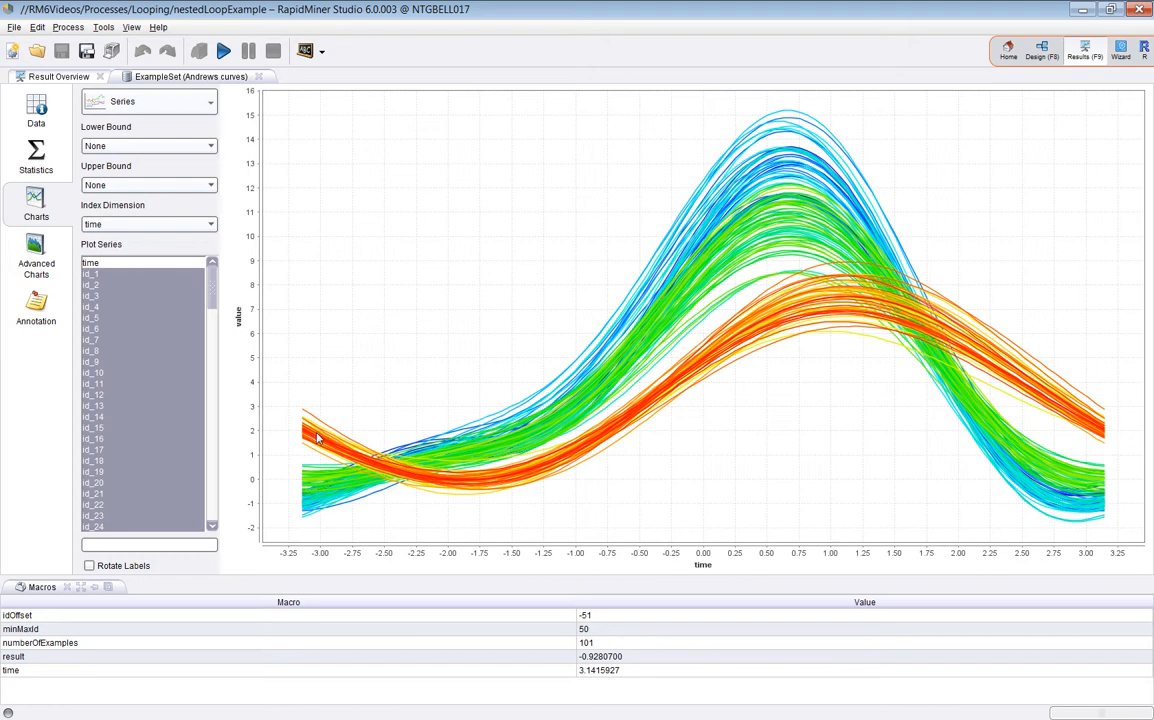
mouse_move(908, 344)
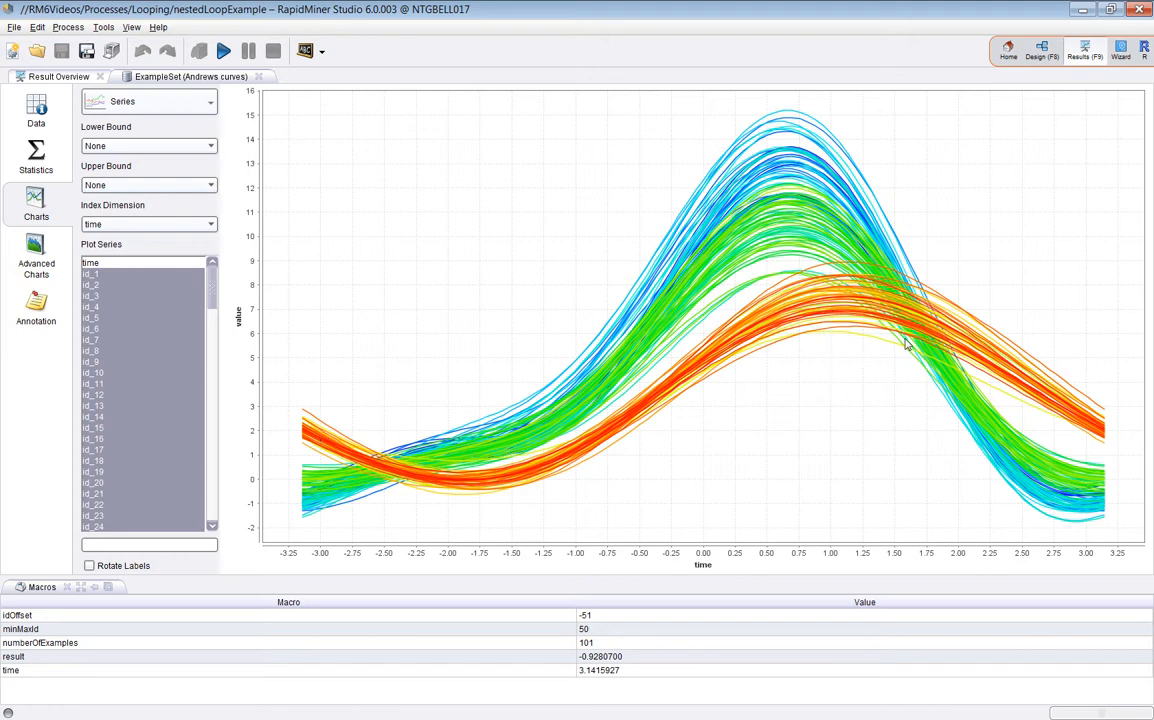
mouse_move(922, 386)
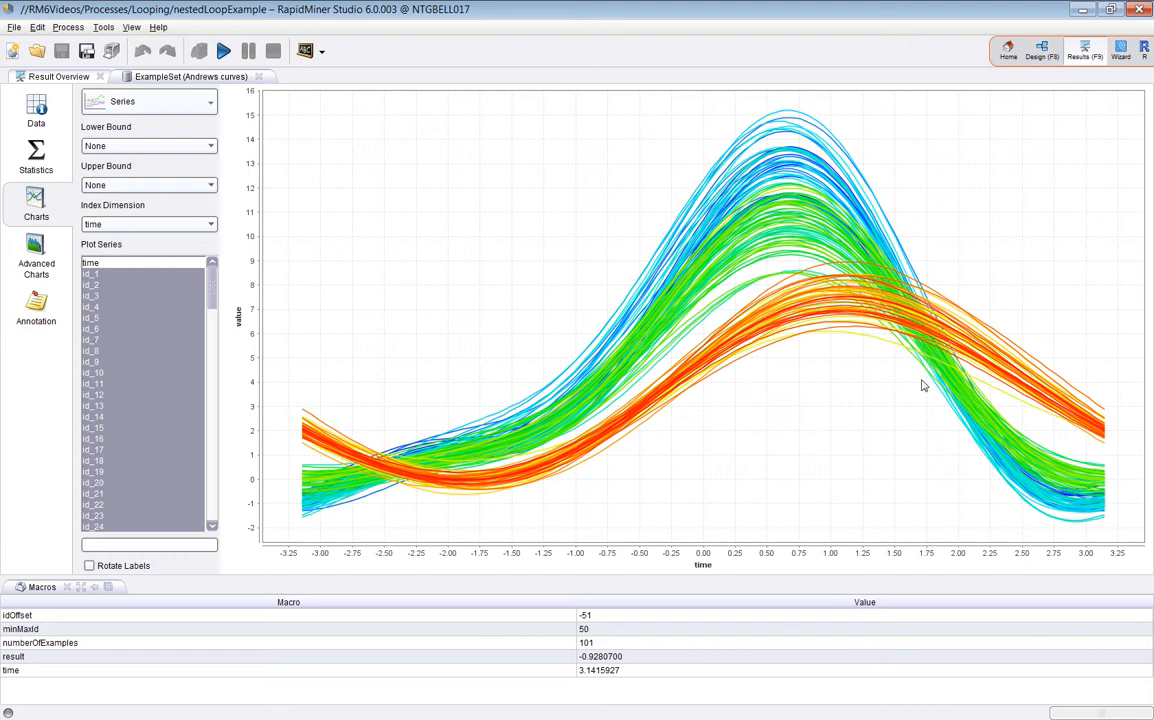
mouse_move(124, 296)
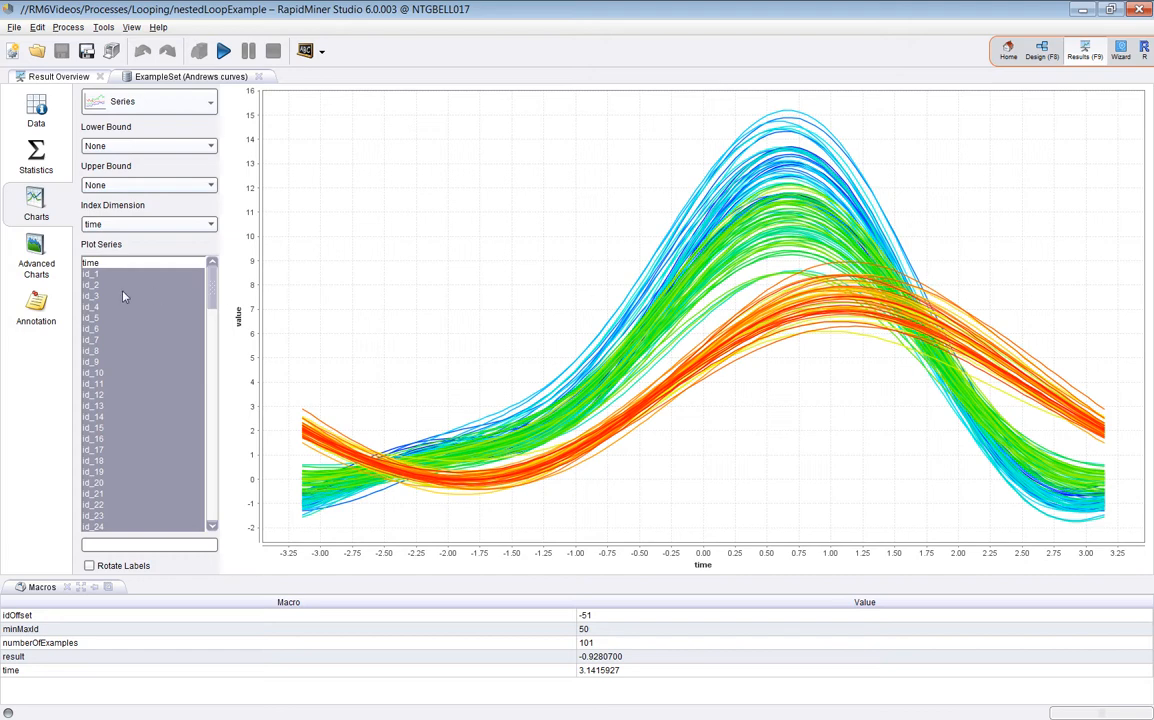
Step: Plot single Andrews curves in turn — id_1, id_4, id_9 and others — instead of all series
left_click(92, 274)
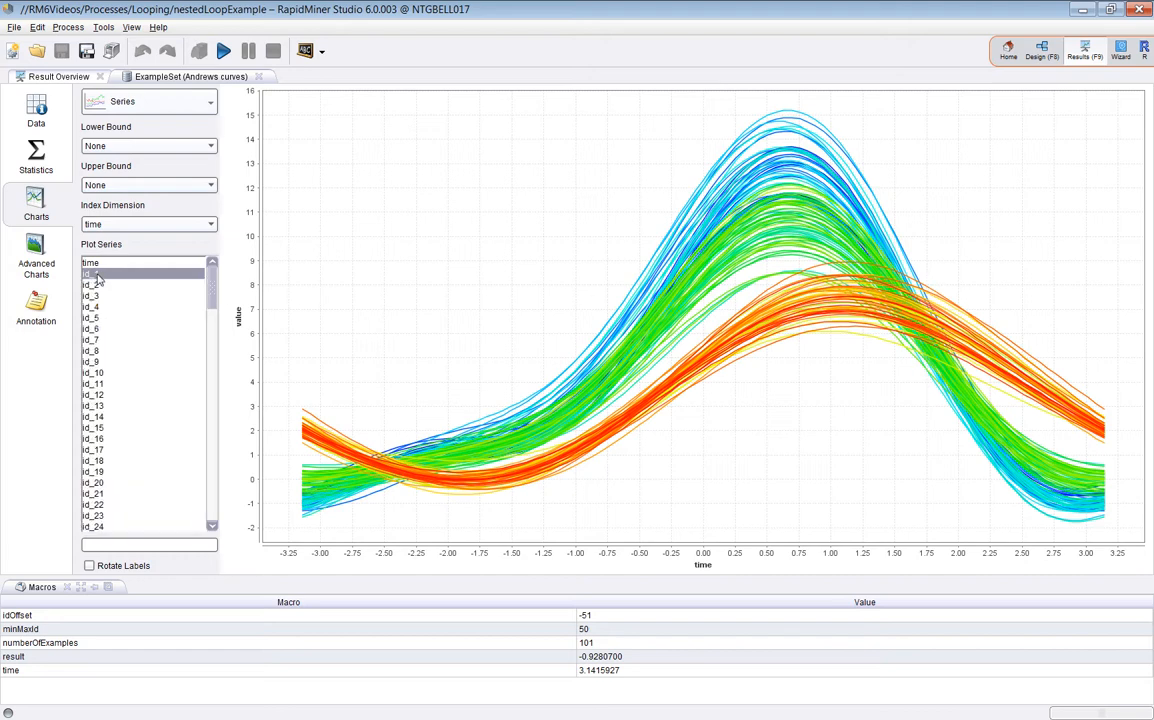
left_click(92, 272)
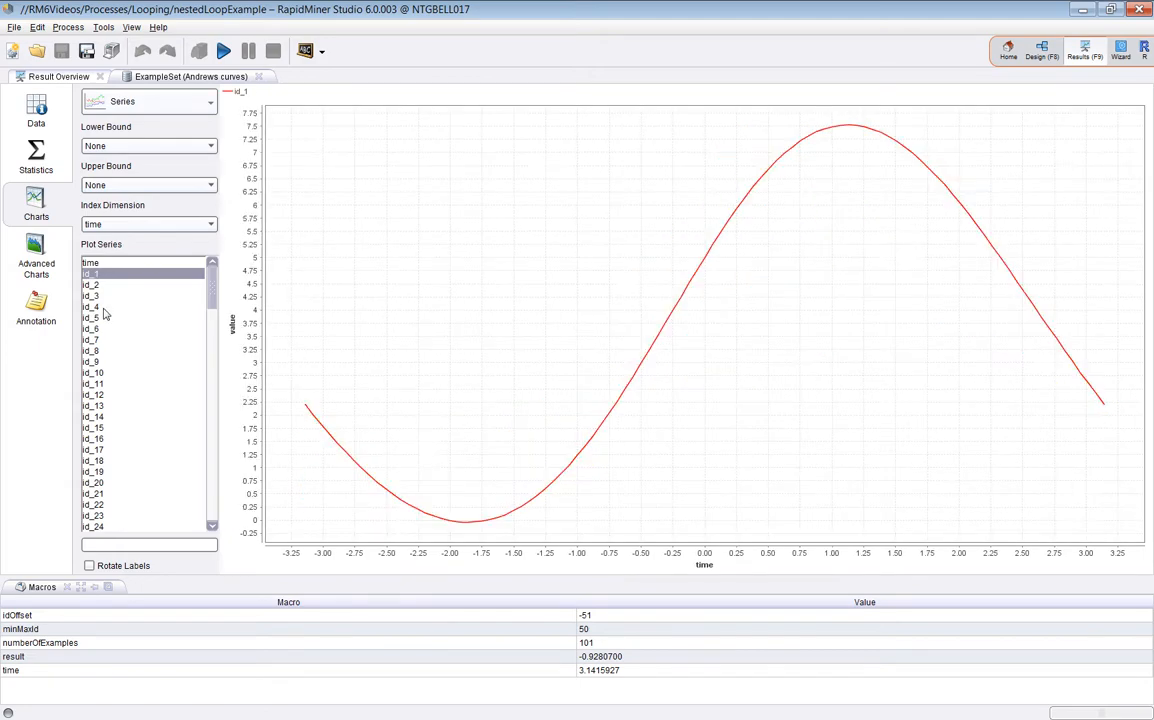
left_click(92, 318)
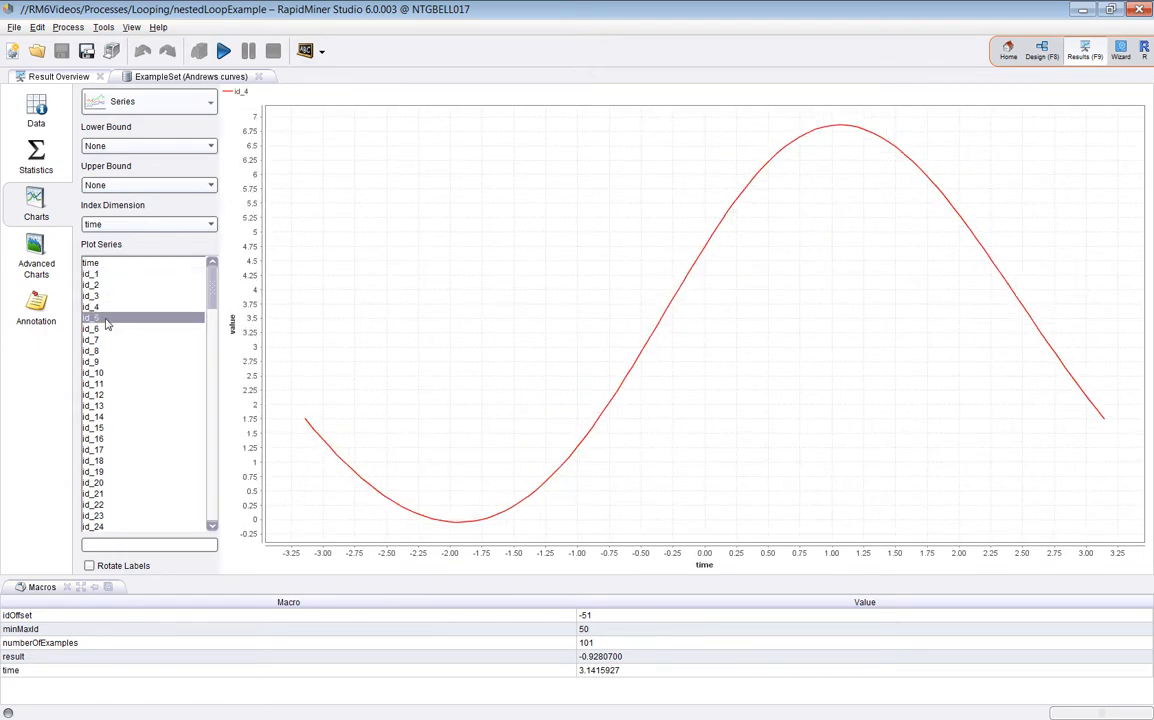
left_click(92, 360)
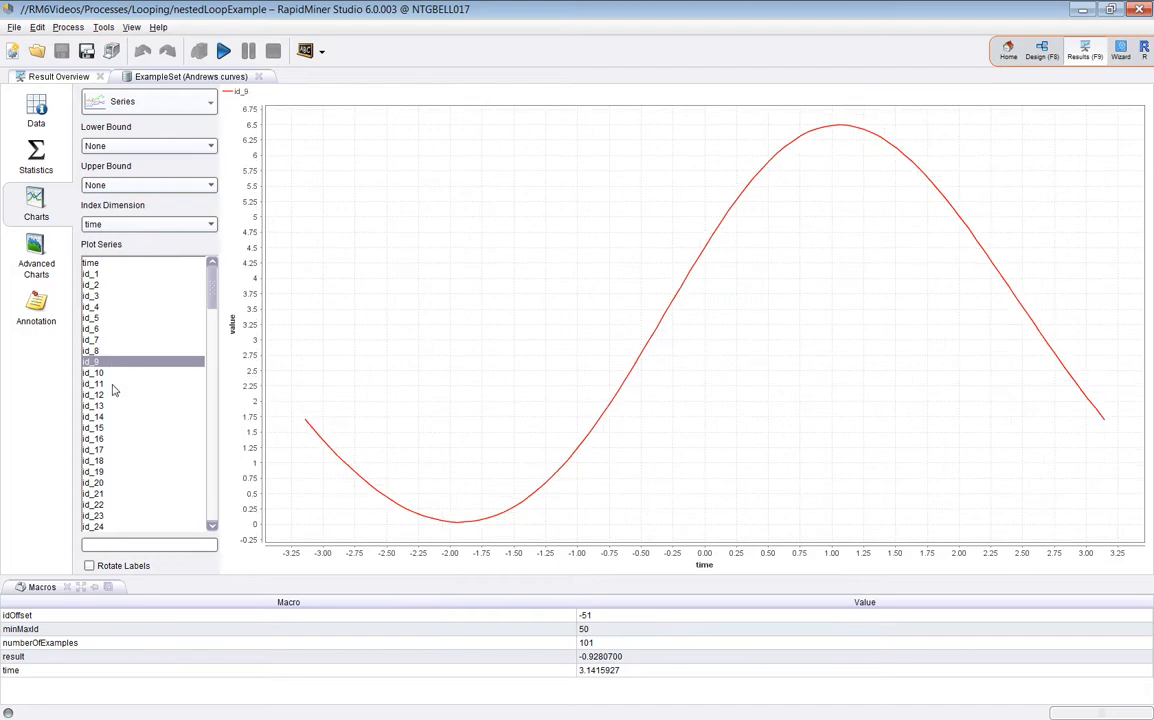
left_click(92, 448)
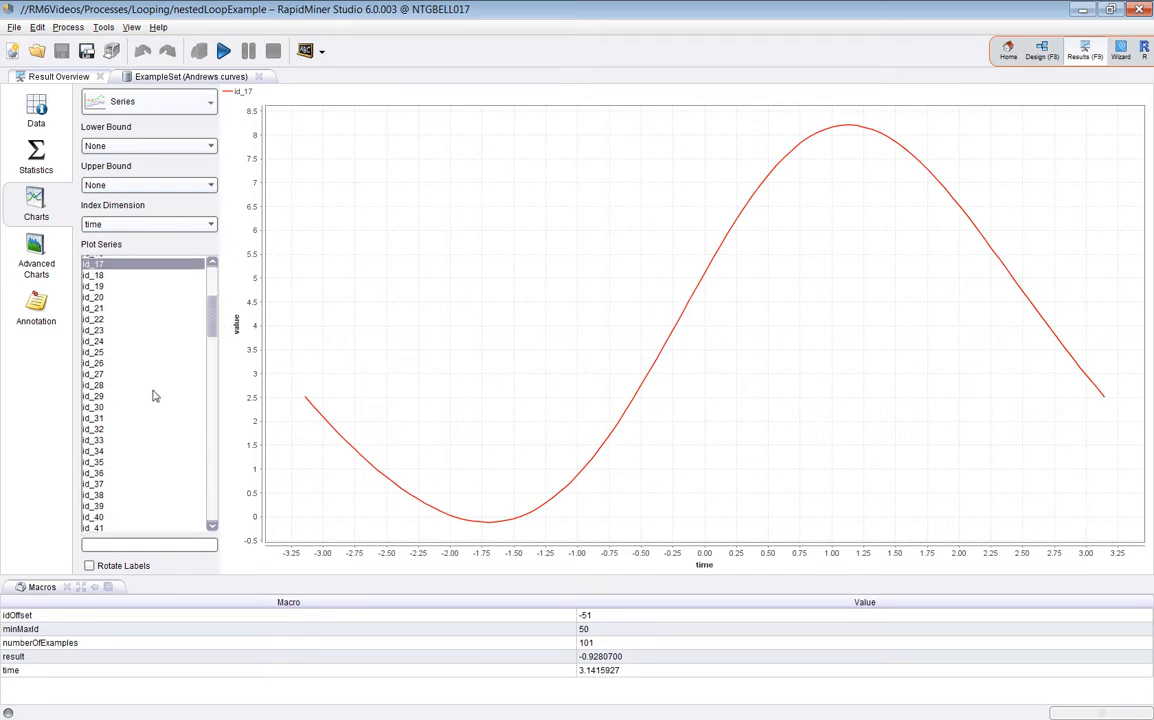
left_click(92, 440)
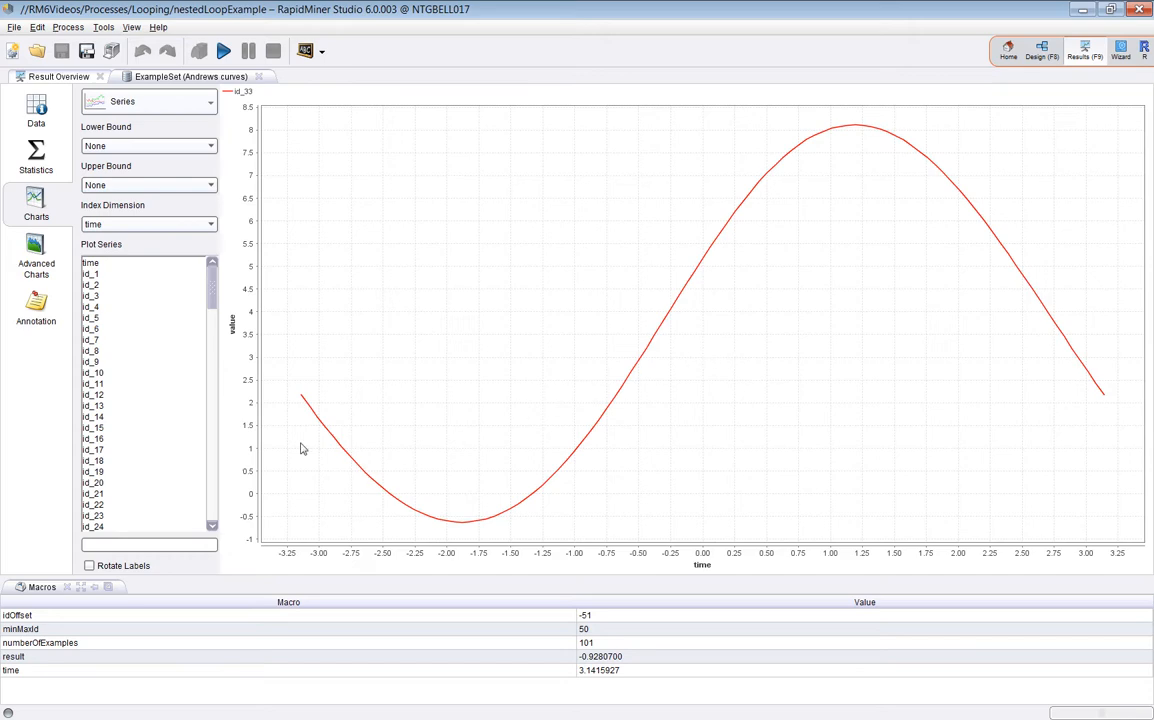
Step: Switch to a Scatter 3D Color chart with x id_1, y id_51 and z id_101, coloured by time
left_click(148, 100)
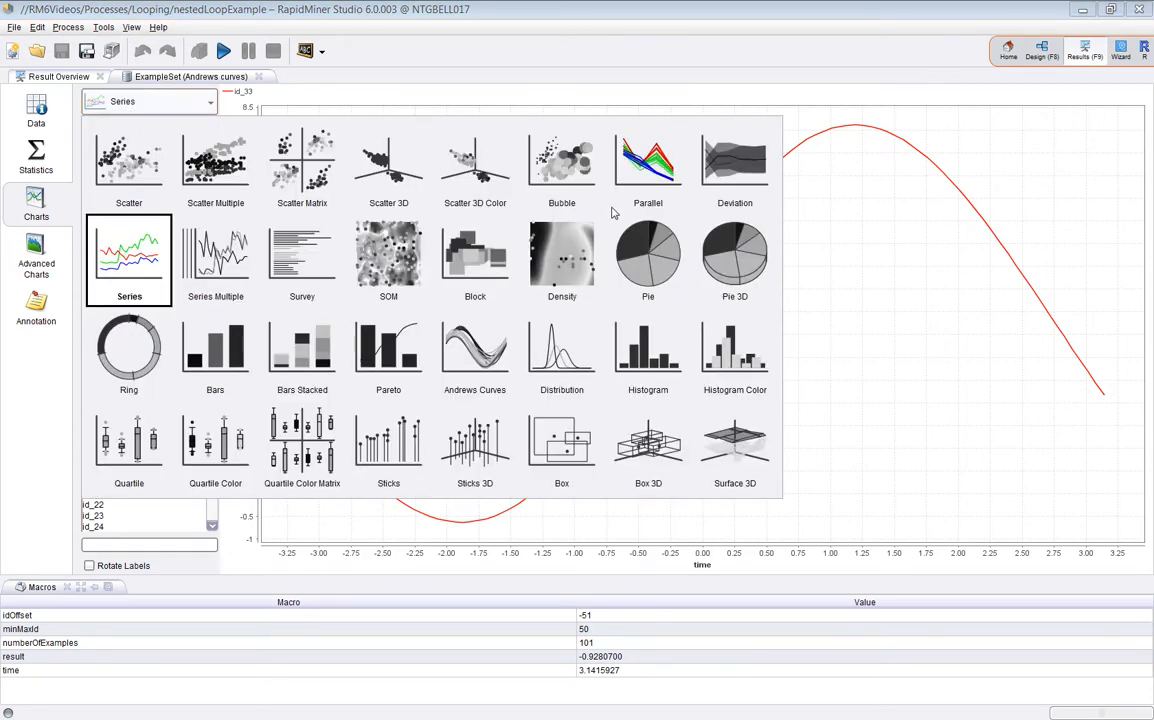
left_click(476, 168)
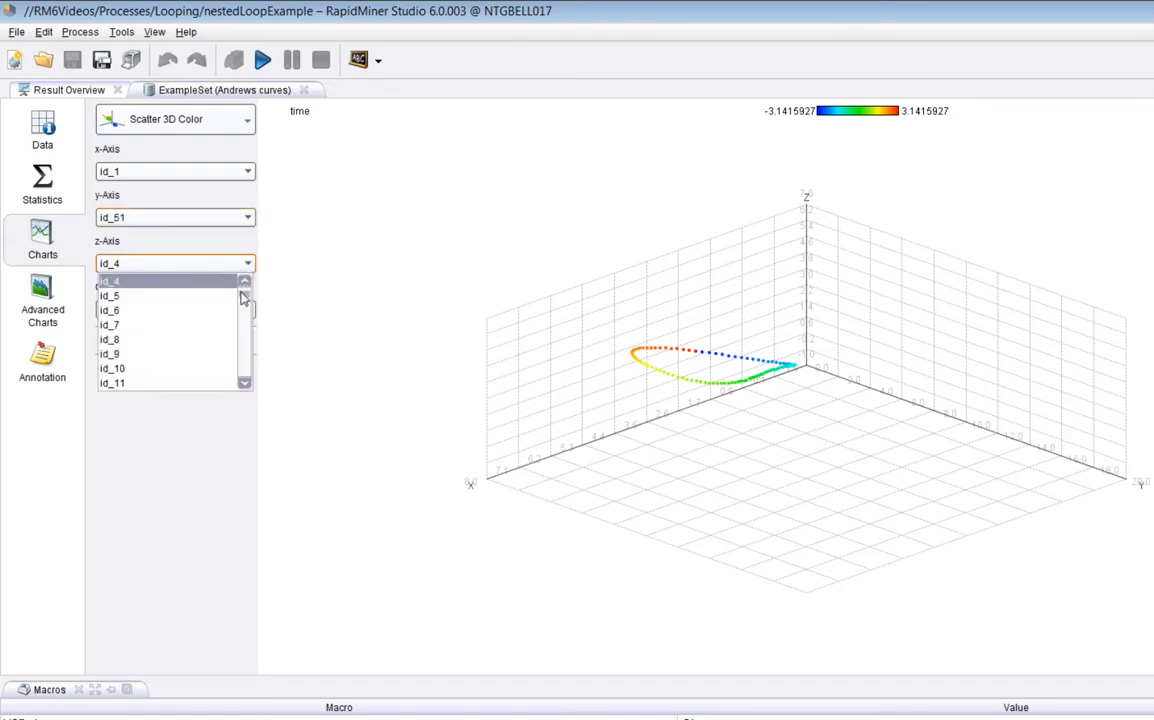
scroll("down", 3)
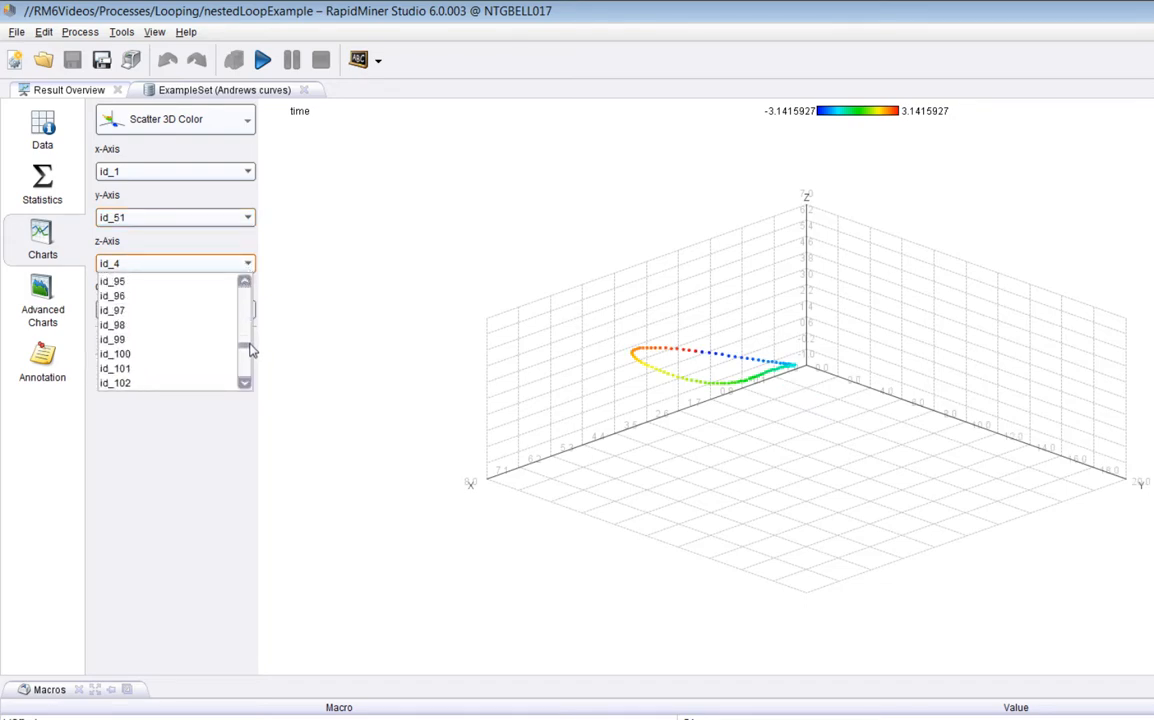
left_click(114, 368)
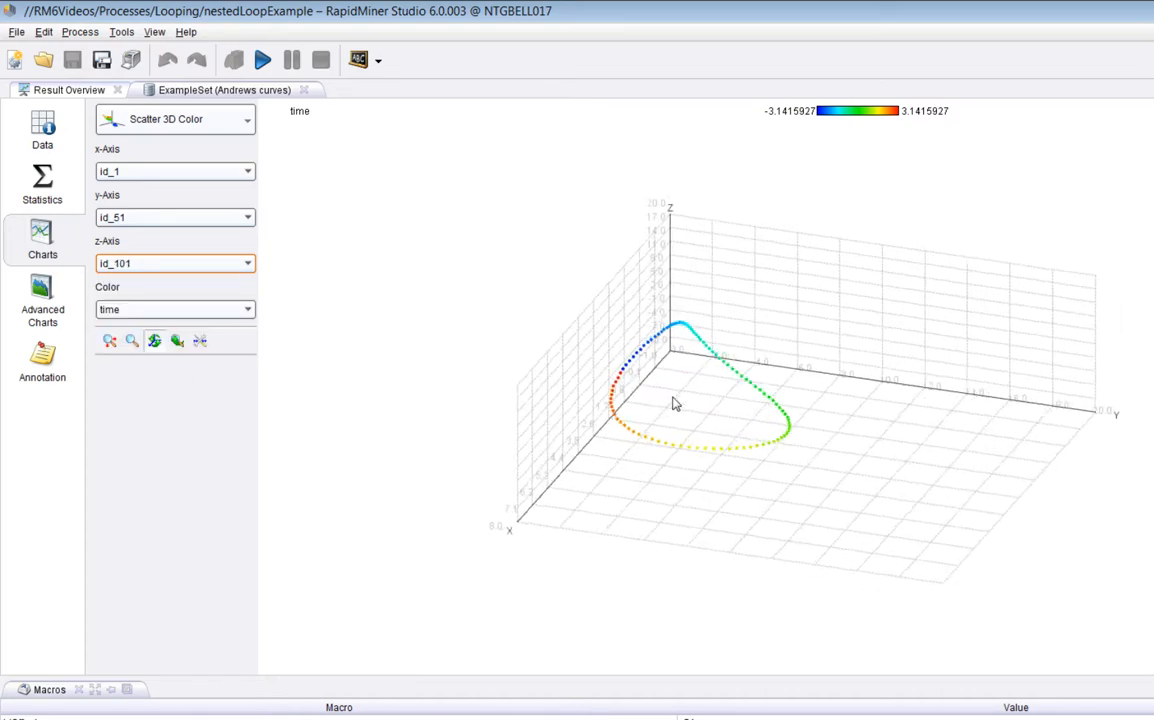
Step: Rotate the 3D scatter to view the curve from several angles
left_click_drag(674, 404, 674, 372)
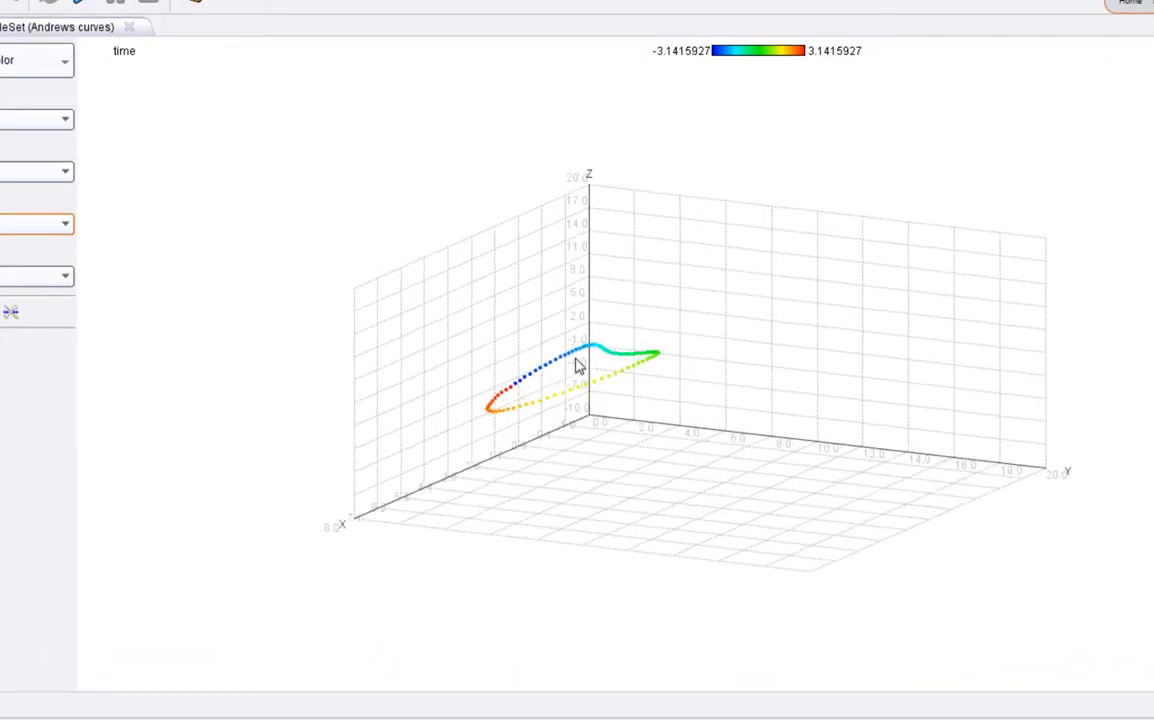
left_click_drag(576, 364, 530, 336)
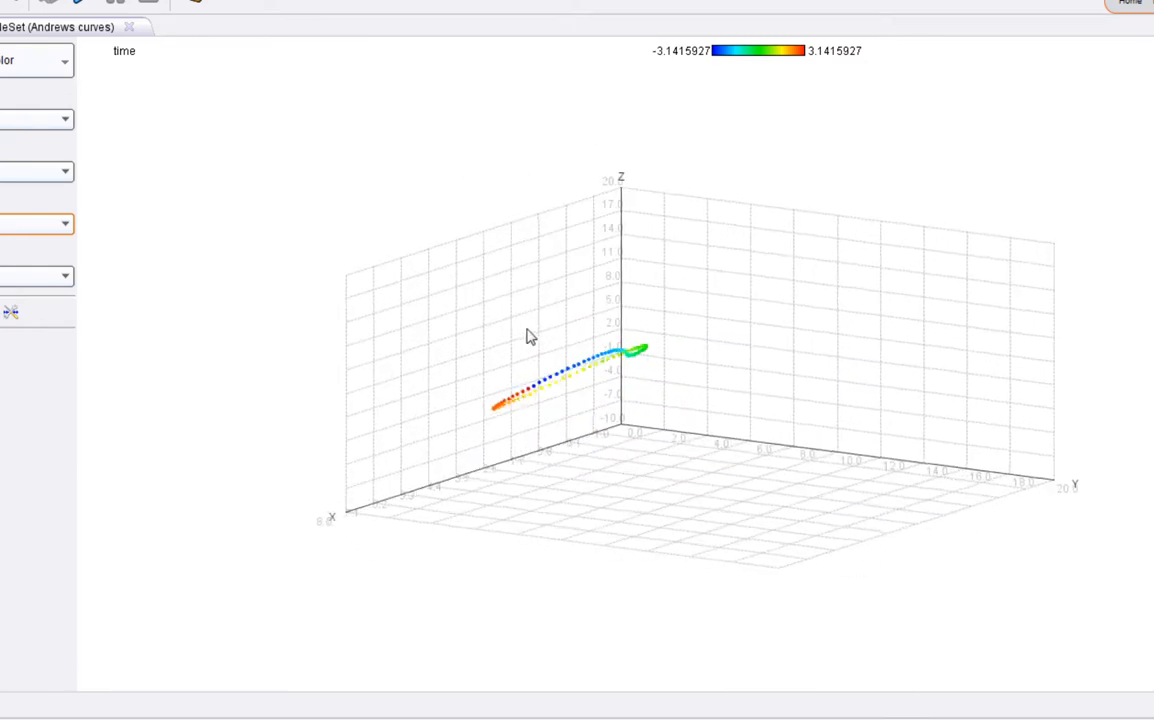
left_click_drag(532, 336, 592, 374)
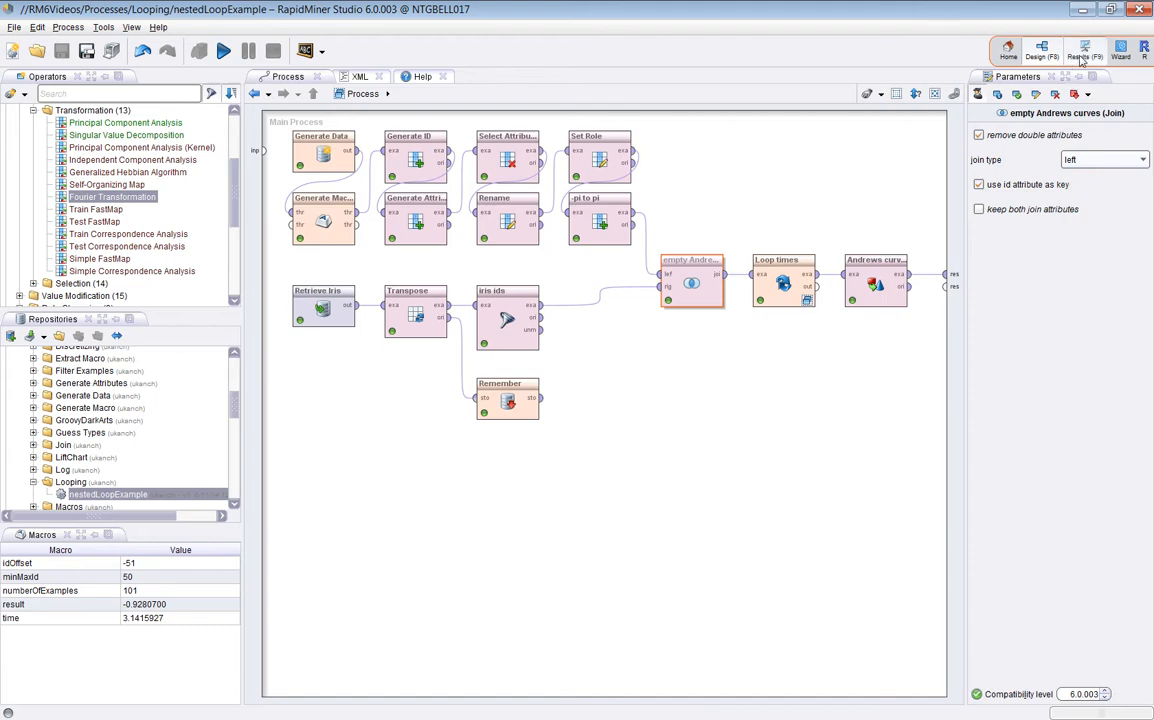
Step: Return to the Results perspective and show the Andrews curves example set as a data table
left_click(1084, 48)
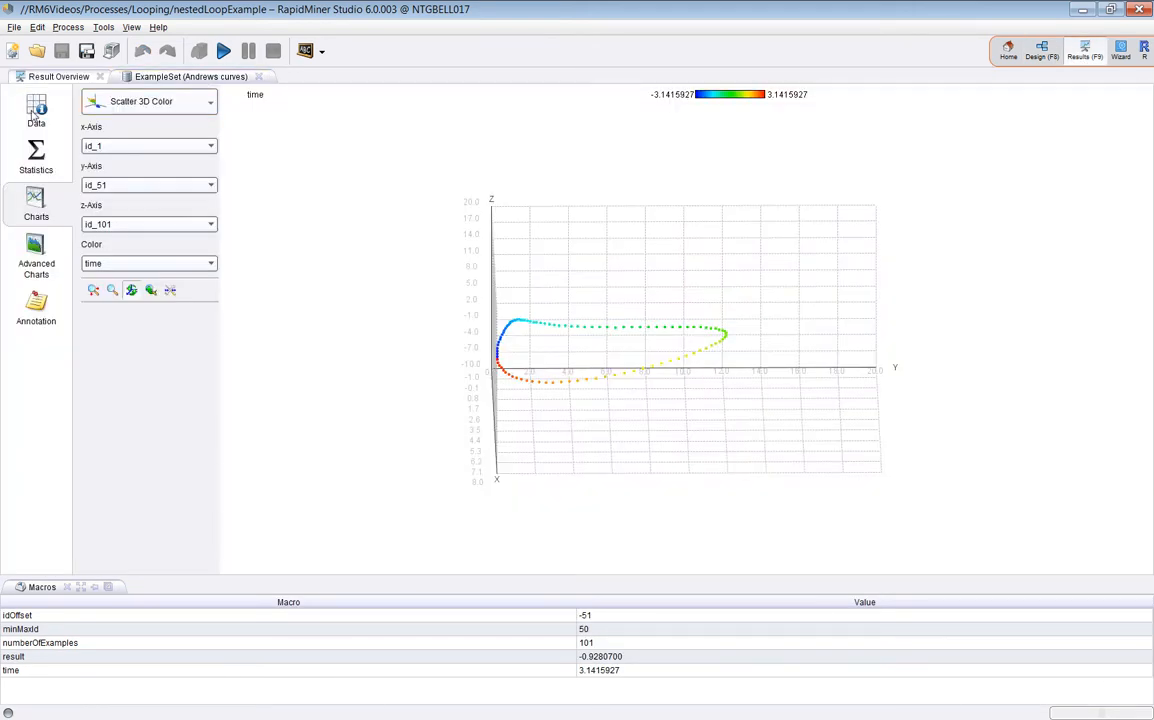
left_click(36, 110)
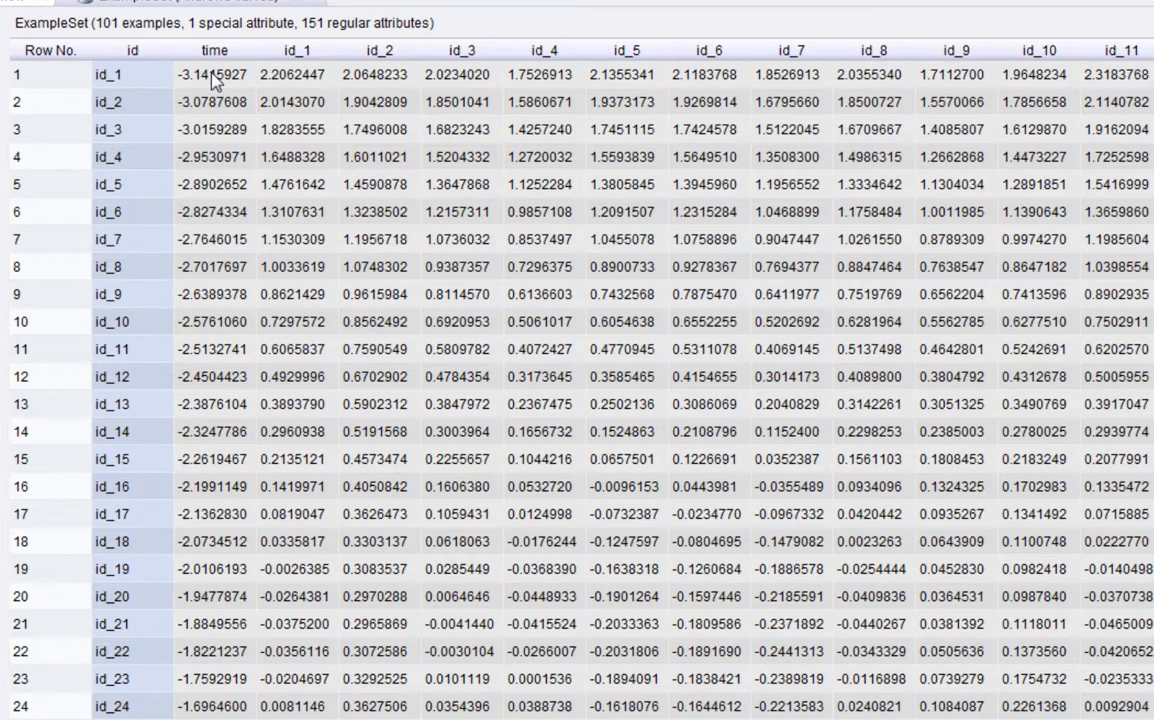
left_click(296, 50)
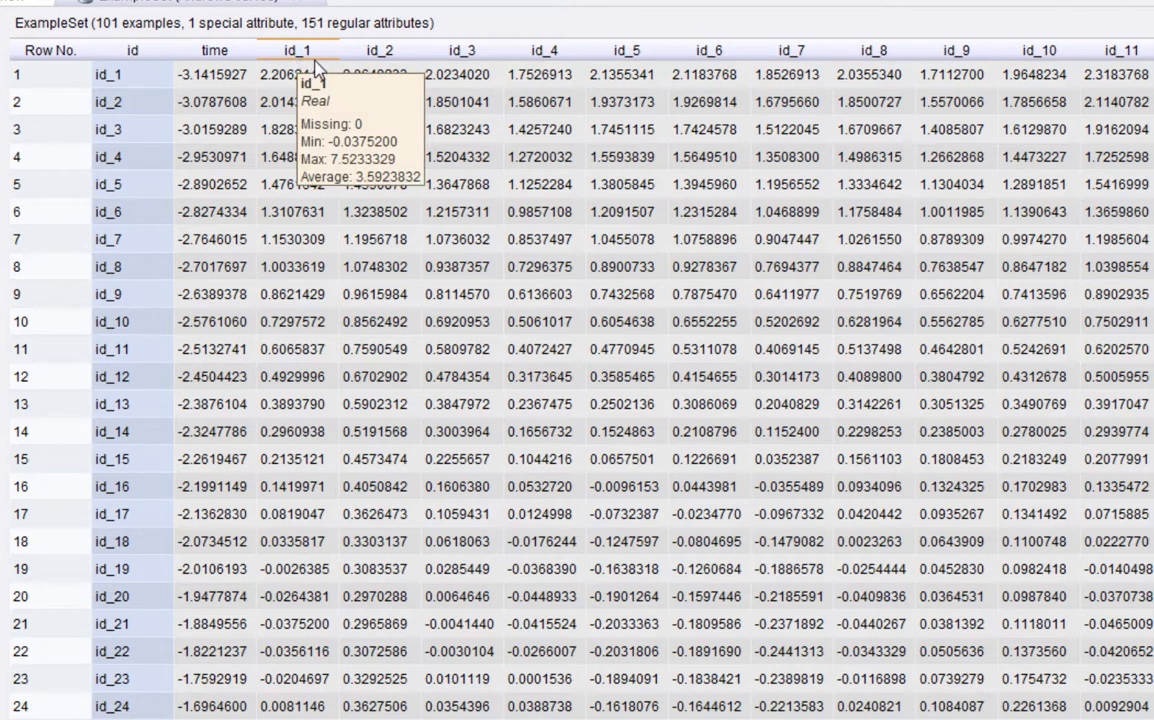
left_click(214, 74)
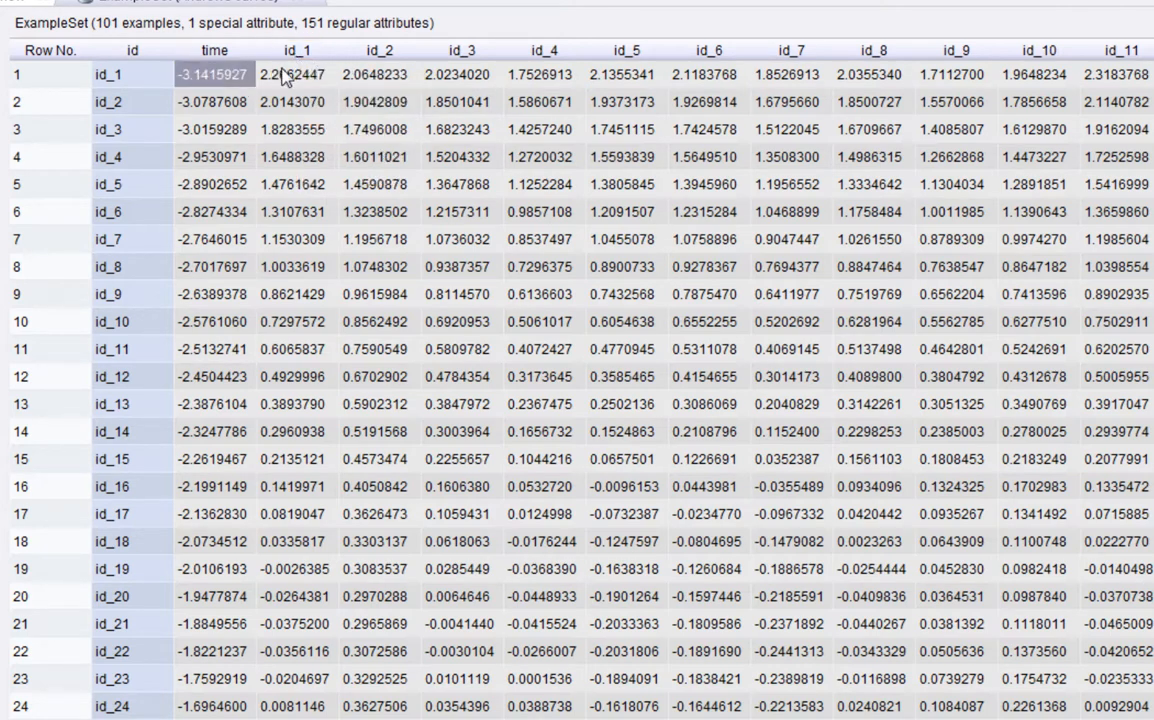
left_click(380, 74)
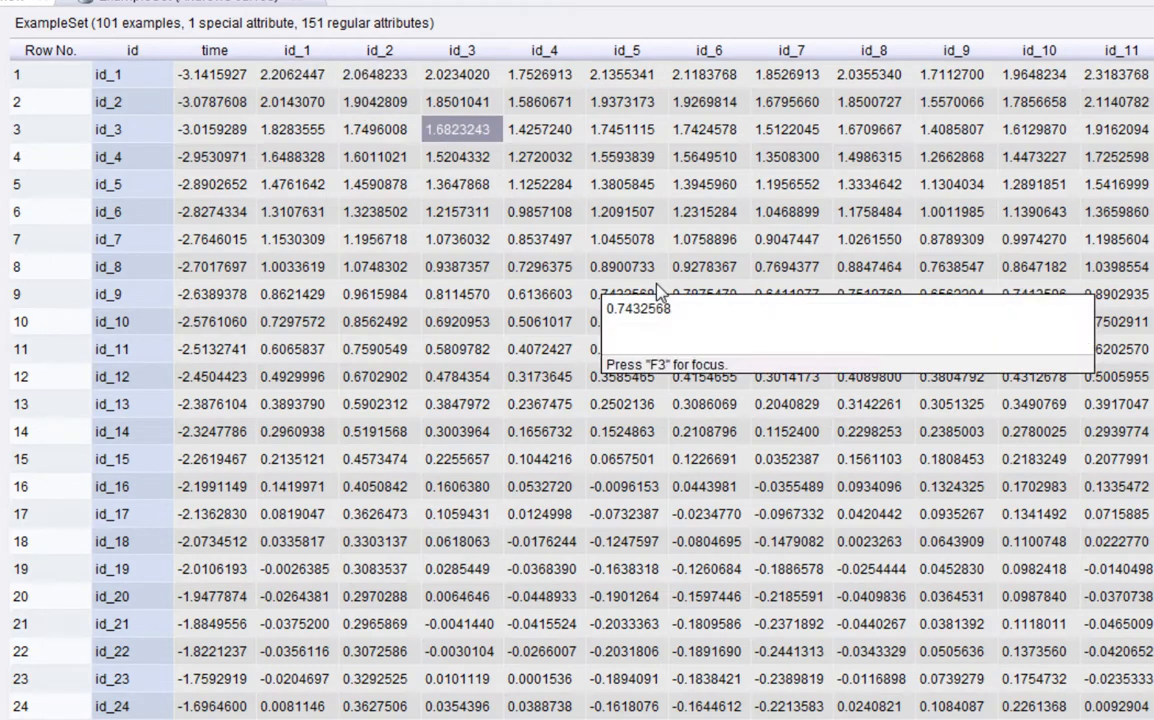
mouse_move(660, 290)
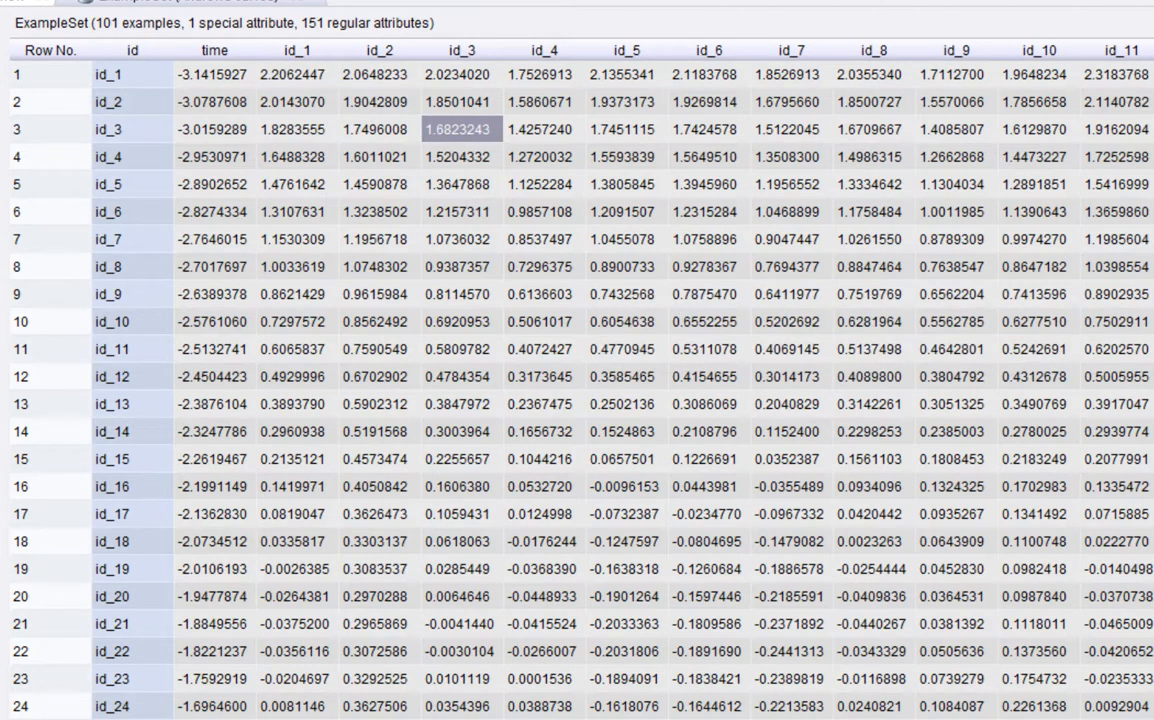